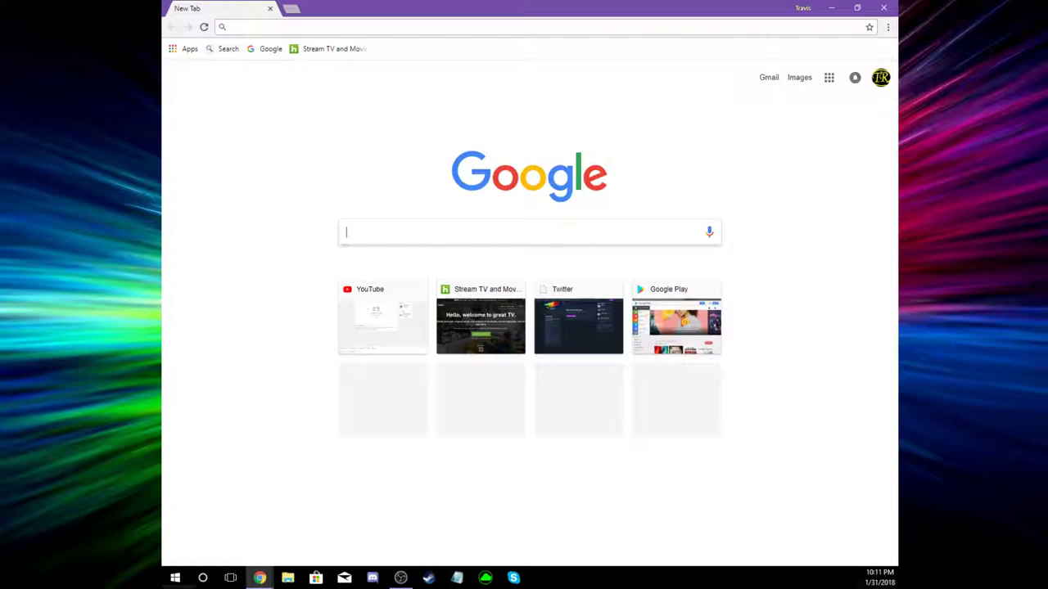
mouse_move(552, 266)
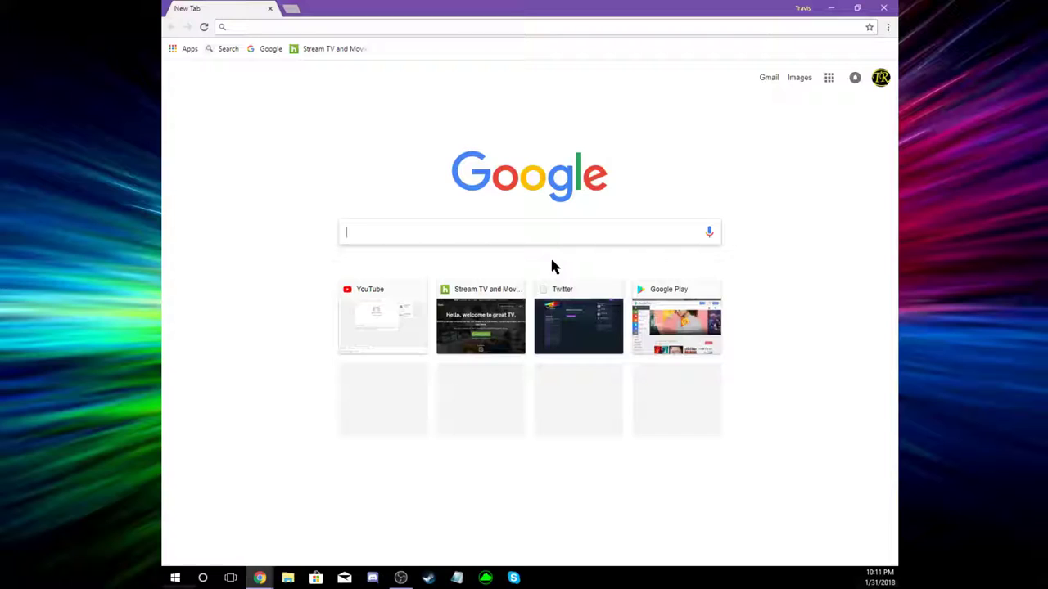
Search Google for 'monocot vs dicot (roots)'
type("monocot vs dicot (roots")
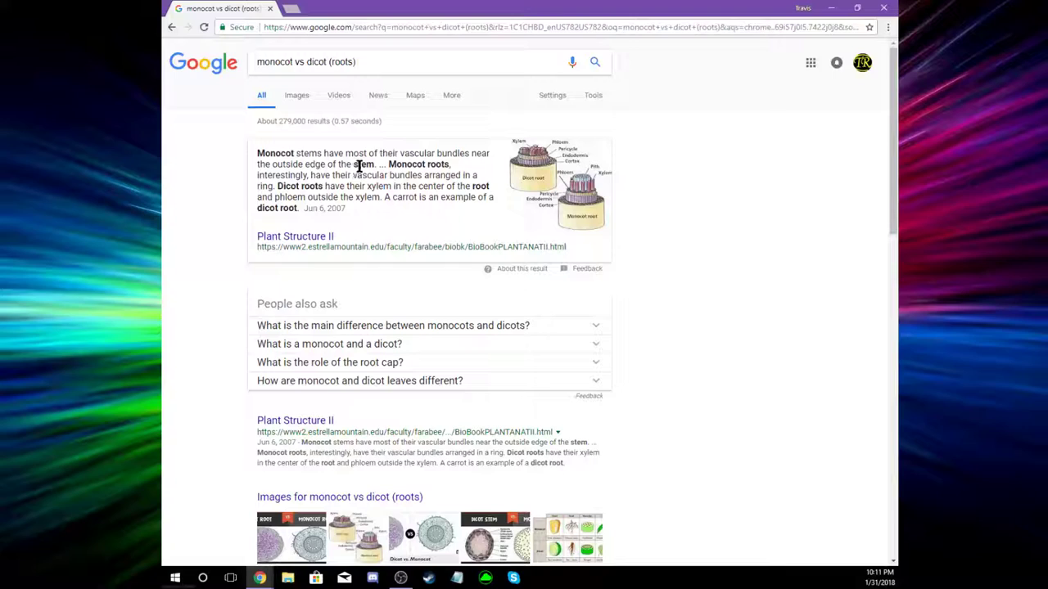
mouse_move(407, 185)
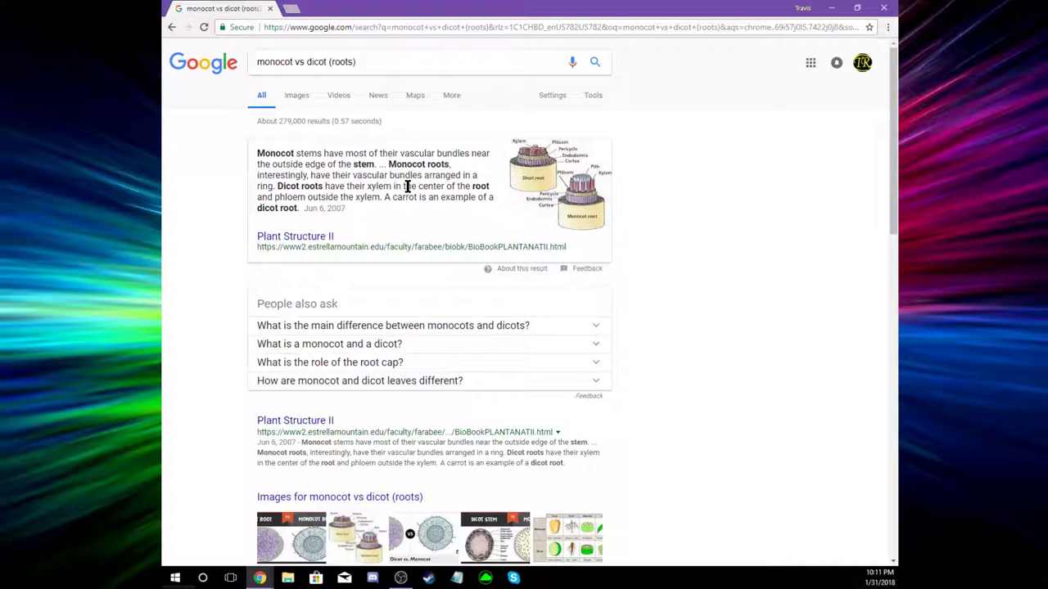
mouse_move(293, 95)
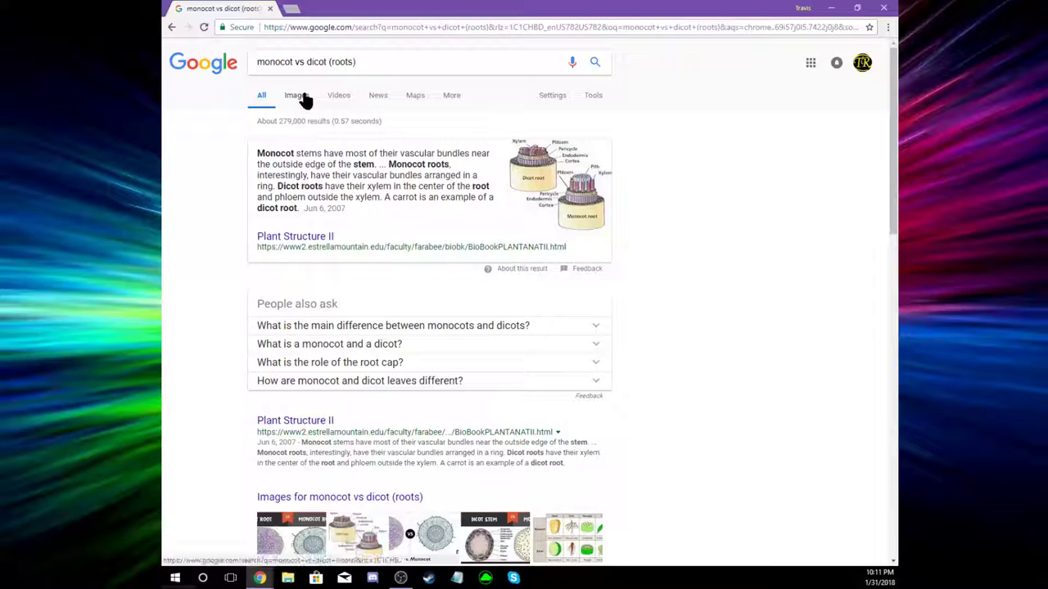
Switch to image results and preview the 'Dicot vs. Monocot' root cross-section picture
left_click(295, 95)
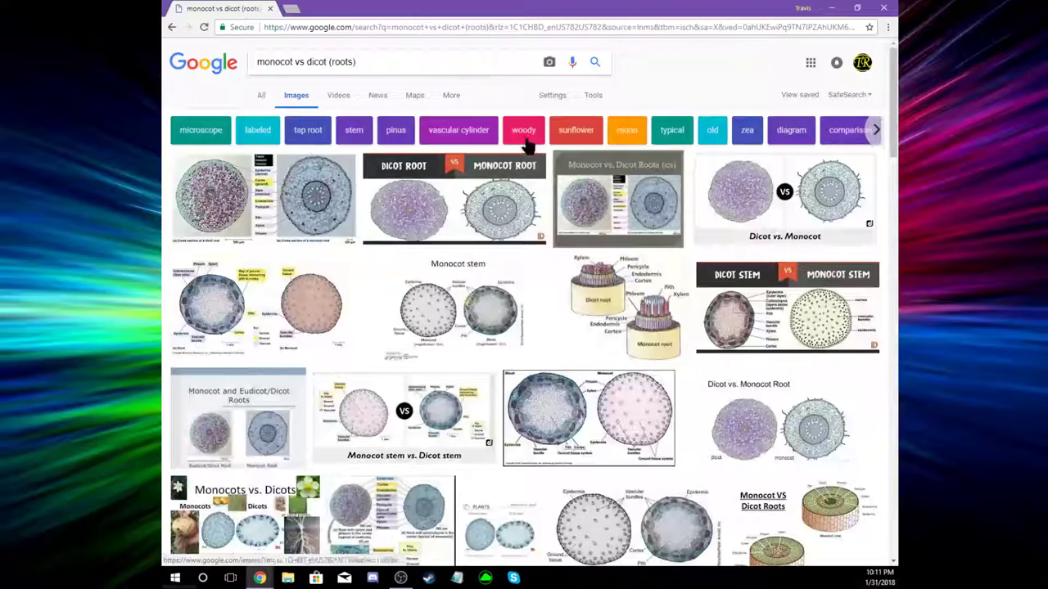
left_click(784, 197)
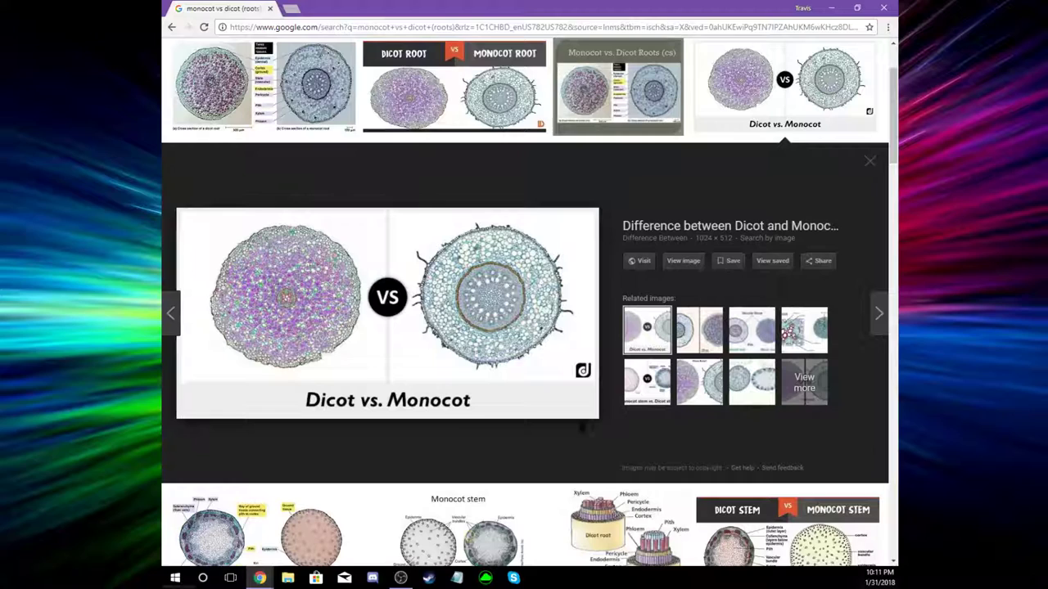
mouse_move(517, 291)
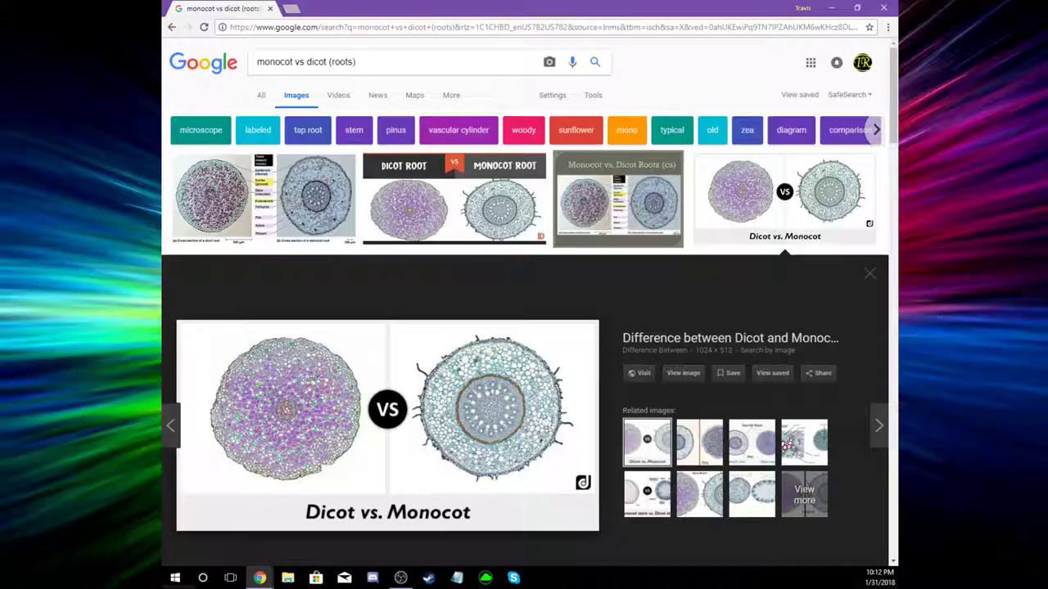
scroll("down", 3)
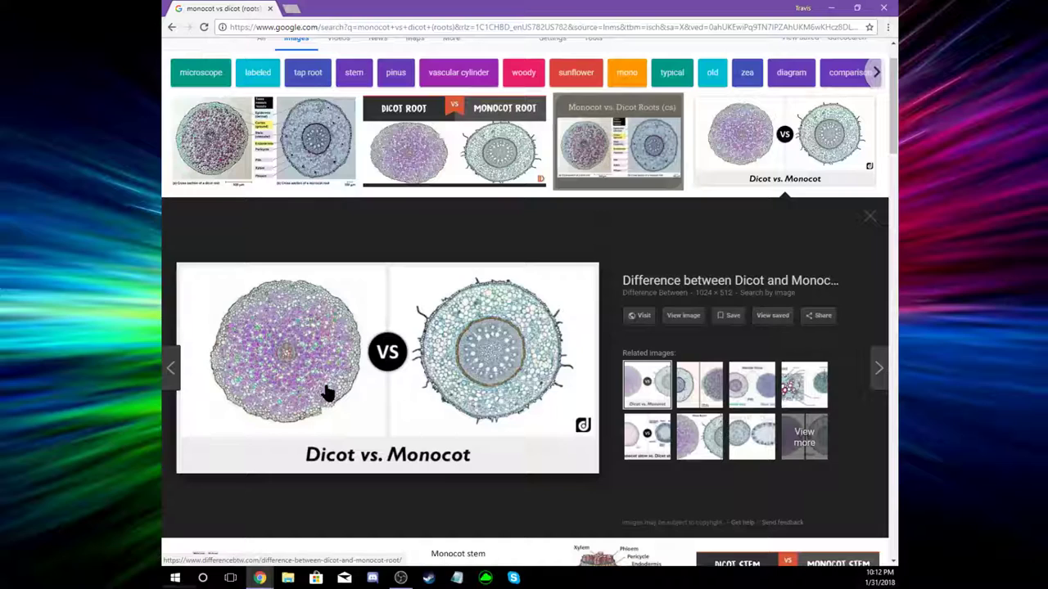
mouse_move(278, 314)
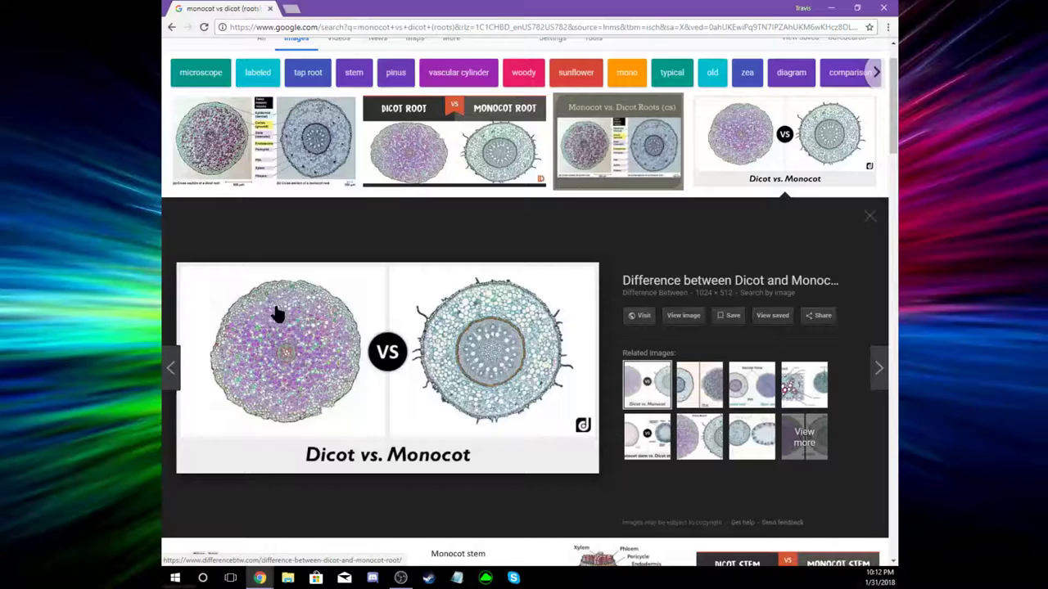
left_click(750, 385)
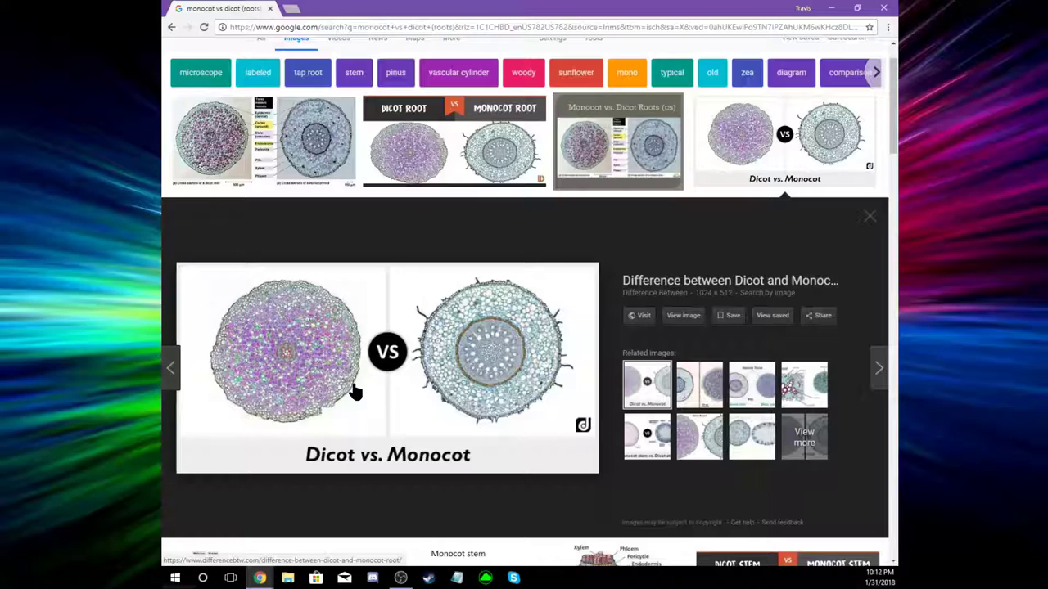
mouse_move(326, 384)
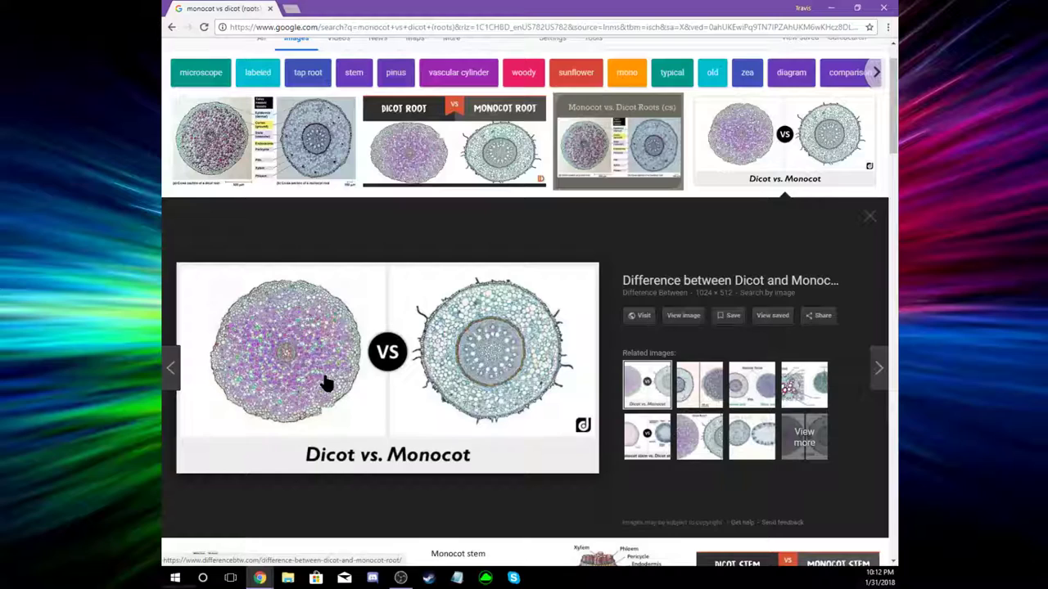
mouse_move(454, 413)
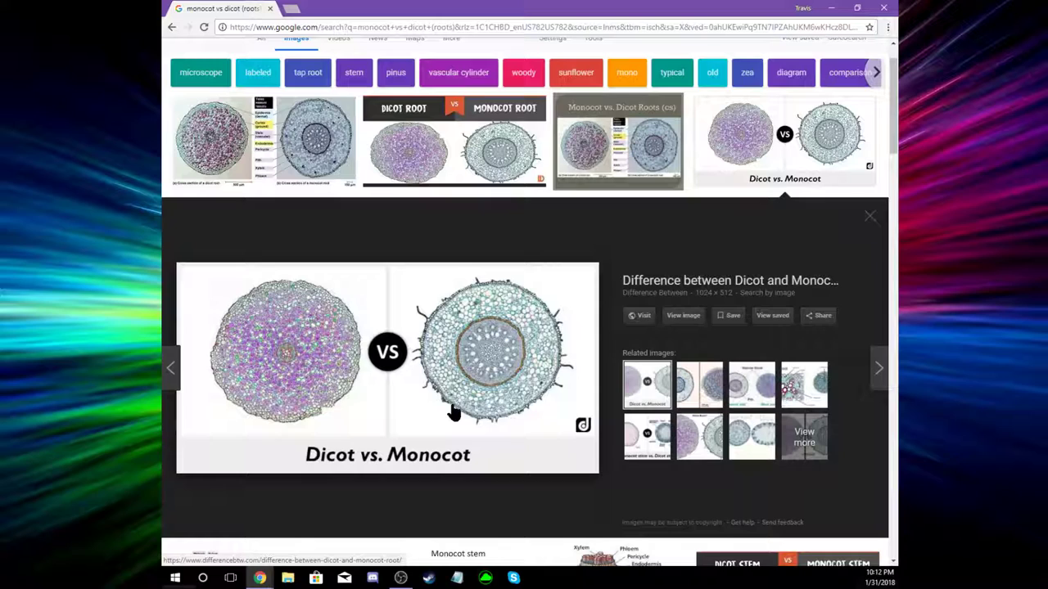
mouse_move(479, 338)
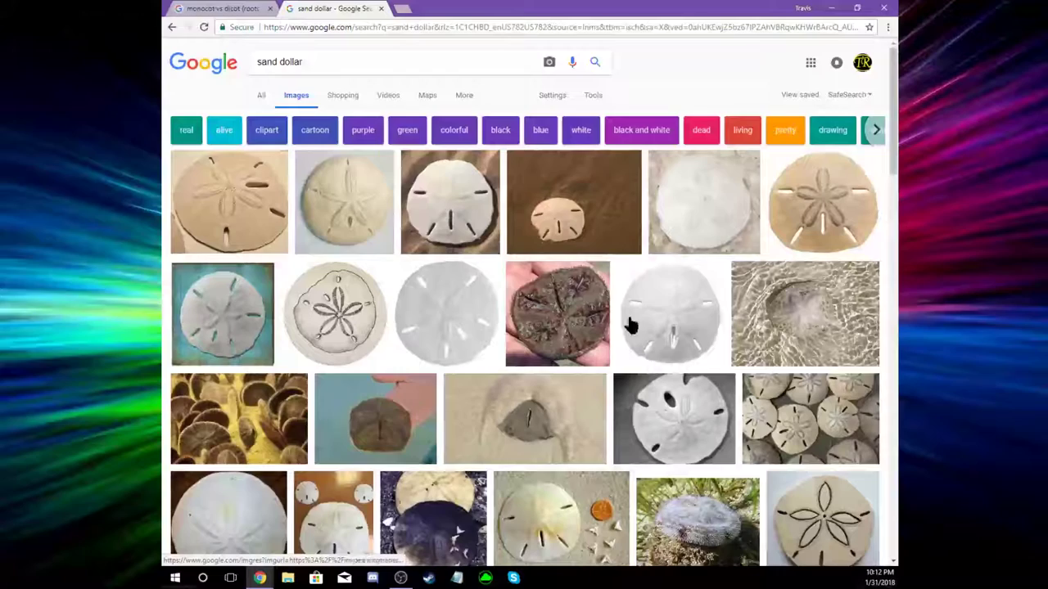
Open a second browser tab
left_click(221, 9)
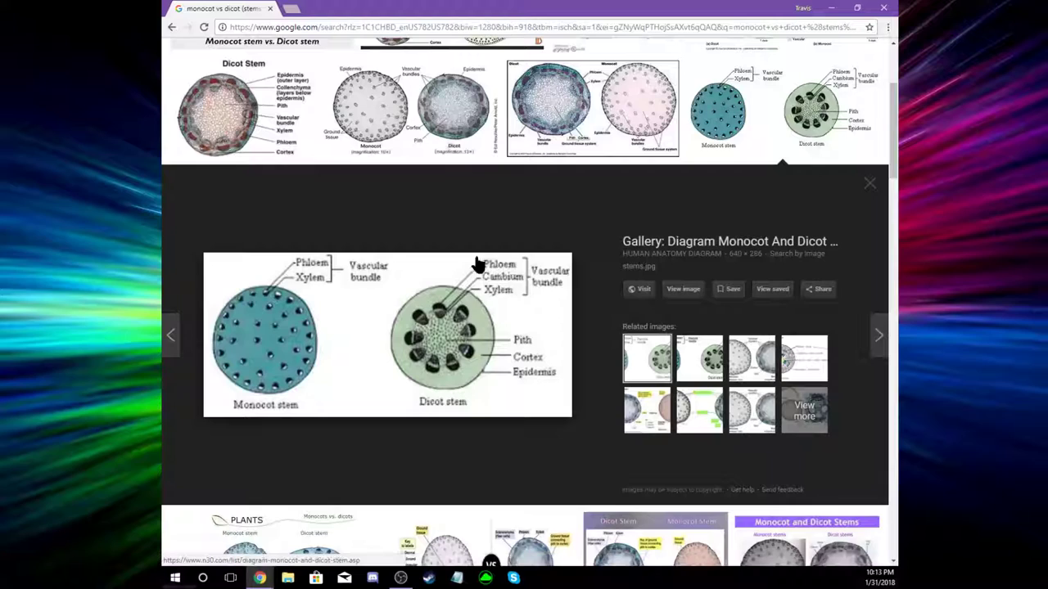
Type a new image search query into the search box
type("candy c")
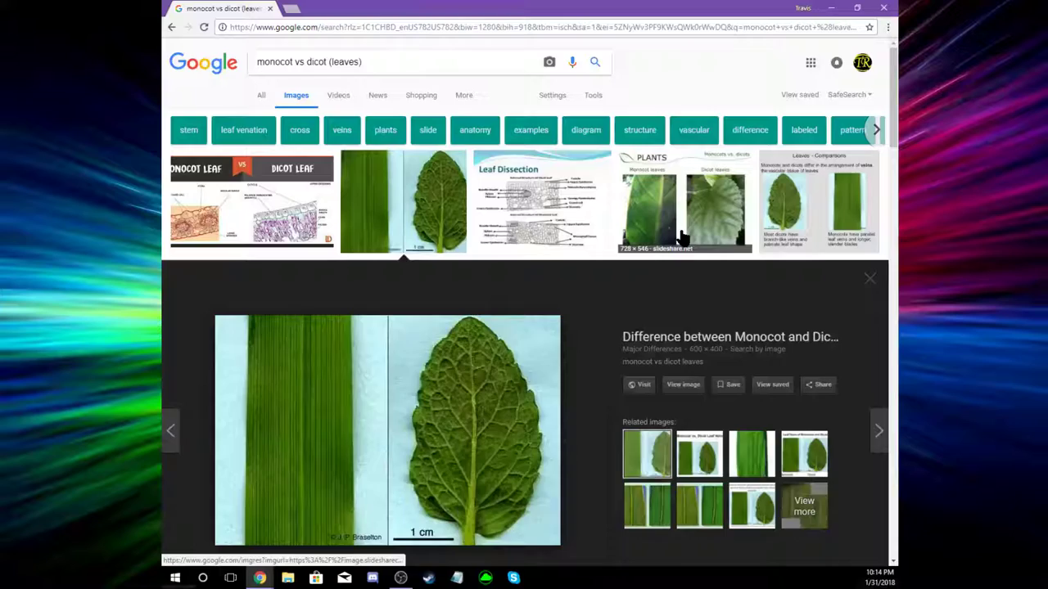
Preview the SlideShare 'PLANTS Monocots vs. dicots' parallel- versus net-veined leaves slide
left_click(684, 200)
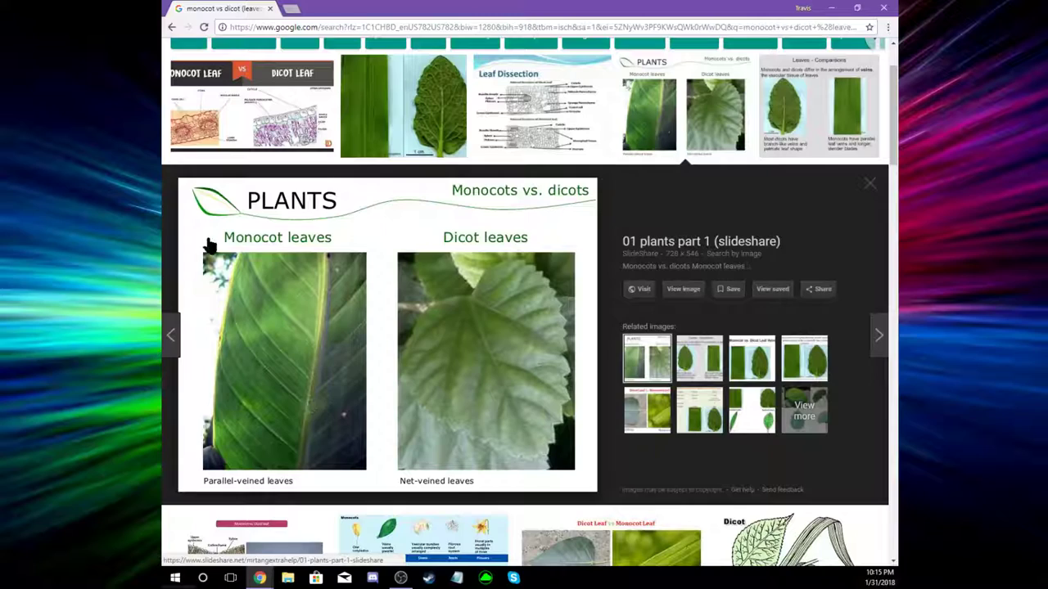
mouse_move(506, 409)
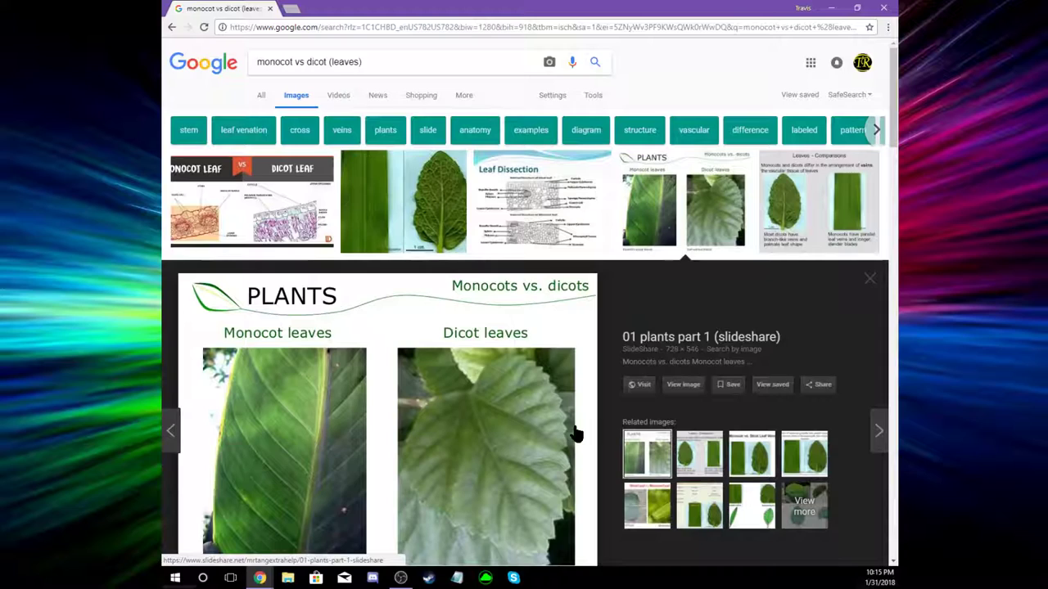
mouse_move(371, 62)
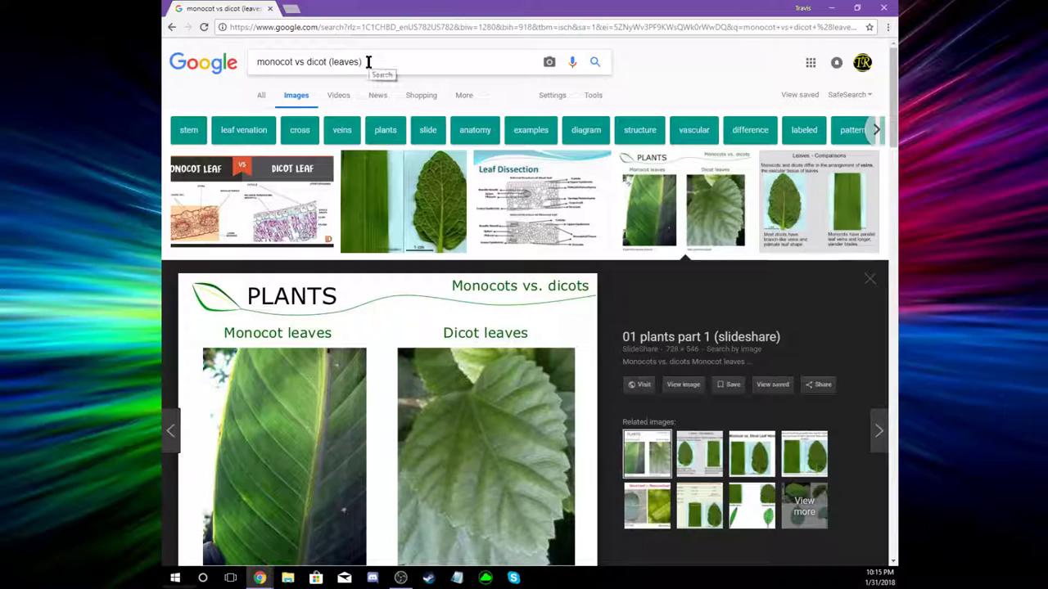
Scroll the monocot vs dicot flower image results
scroll("down", 3)
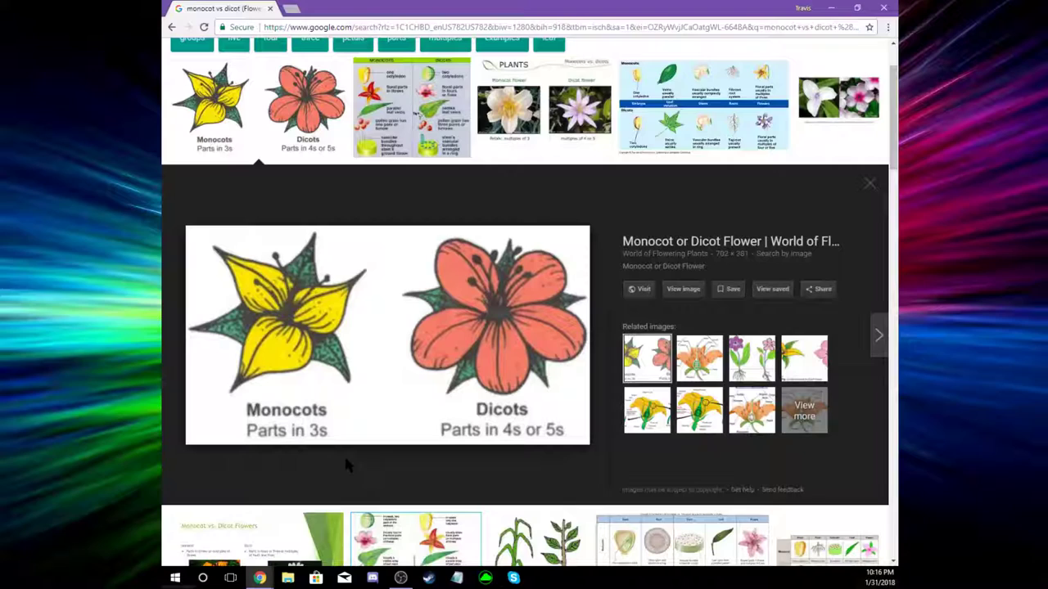
mouse_move(432, 318)
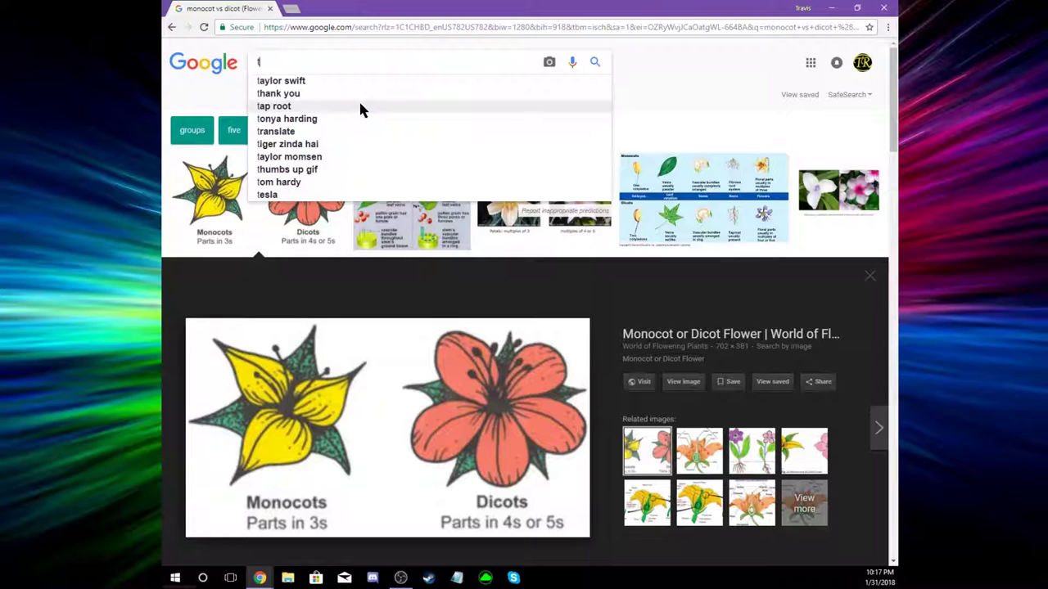
Search images for 'tap root vs fibrous' and scroll the Garden.org root drawing preview
type("tap root vs f")
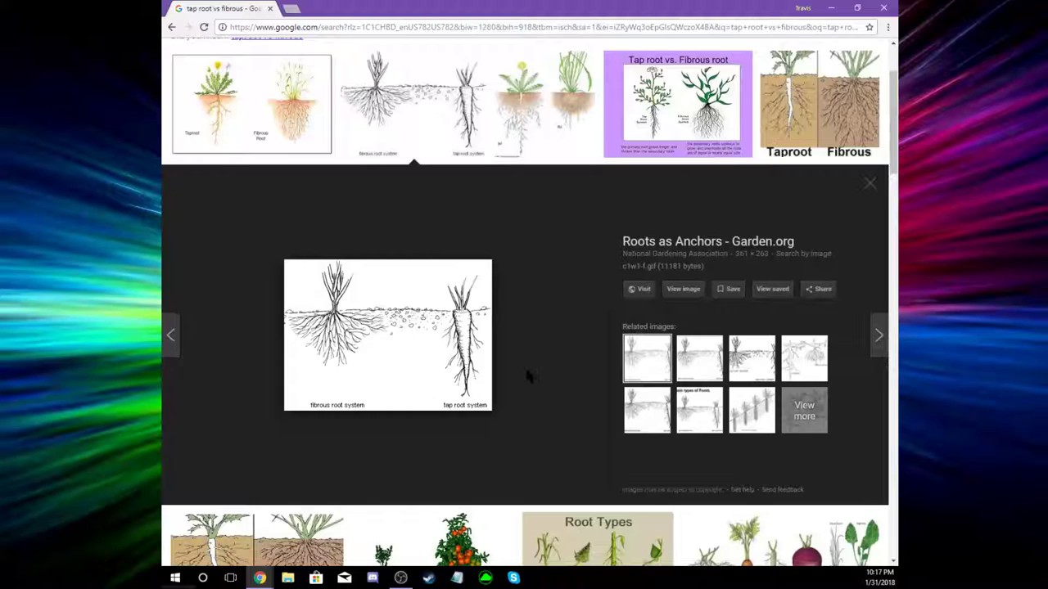
scroll("down", 3)
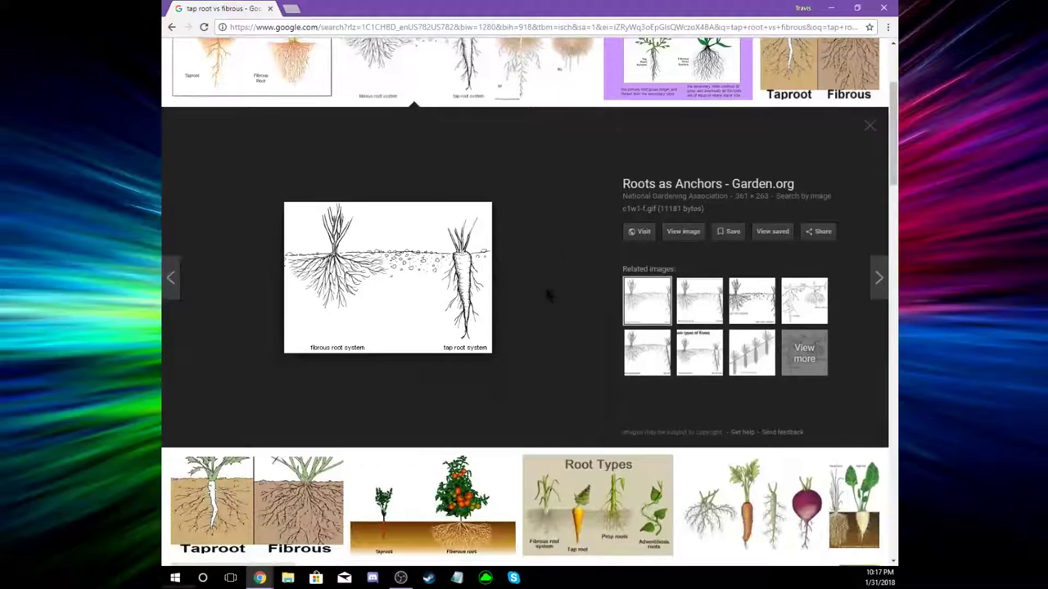
scroll("down", 3)
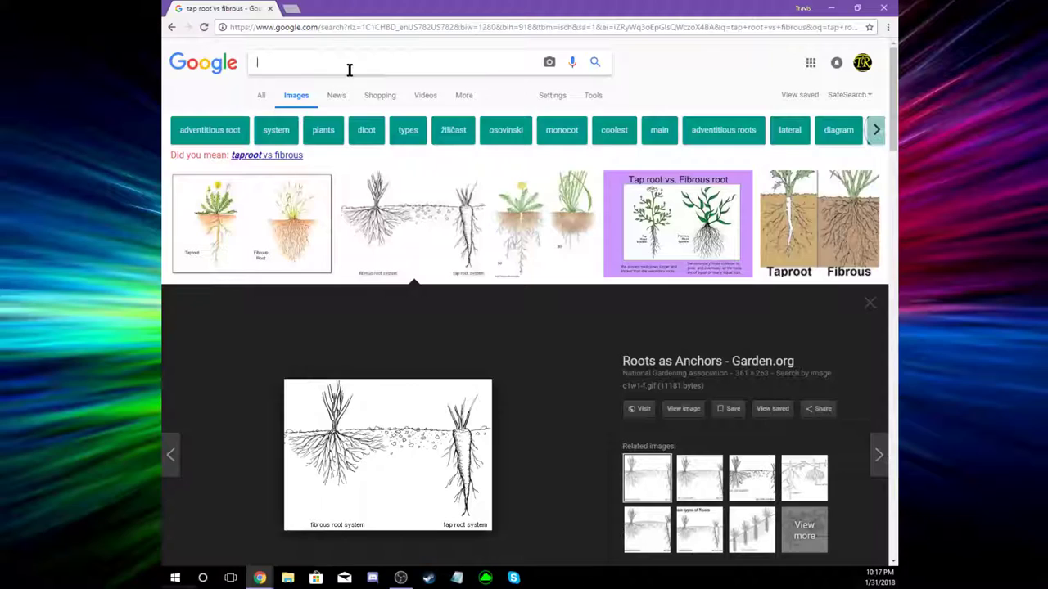
Search Google for 'how to tell the age of a tree by its rings'
type("how to toell the age of a tree by")
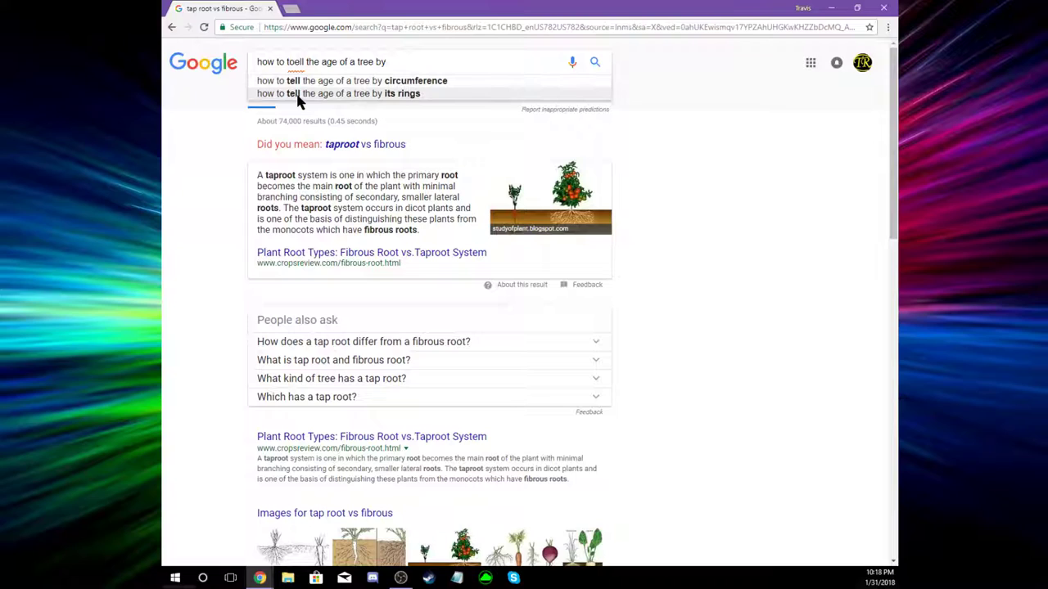
left_click(338, 93)
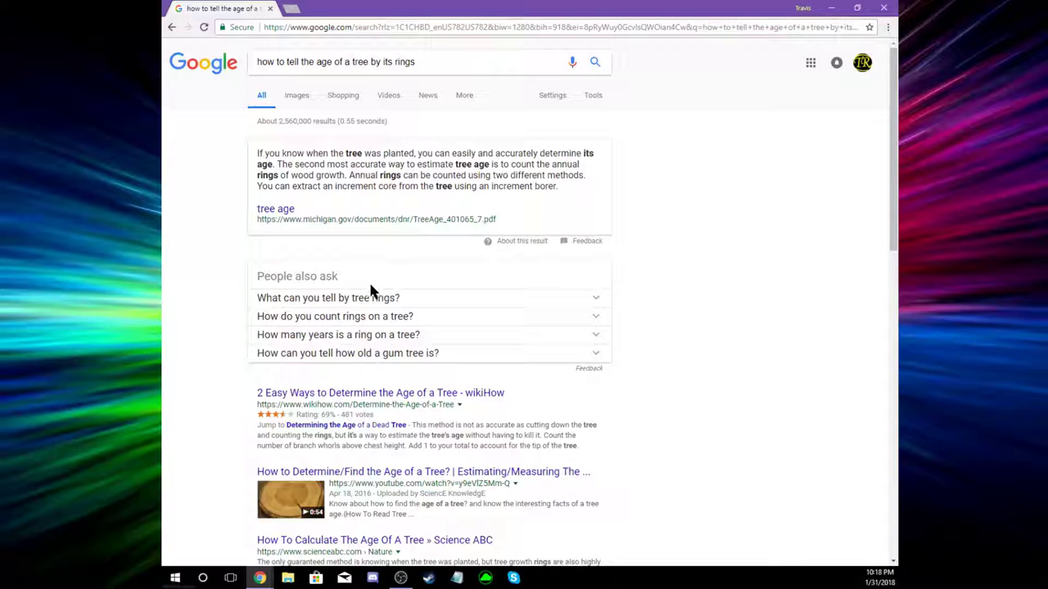
Switch to image results and enlarge Palomar College's numbered tree-ring cross-section
left_click(296, 95)
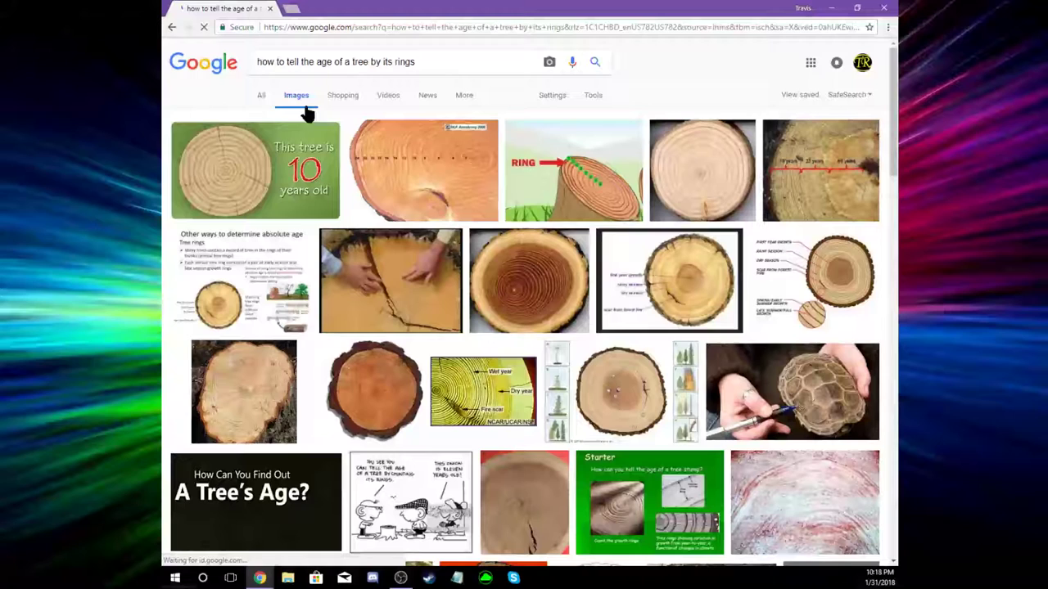
mouse_move(479, 203)
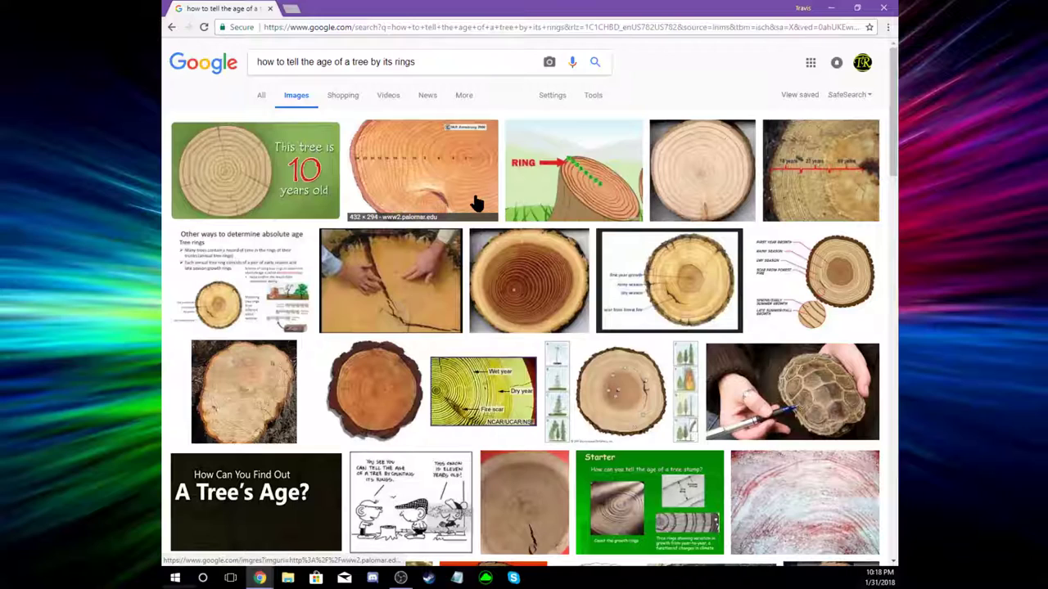
left_click(423, 170)
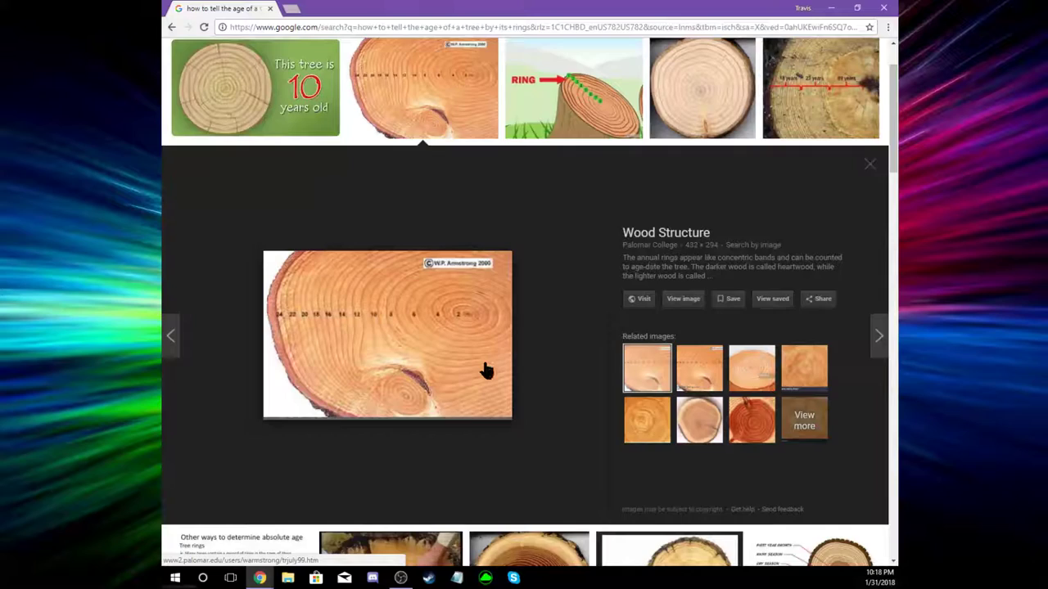
scroll("down", 3)
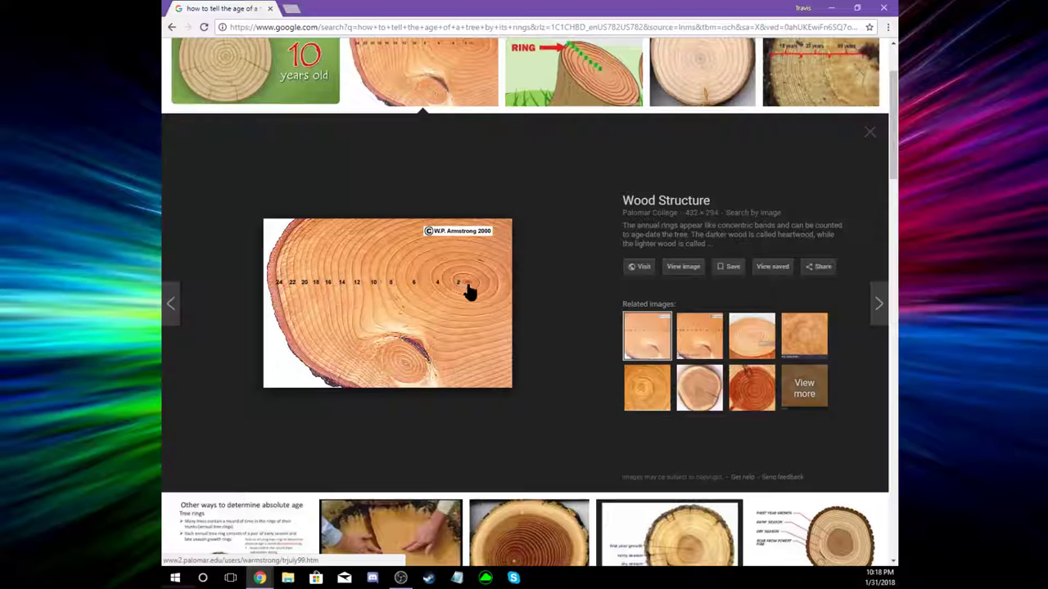
mouse_move(396, 295)
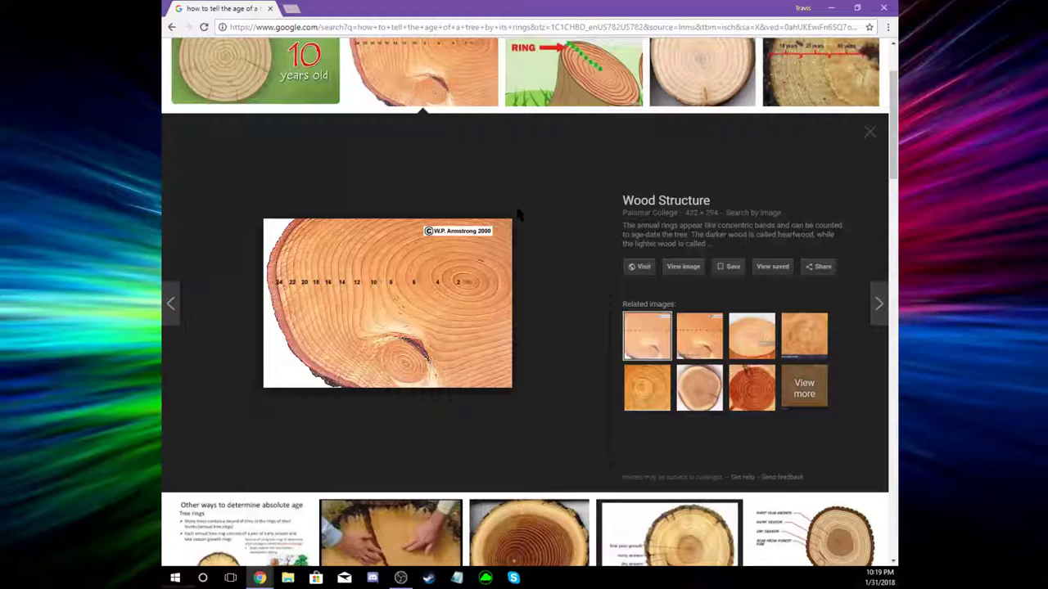
Search images for 'parts of a leaf'
type("part")
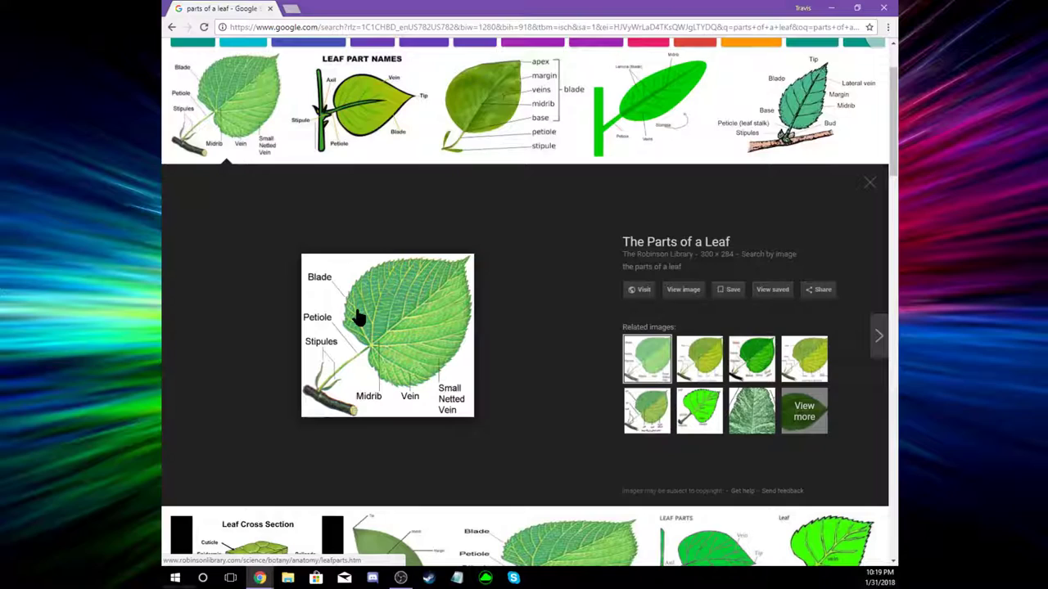
mouse_move(358, 360)
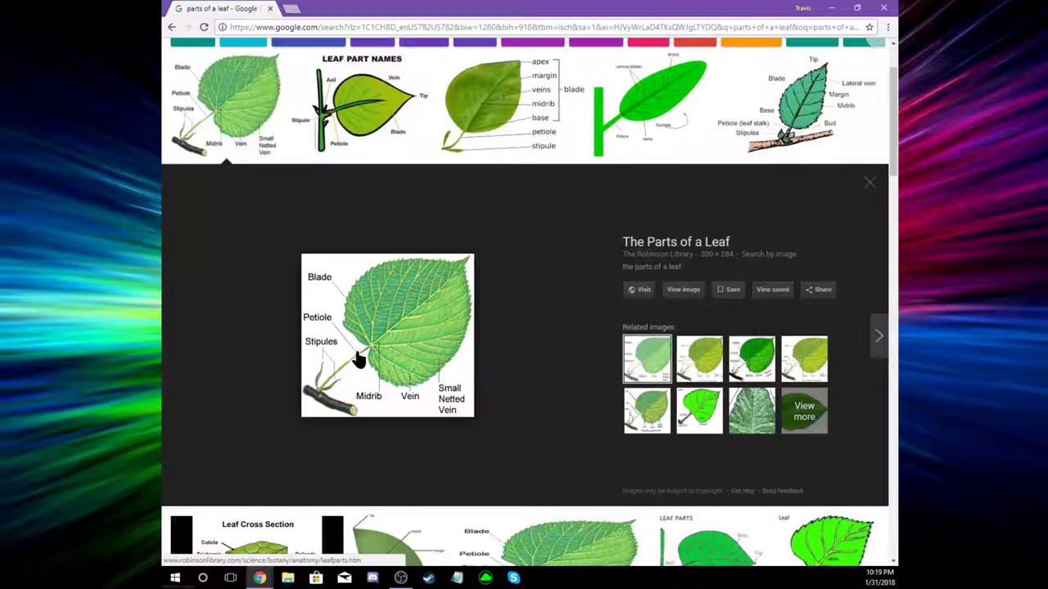
mouse_move(334, 391)
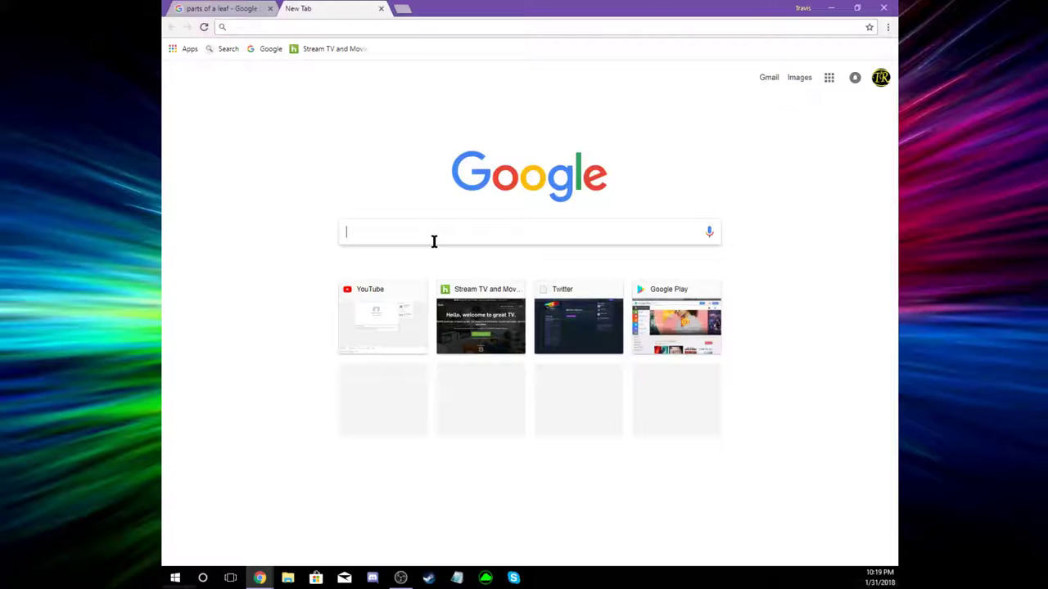
Search Google for 'what do stipules do?' and open the Stipule Wikipedia article
type("what do stipules do?")
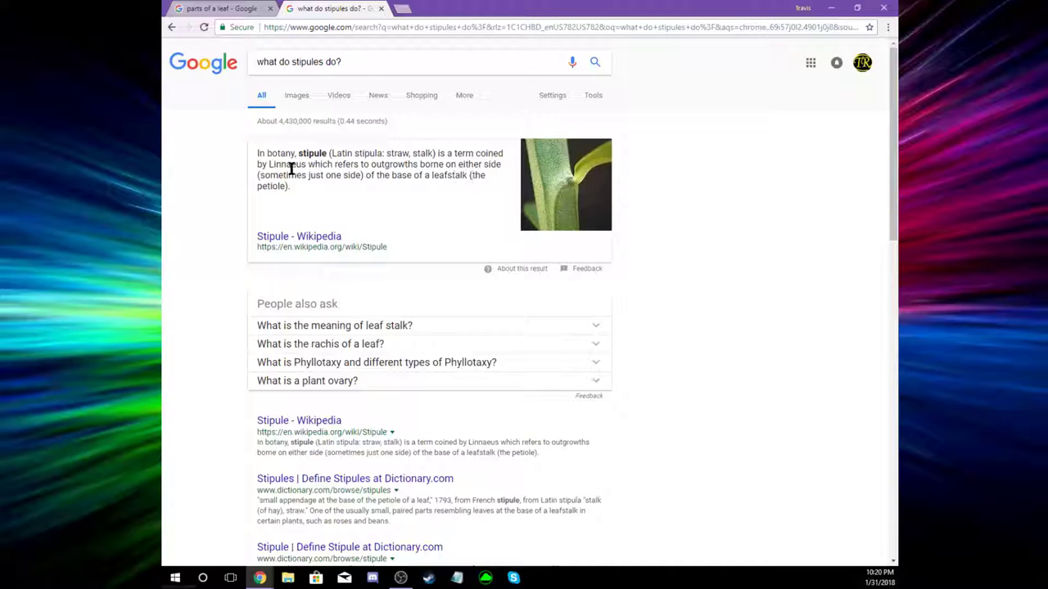
mouse_move(401, 191)
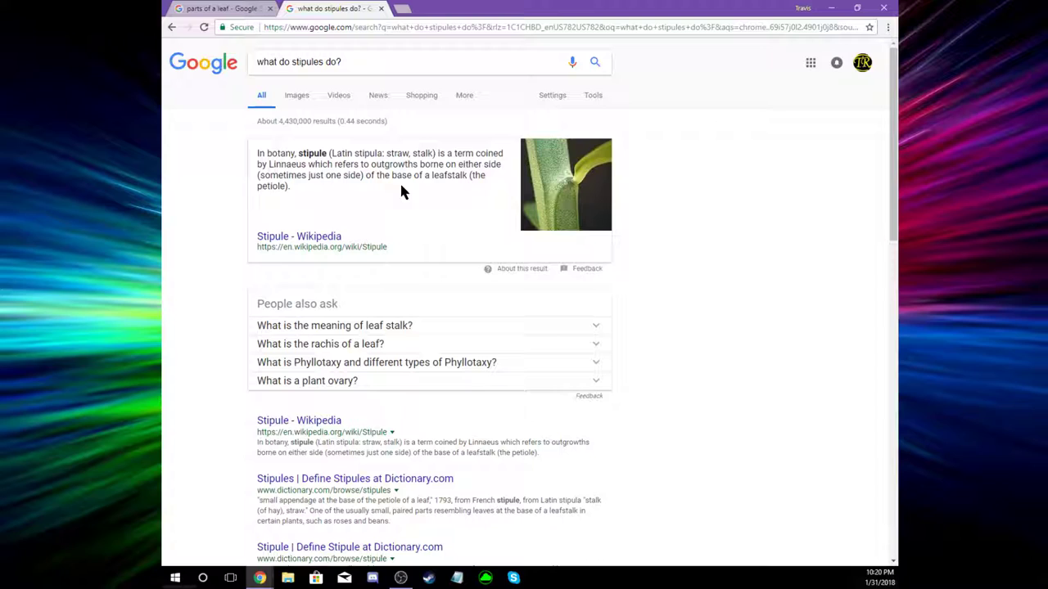
left_click(299, 235)
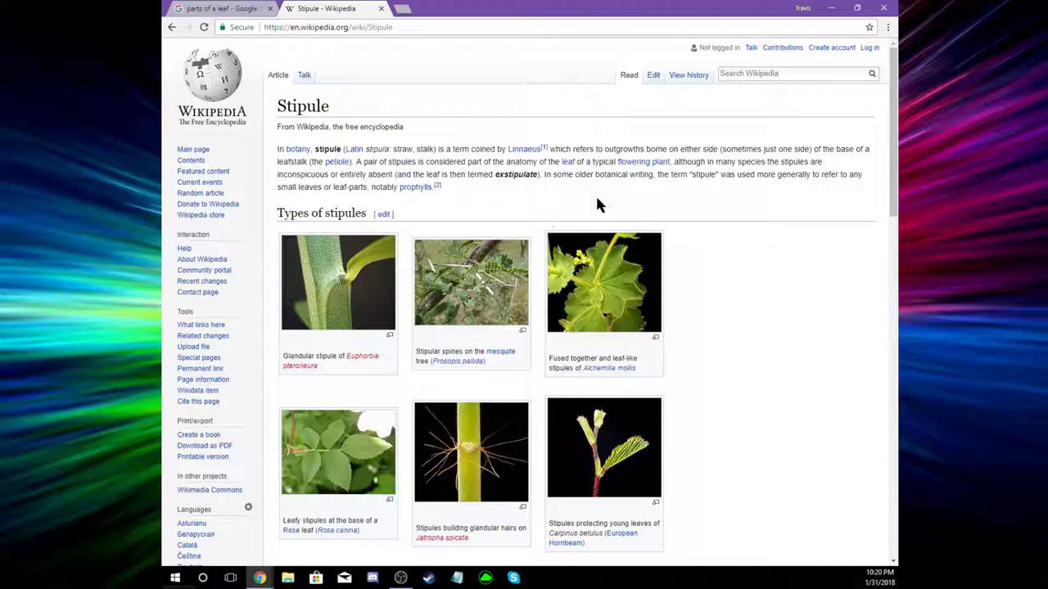
mouse_move(503, 207)
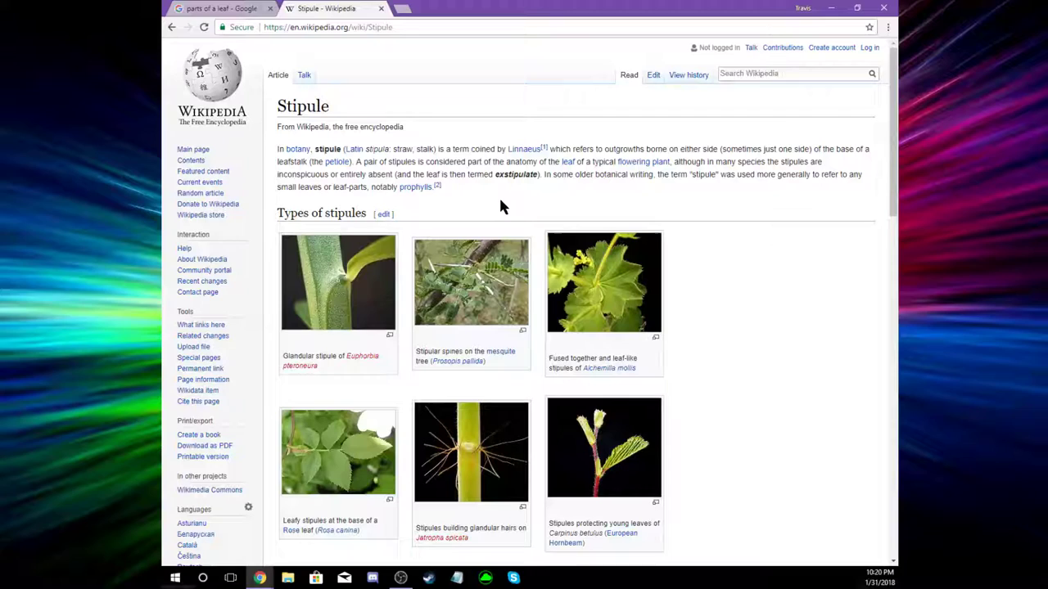
mouse_move(325, 162)
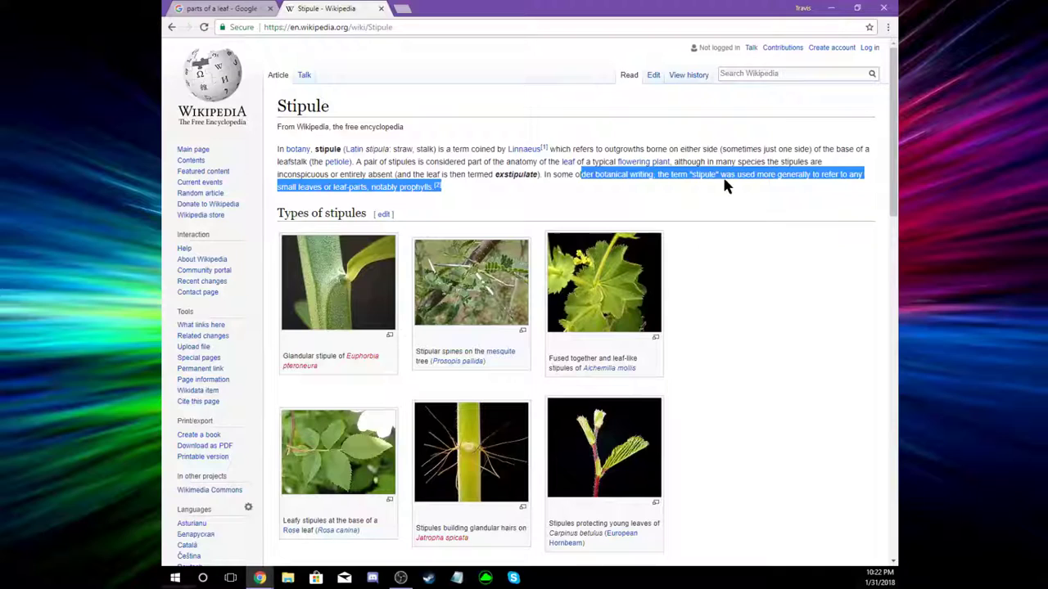
mouse_move(503, 203)
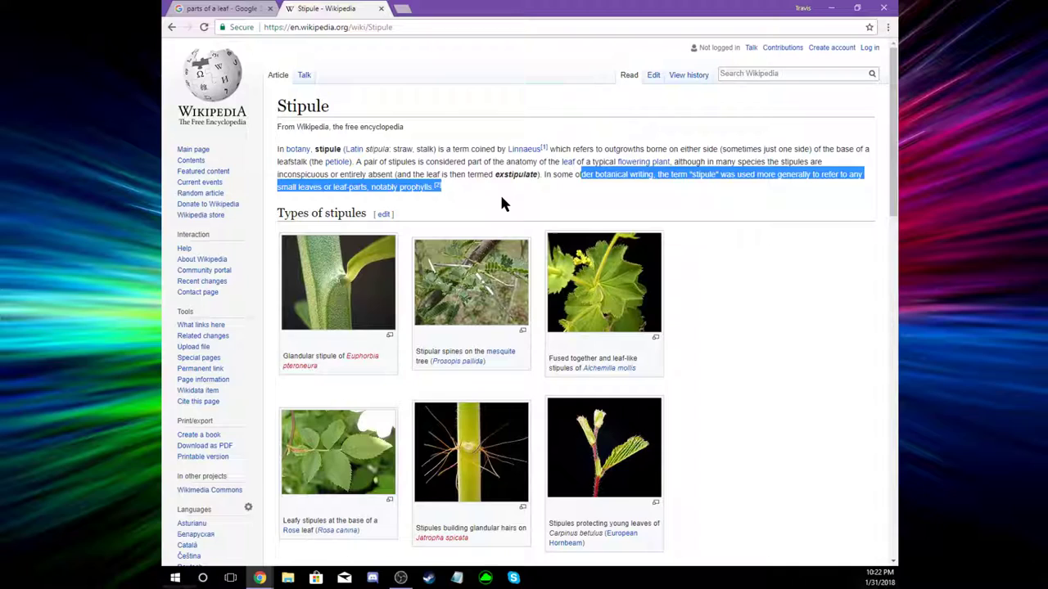
Scroll through the Stipule article and highlight text while reading its characteristics and types
scroll("down", 3)
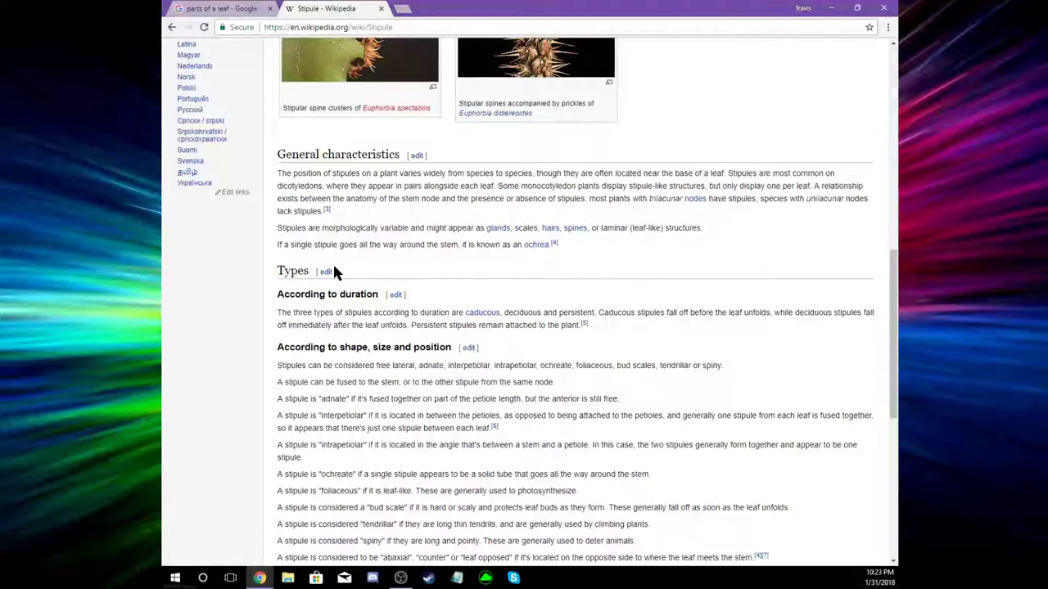
left_click_drag(348, 173, 532, 173)
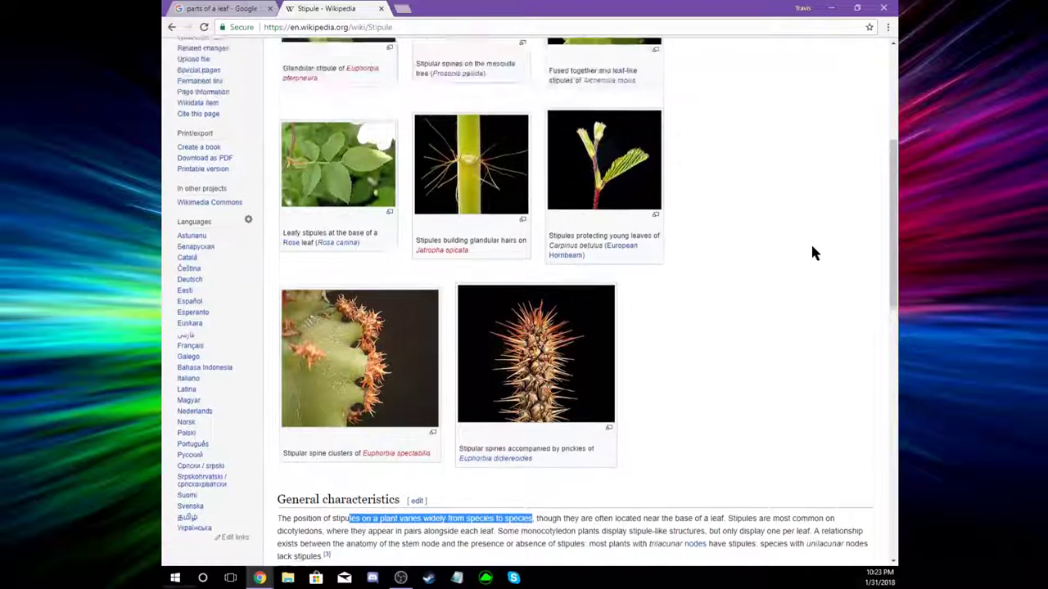
scroll("up", 3)
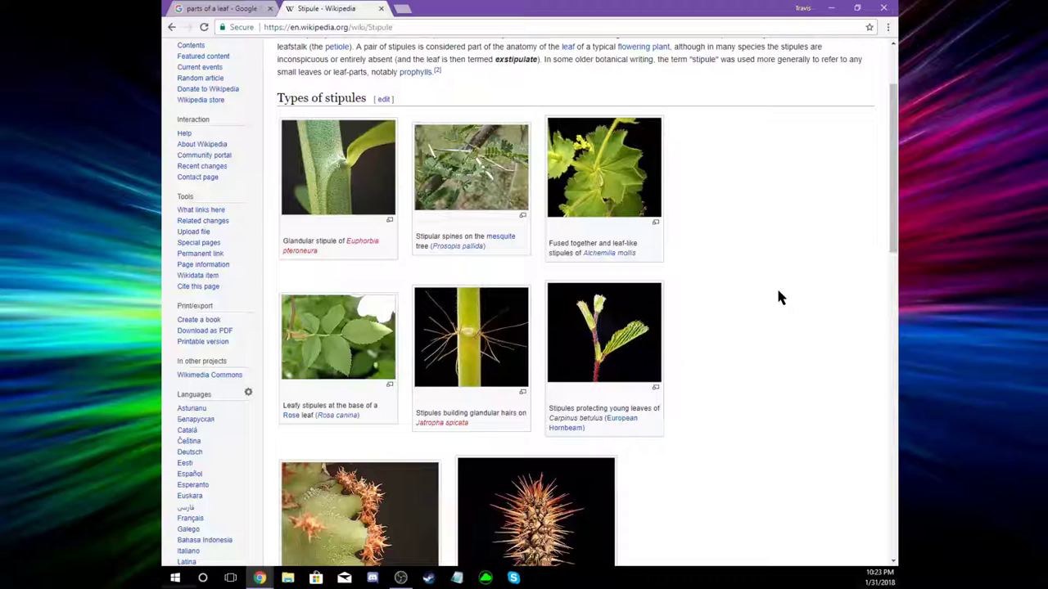
Close the Stipule tab and scroll the 'The Parts of a Leaf' image preview
left_click(221, 8)
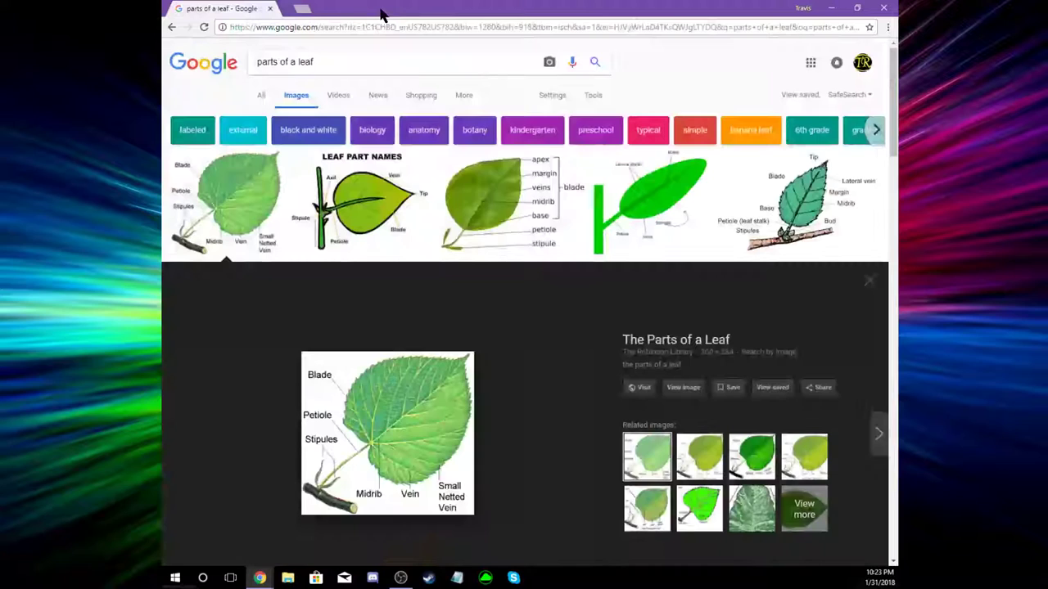
scroll("down", 3)
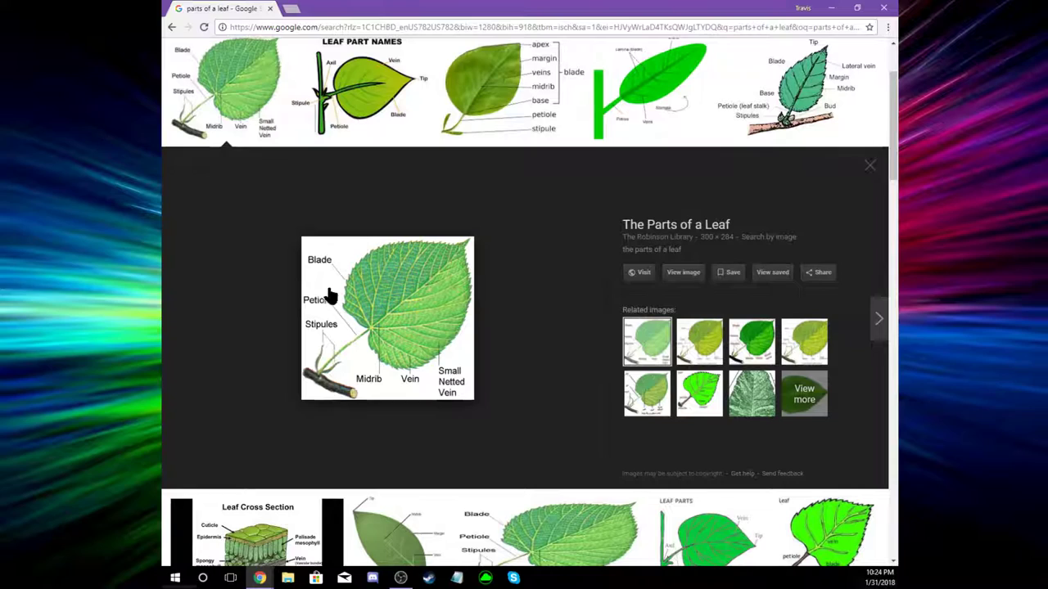
mouse_move(469, 248)
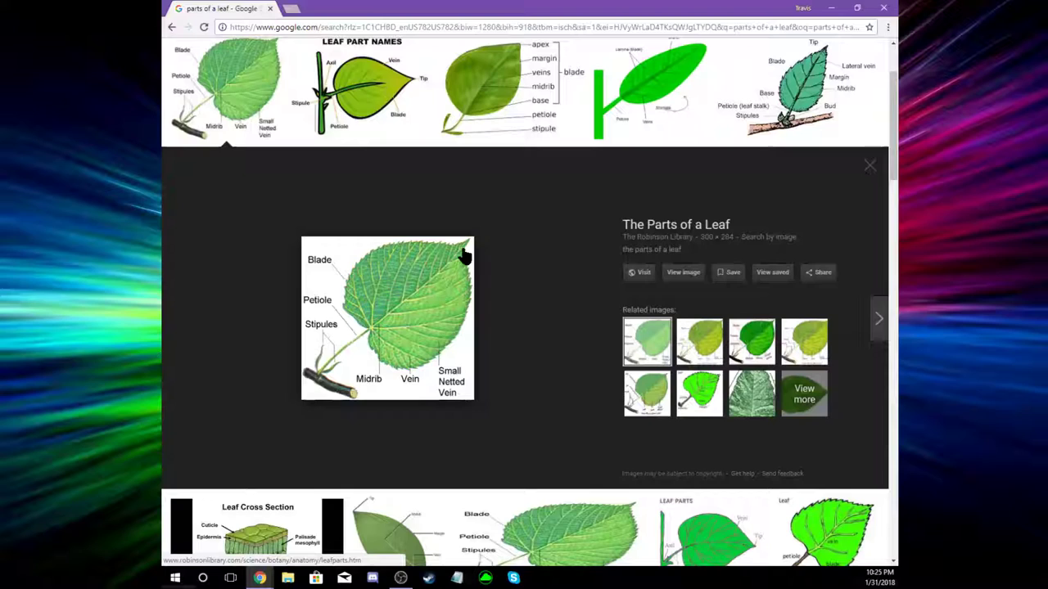
mouse_move(402, 351)
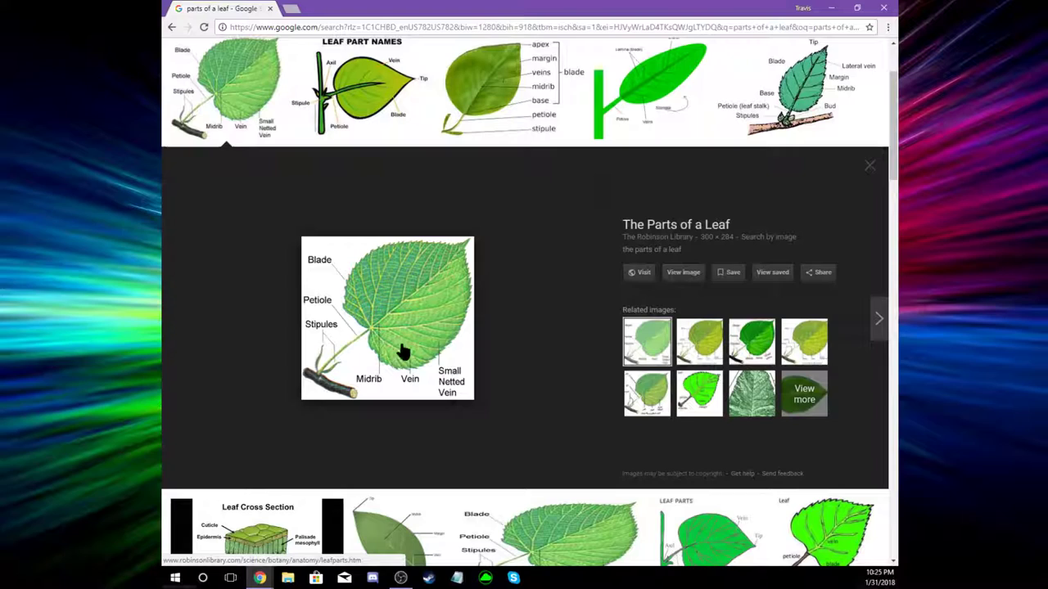
mouse_move(403, 319)
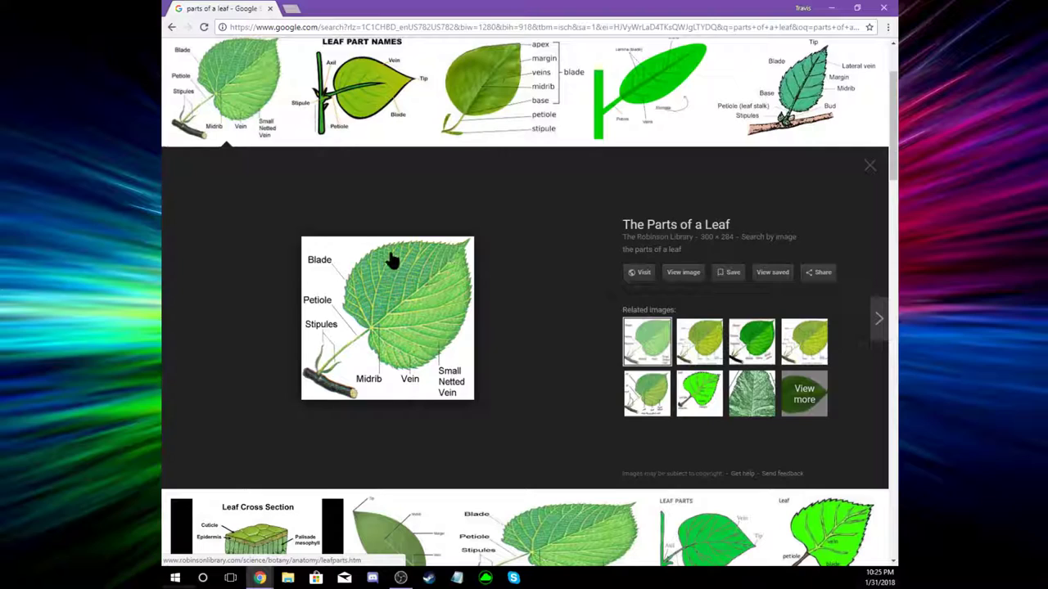
mouse_move(506, 323)
type("parts of a leaf under a microscope")
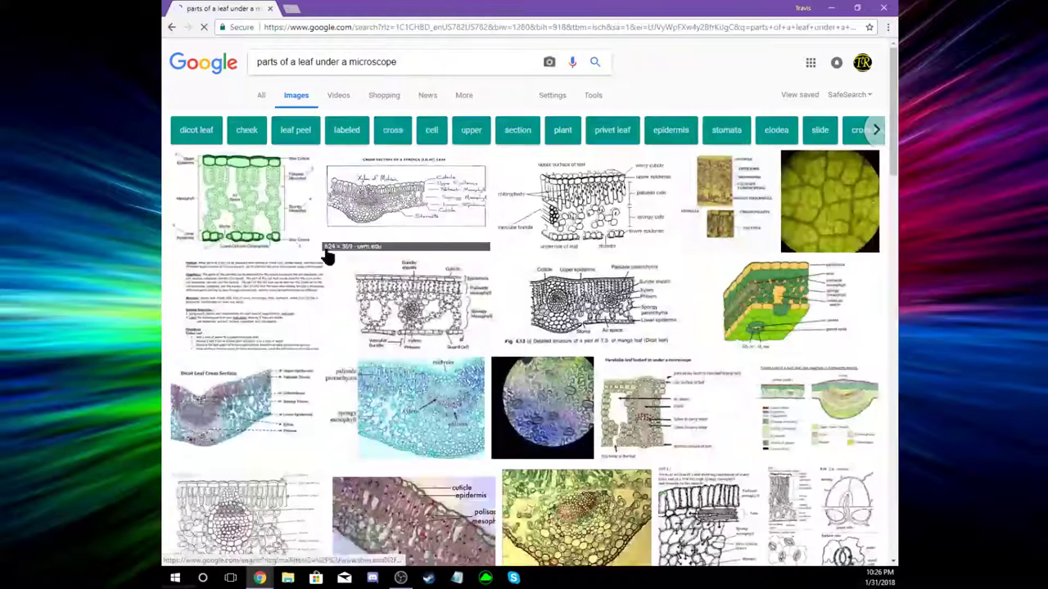
Enlarge NC State's 'Assignment 6, page 2' 3D leaf cross-section thumbnail
left_click(765, 307)
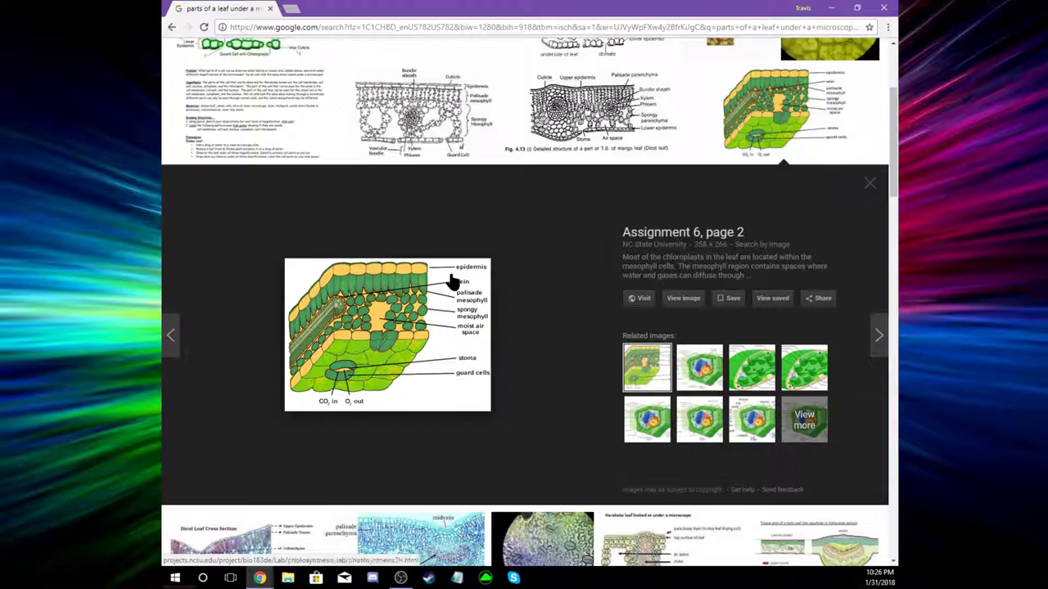
mouse_move(424, 248)
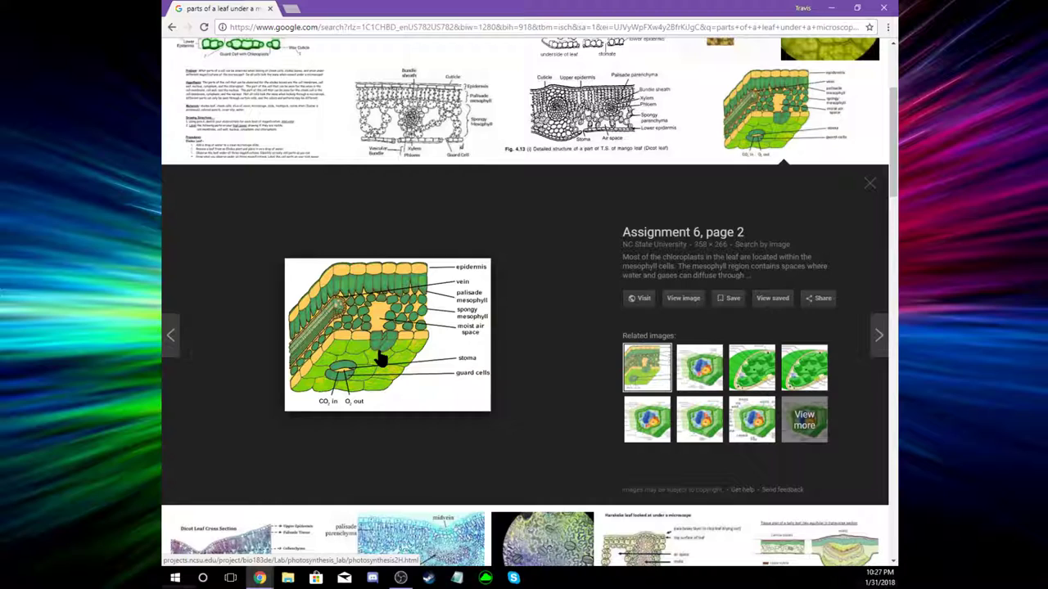
mouse_move(353, 420)
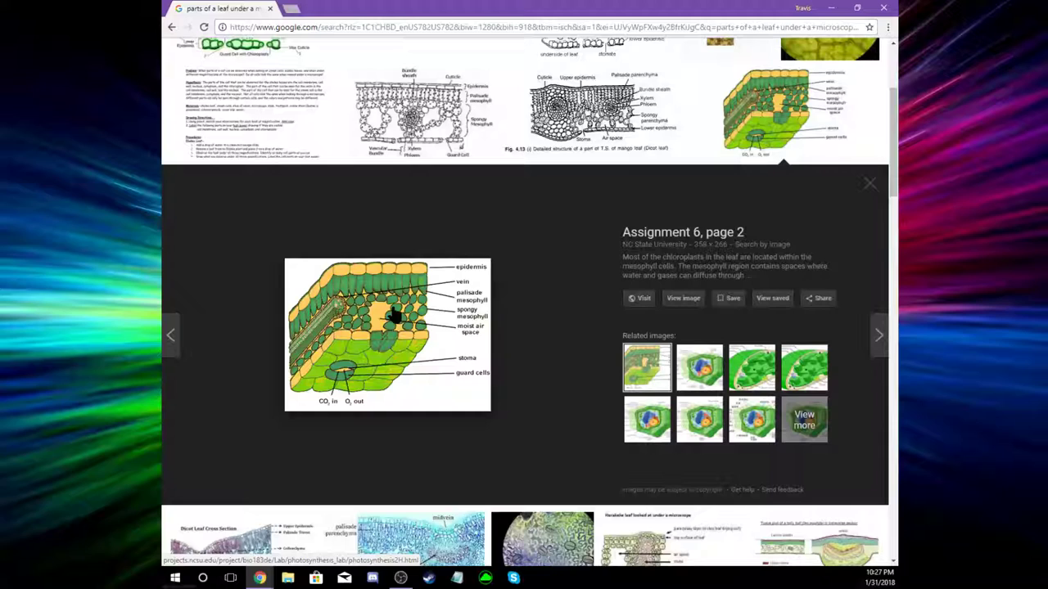
mouse_move(290, 369)
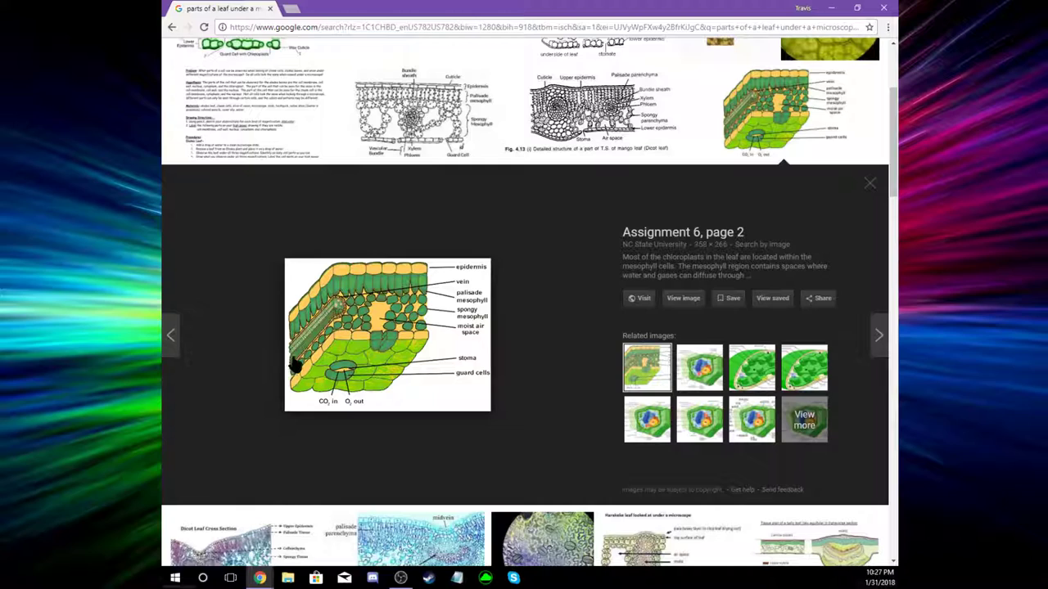
mouse_move(326, 330)
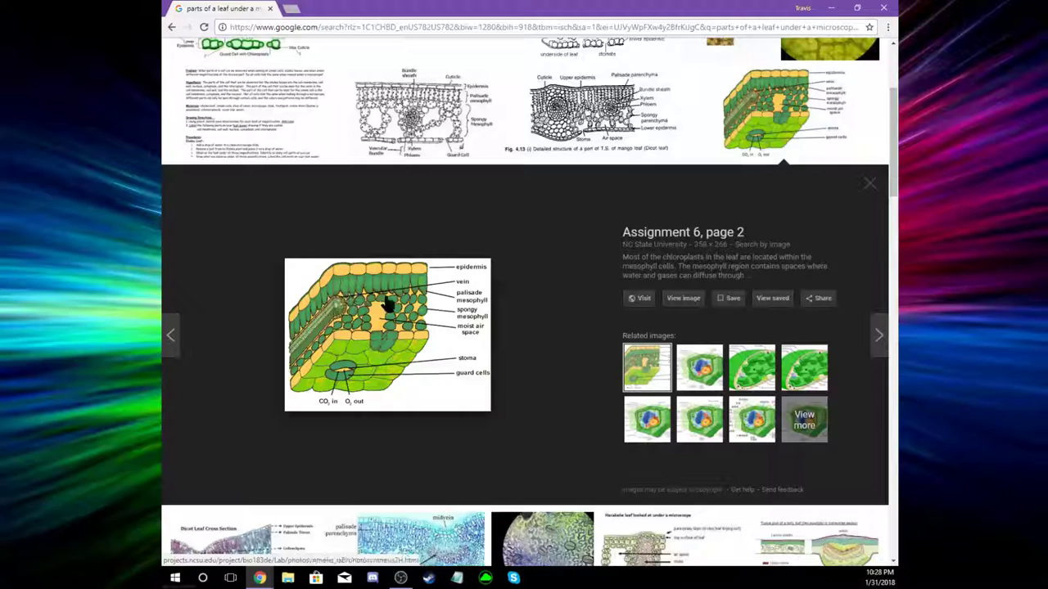
mouse_move(406, 322)
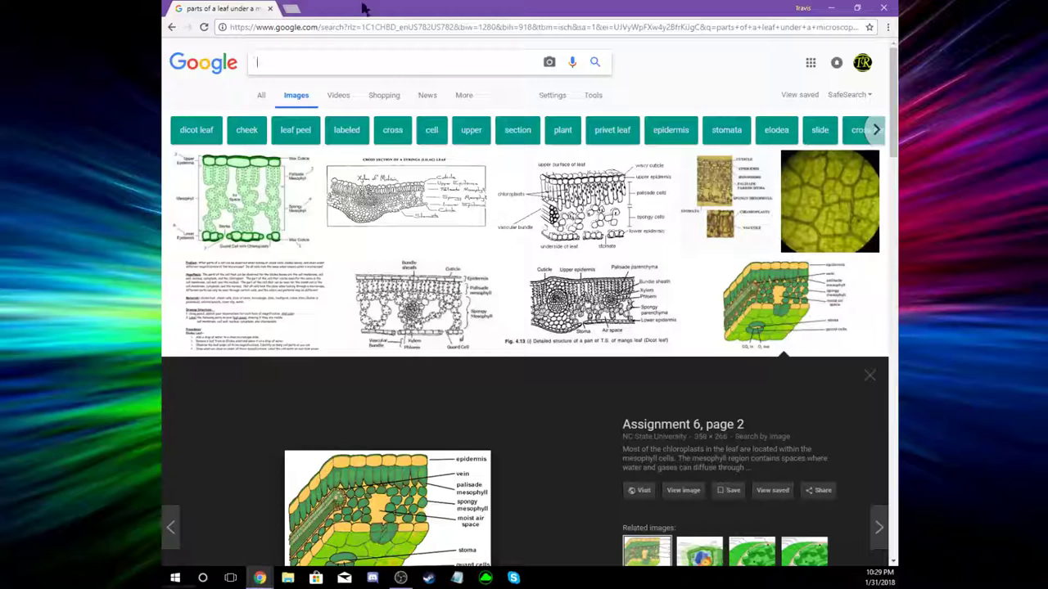
Enter the query '3-year woddy stem' in the Google search box
type("3")
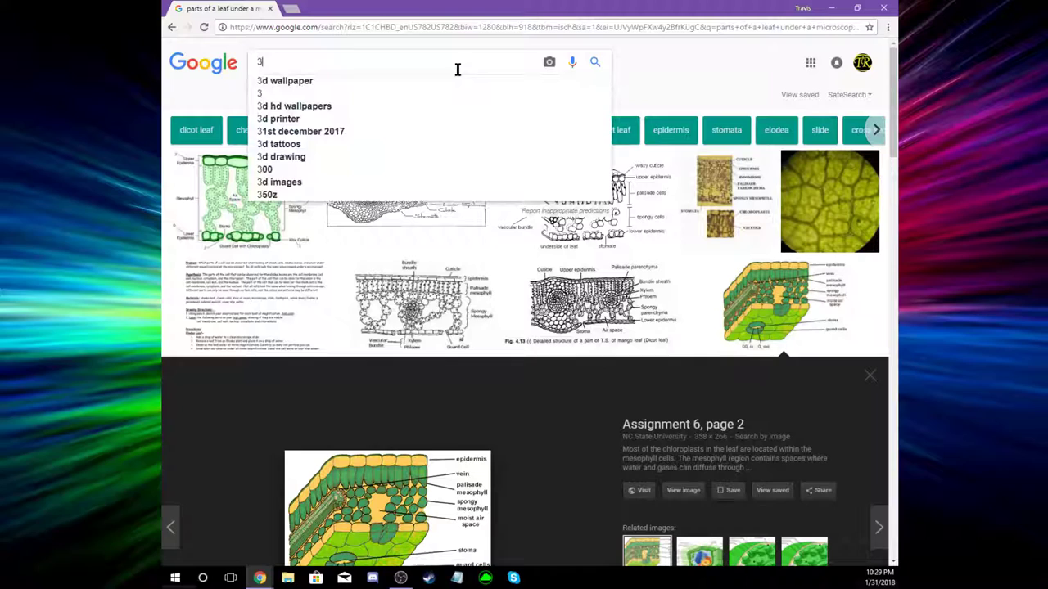
type("3-year woddy stem")
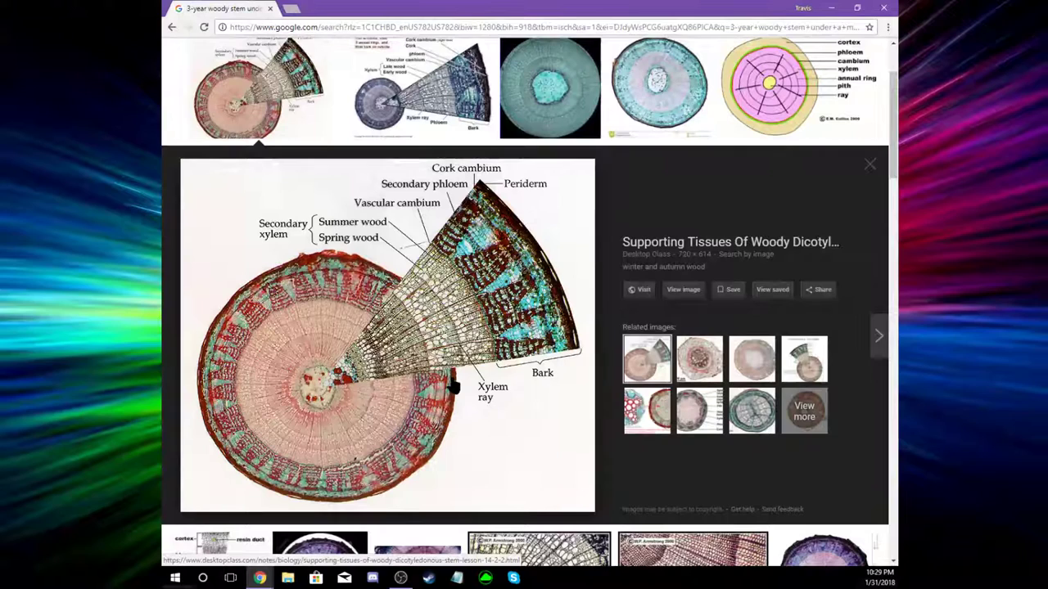
mouse_move(348, 286)
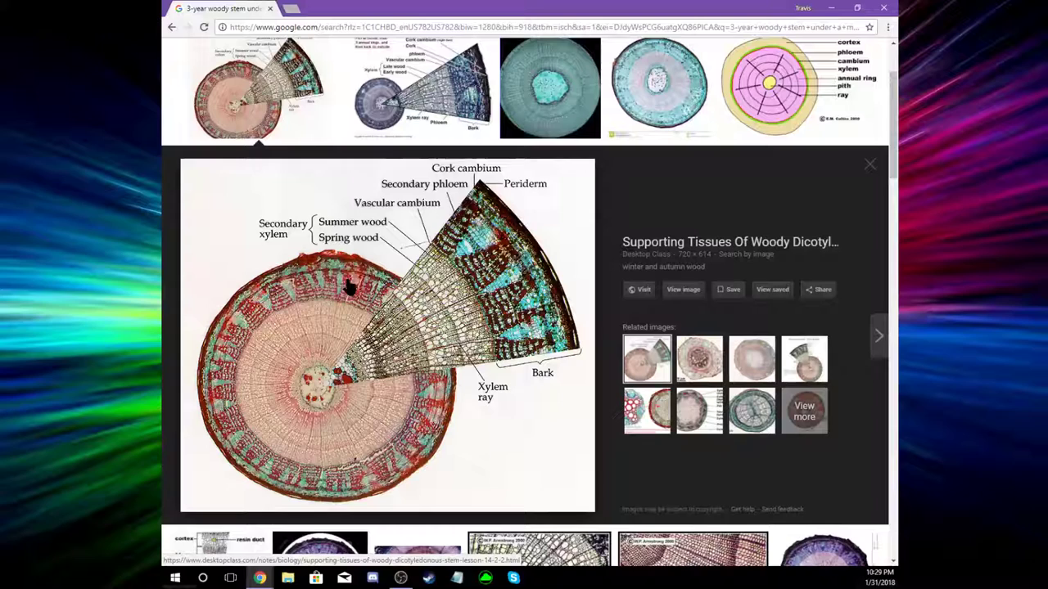
mouse_move(458, 350)
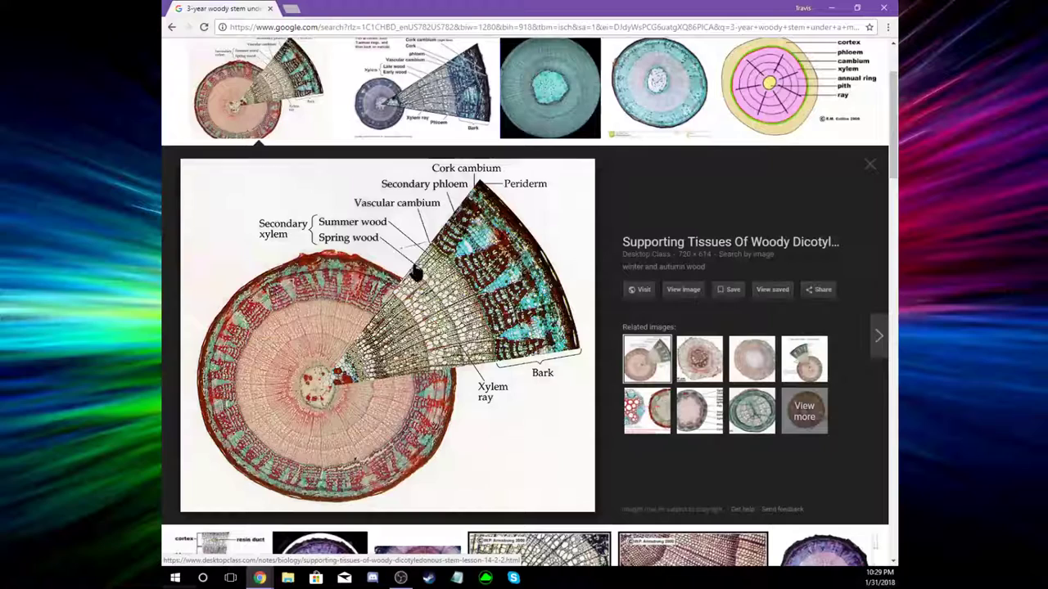
mouse_move(303, 246)
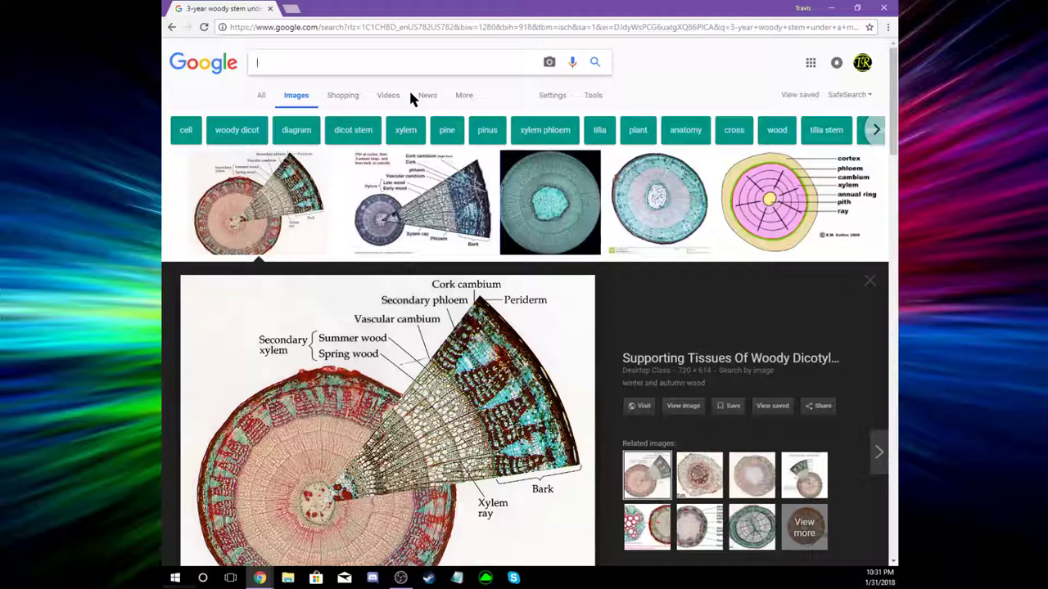
Search images for 'vessel elements', enlarge the Xylem structure diagram, and start typing 'sieve'
type("vesellemen")
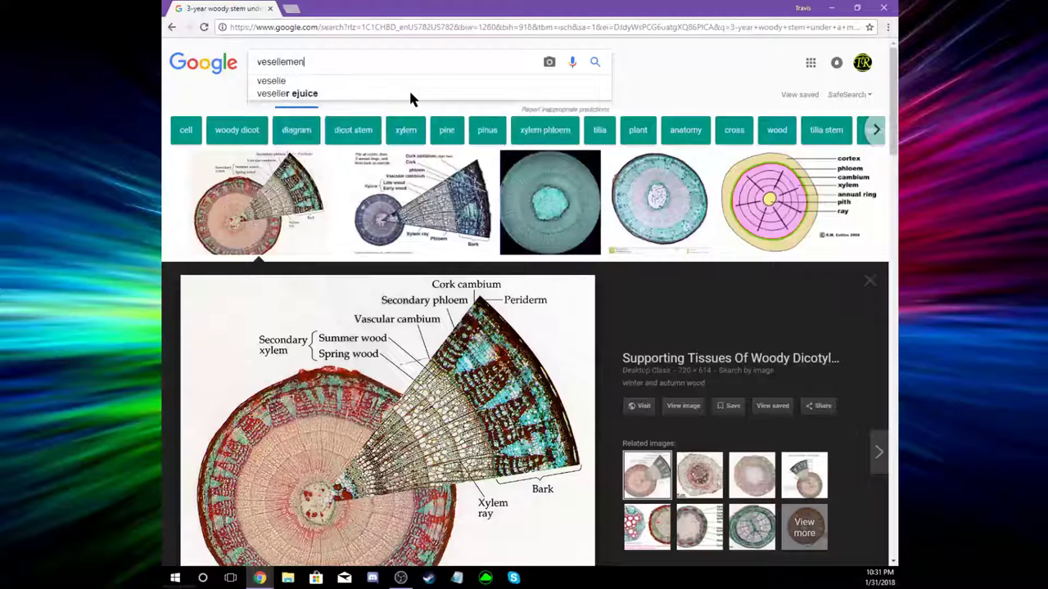
type("vessel elements")
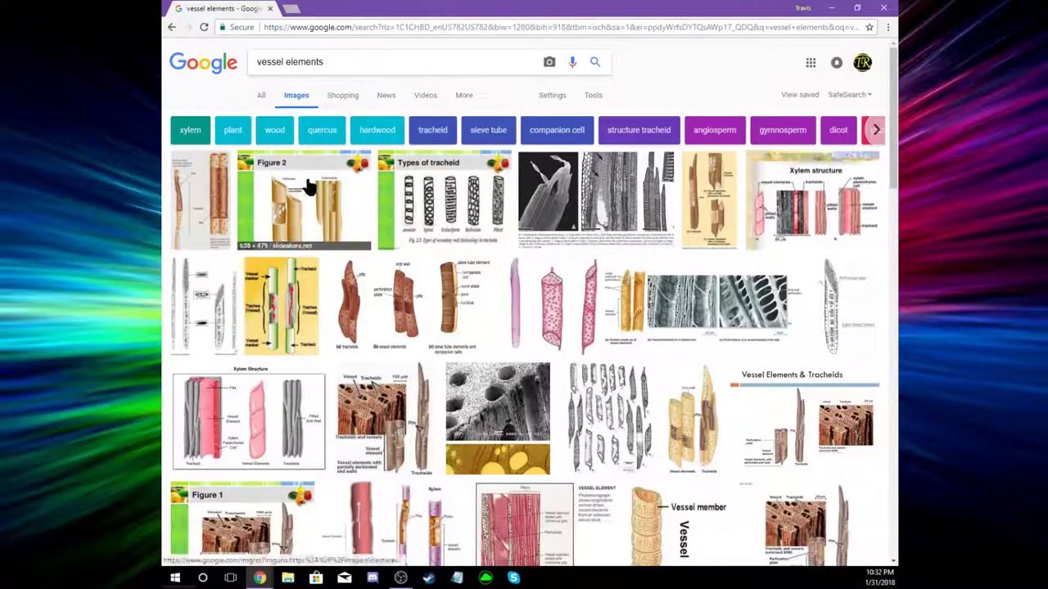
left_click(304, 200)
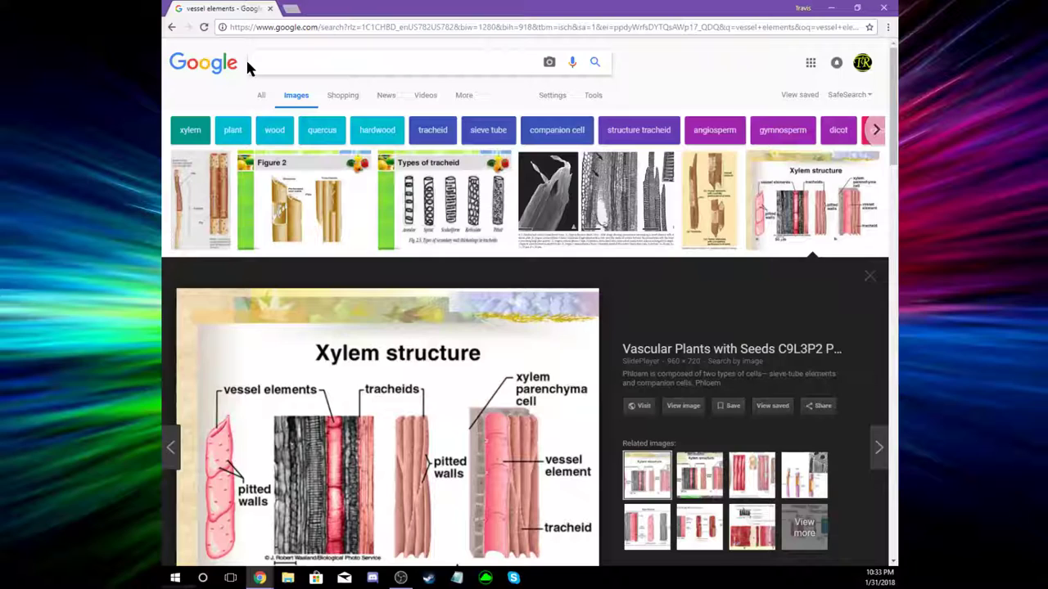
type("sieve tube vs")
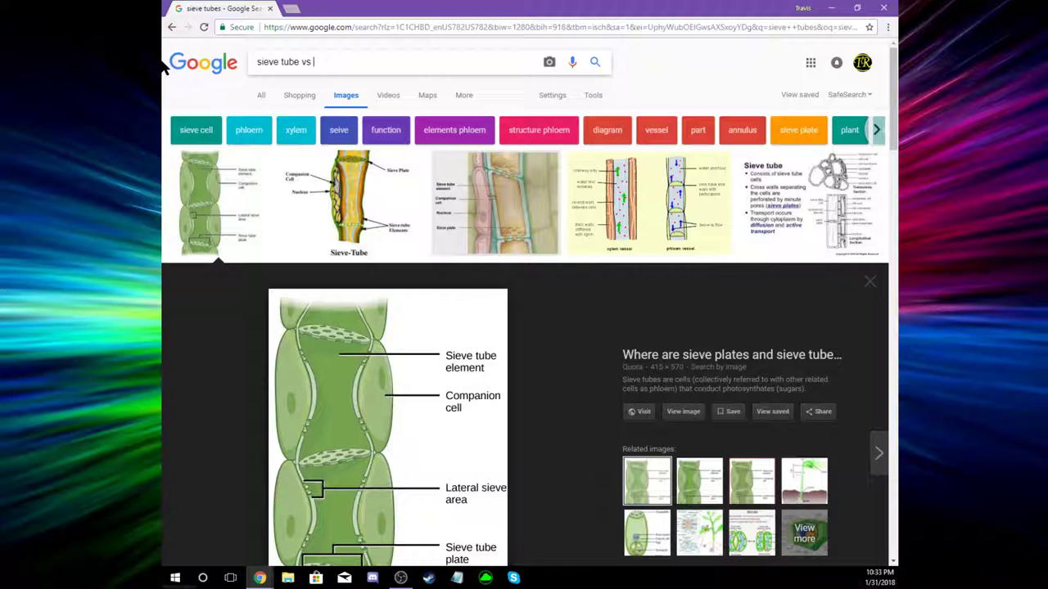
Extend the query toward 'sieve tube vs vessel elements' by typing 'vessel e'
type("vessel elements")
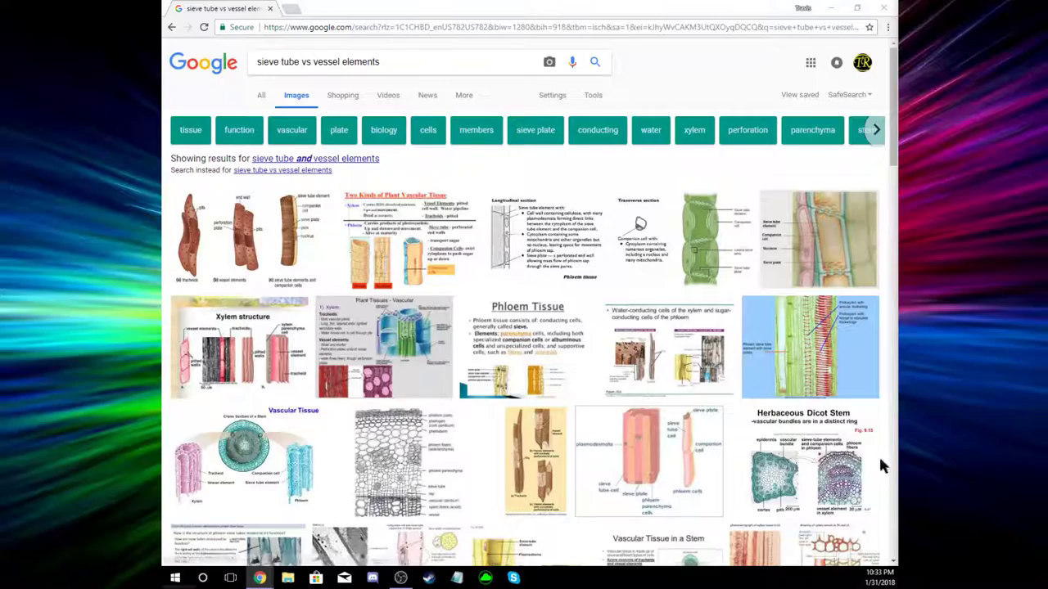
Scroll down and back up through the 'sieve tube vs vessel elements' image results
scroll("down", 3)
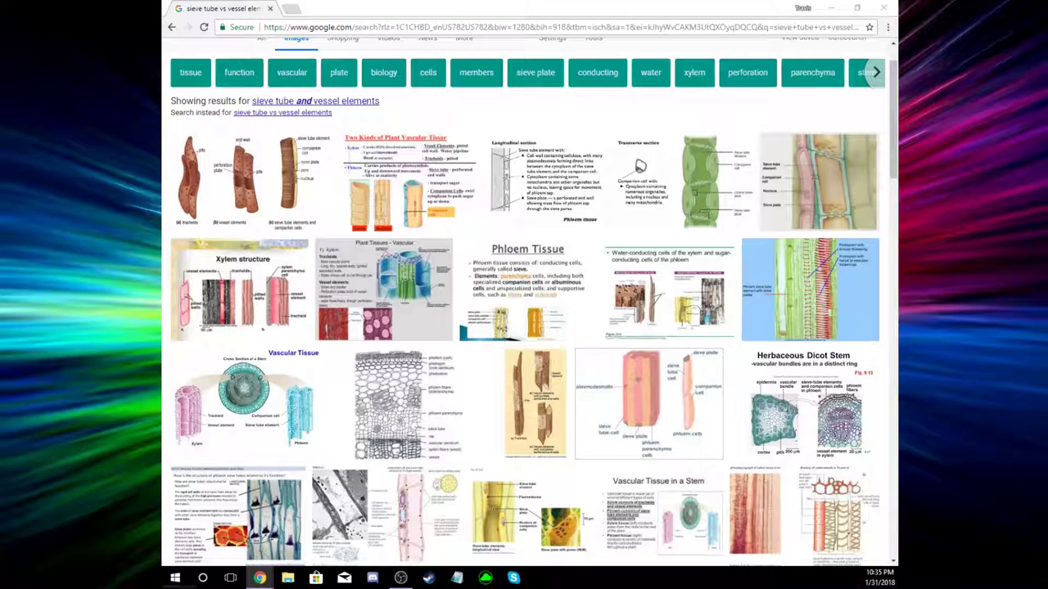
scroll("up", 3)
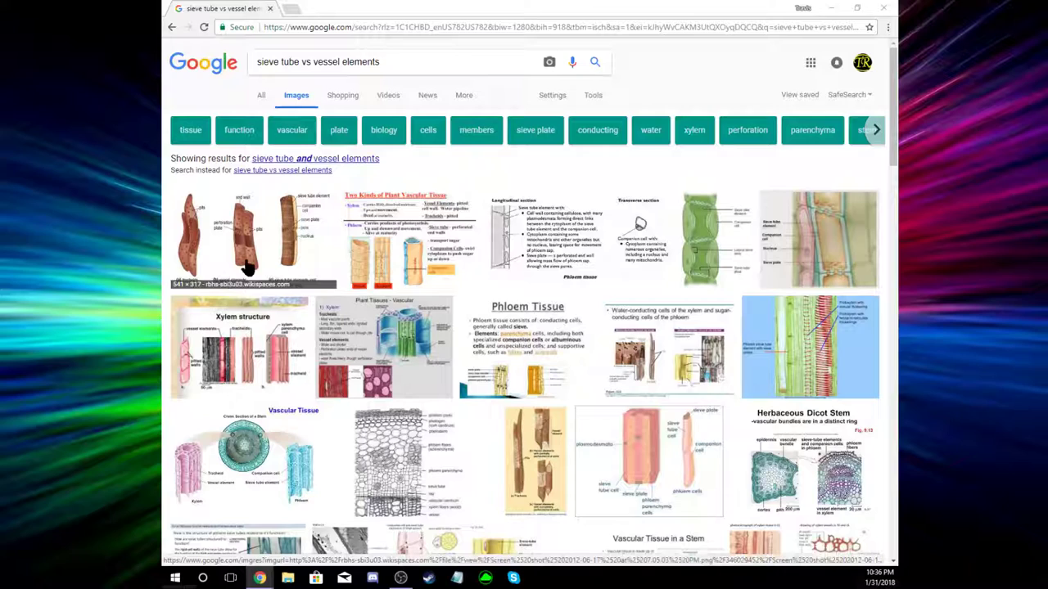
Enlarge the Wikispaces drawing of tracheids, vessel elements and sieve tube elements
left_click(229, 237)
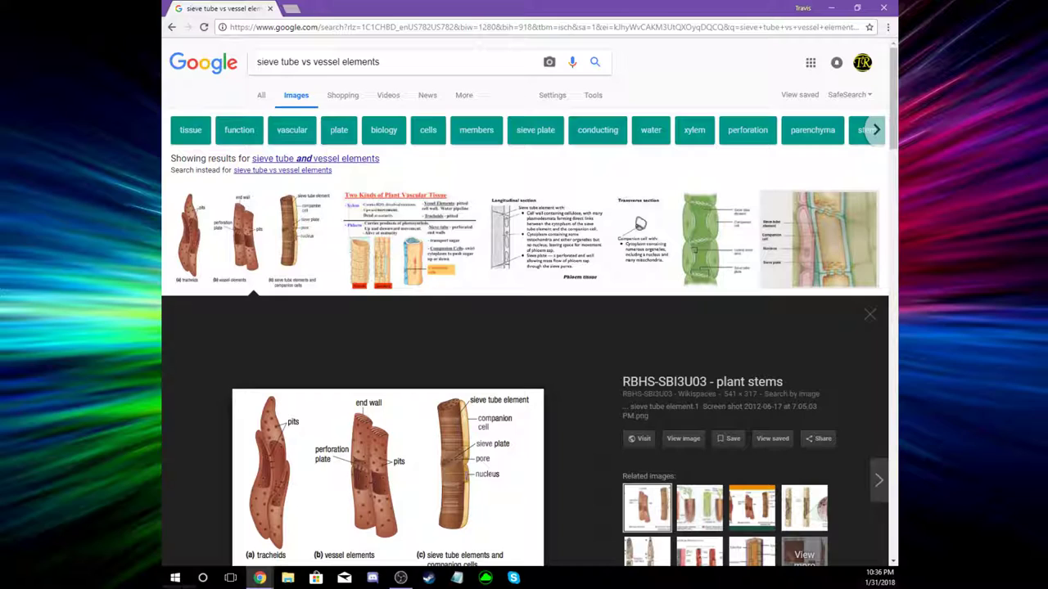
scroll("down", 3)
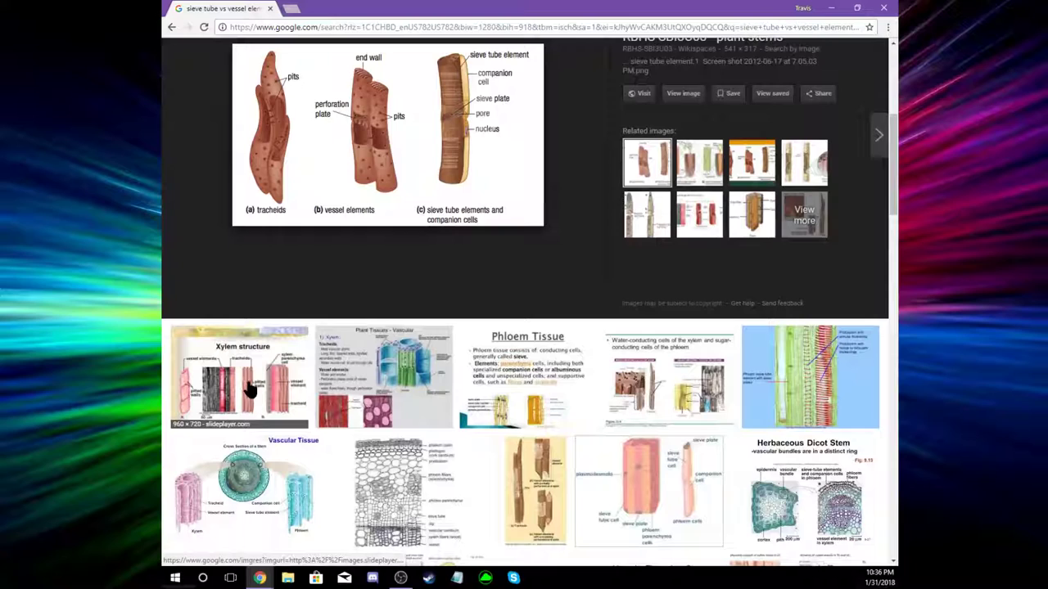
Preview the SlidePlayer 'Xylem structure' diagram labelling vessel elements and tracheids
left_click(240, 376)
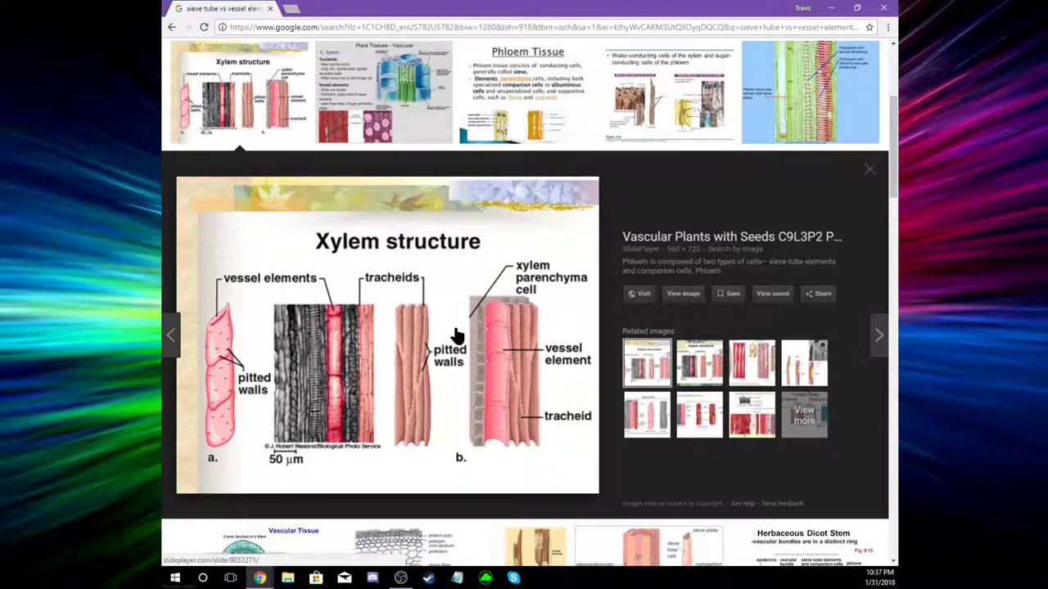
mouse_move(410, 397)
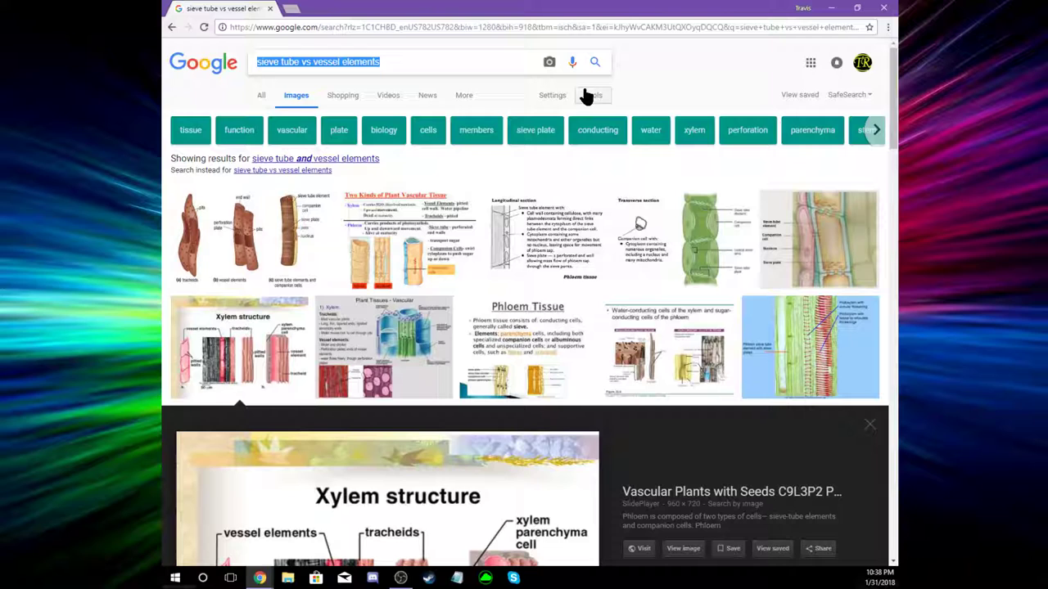
Search images for 'function of stoma' and preview the open/closed guard cells diagram
type("function odd")
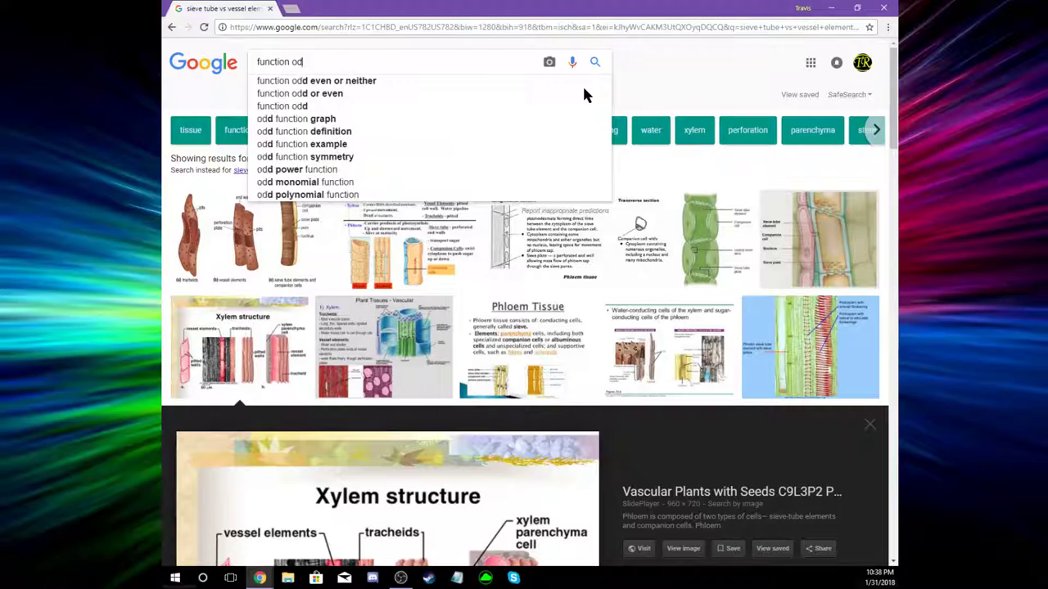
type("function of stoma")
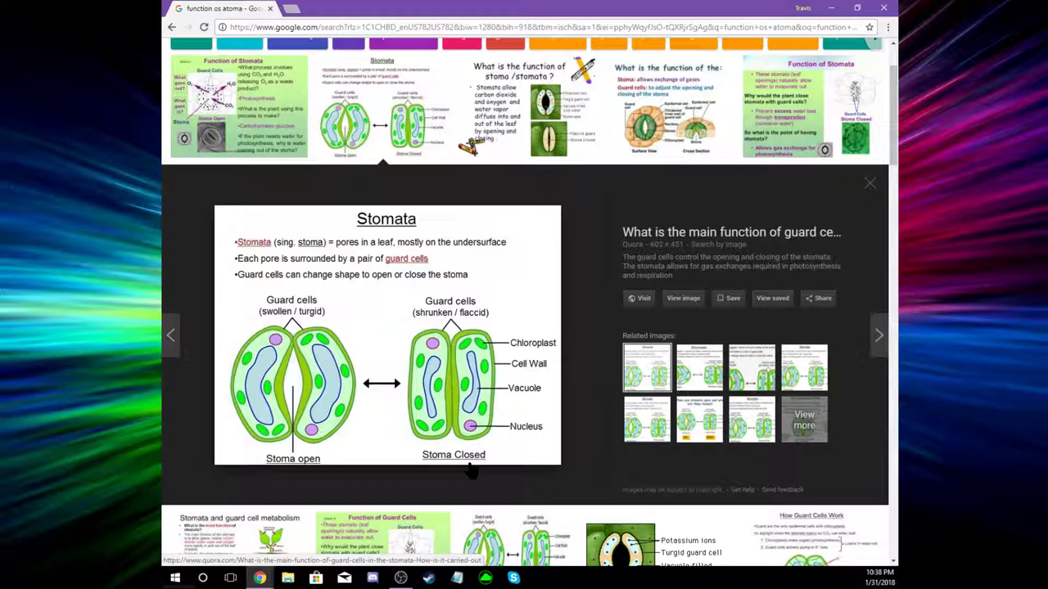
Search images for 'where is a stoma on a water plant'
type("where is a stoma on a water plant")
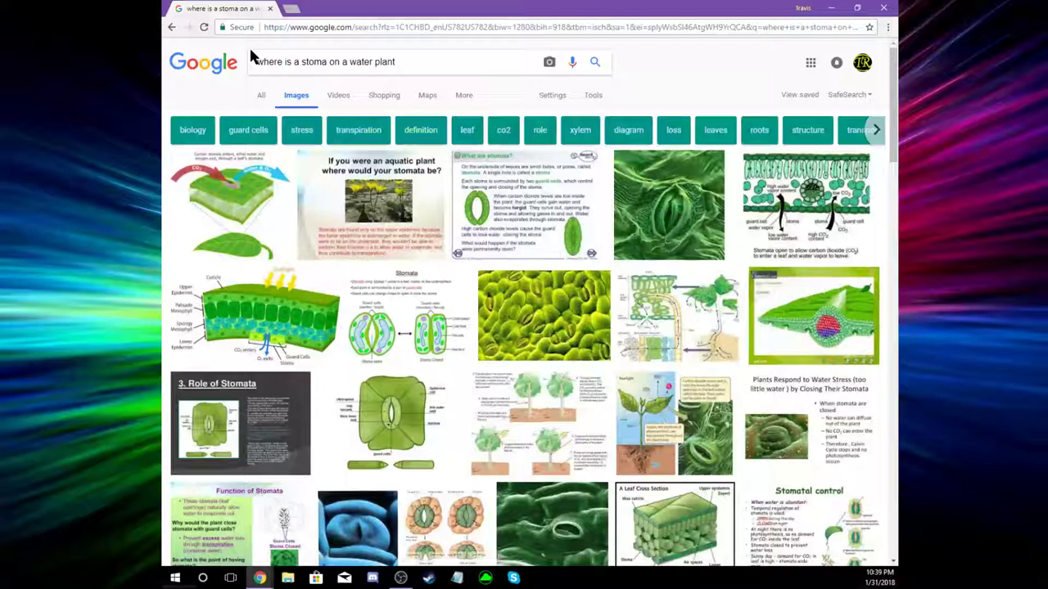
Preview the 'Leaves with microscopic mouths' diagram of CO2 entering and water leaving stomata
left_click(229, 204)
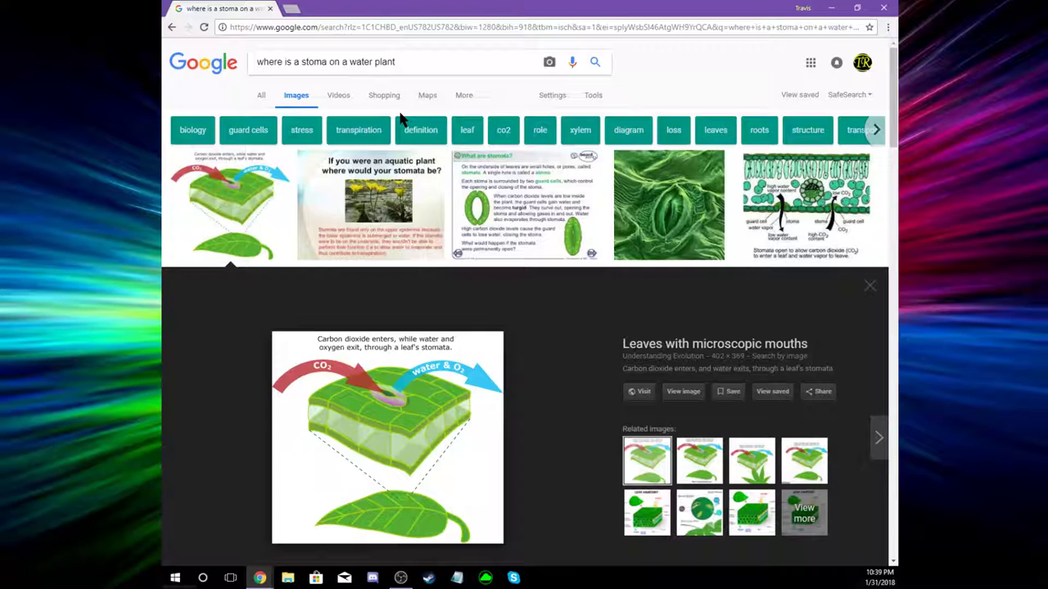
mouse_move(687, 119)
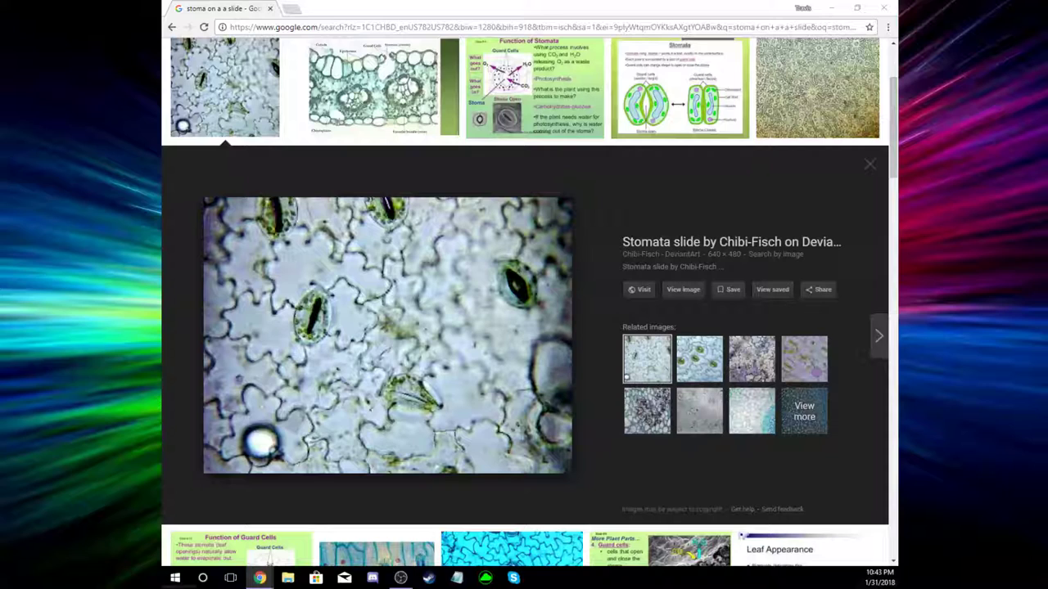
Search Google for 'what is translocation in a plant'
scroll("up", 3)
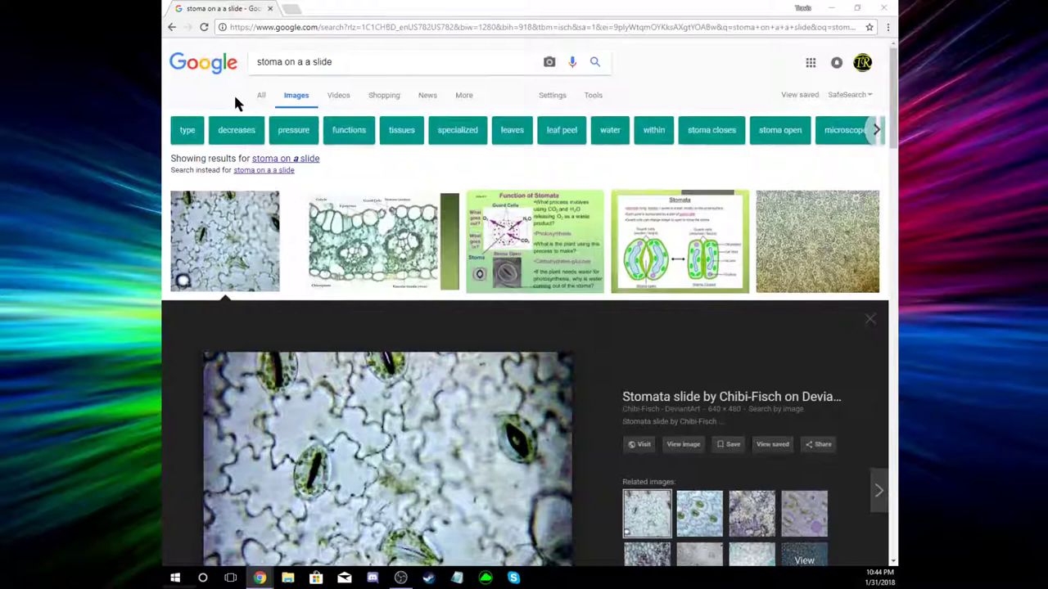
type("what is translocation")
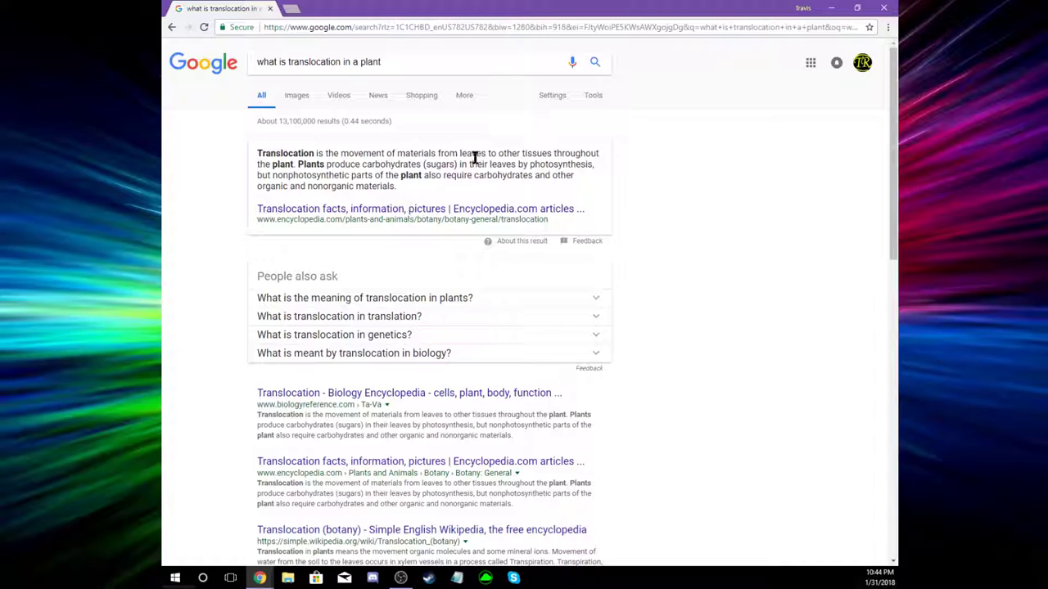
mouse_move(667, 180)
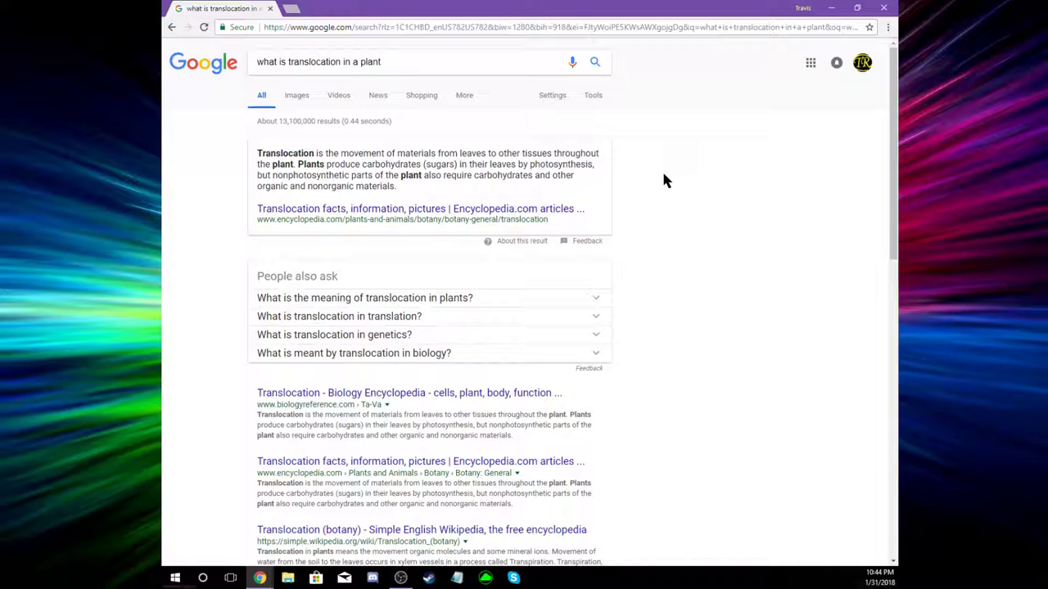
mouse_move(322, 521)
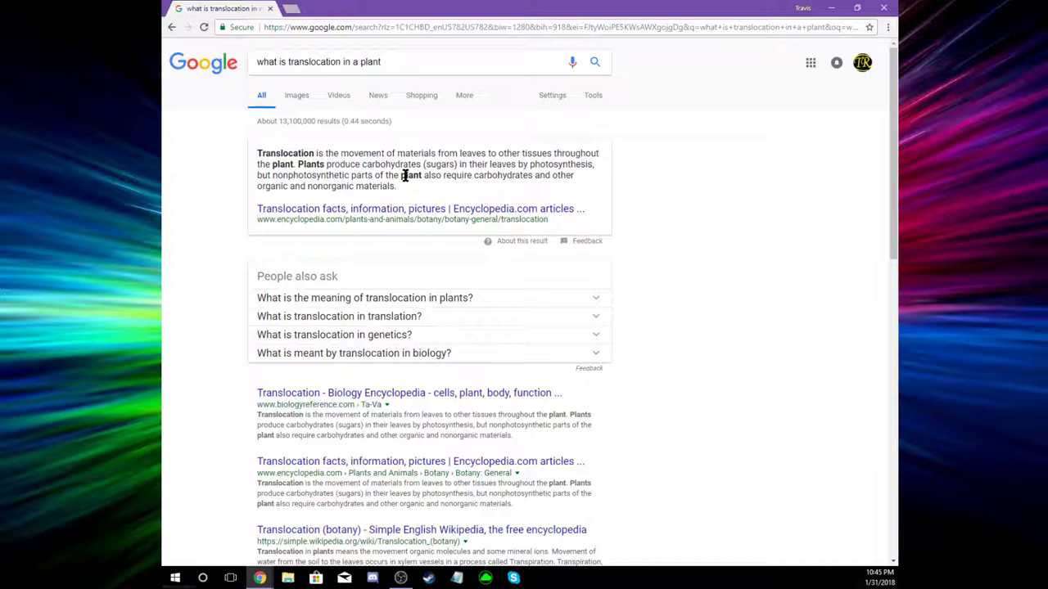
Search 'plant hormones', expand 'How do plants use hormones?' and highlight the five hormone names
type("pa")
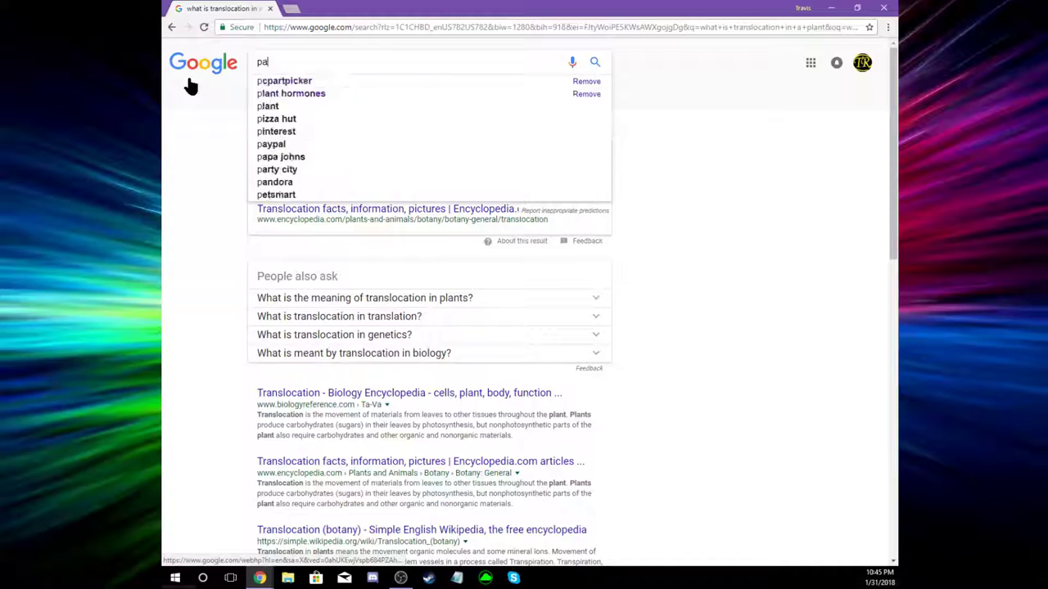
left_click(292, 94)
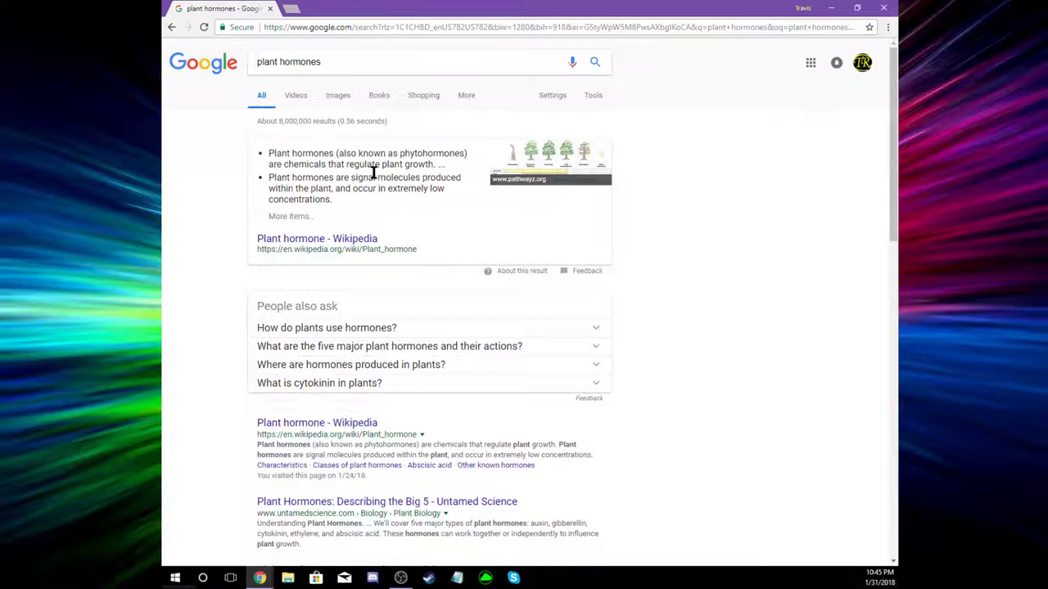
mouse_move(499, 261)
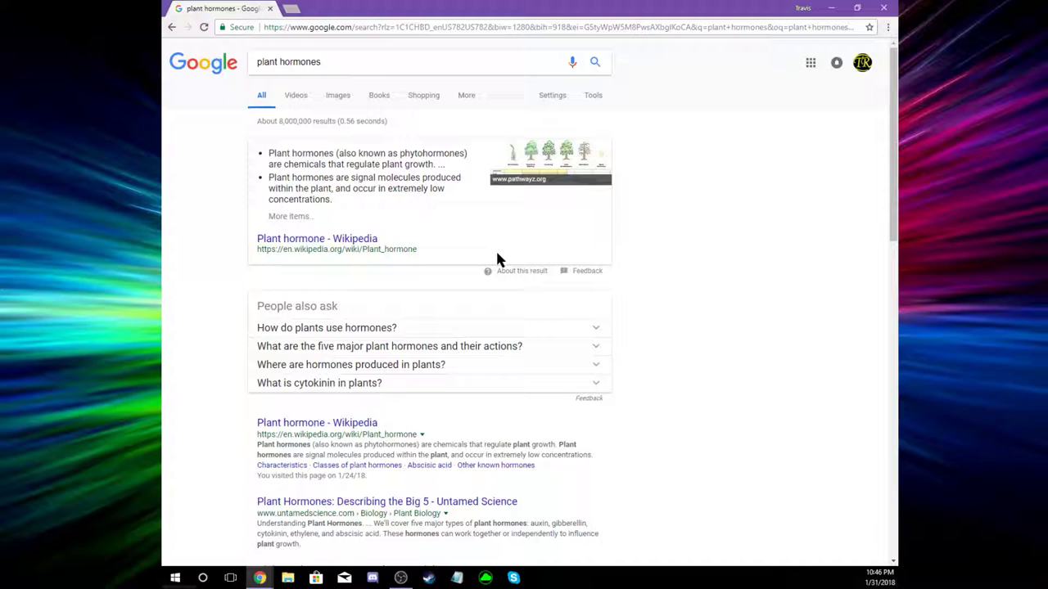
scroll("down", 3)
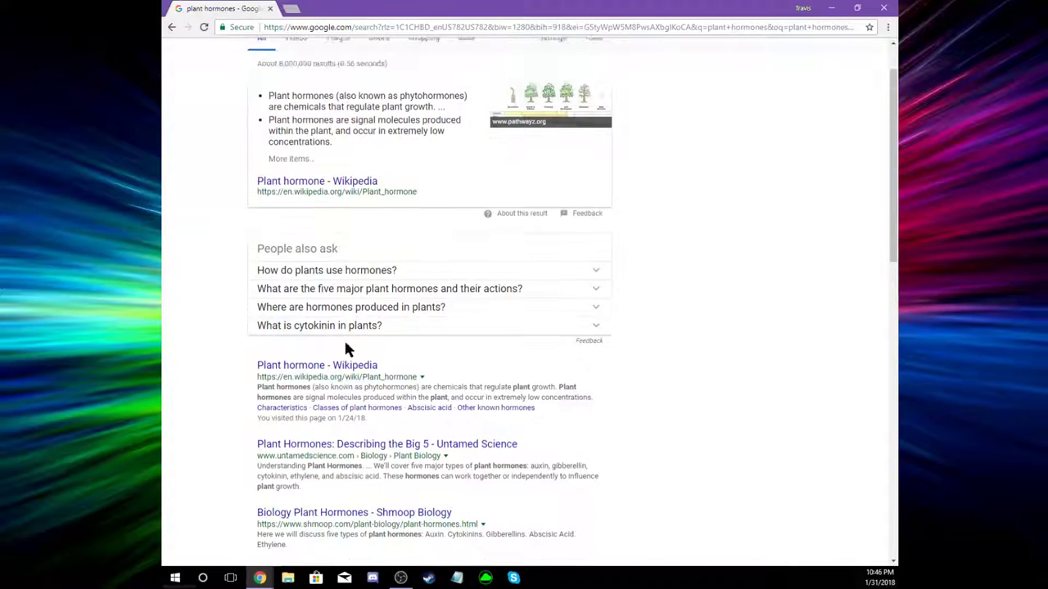
left_click(327, 270)
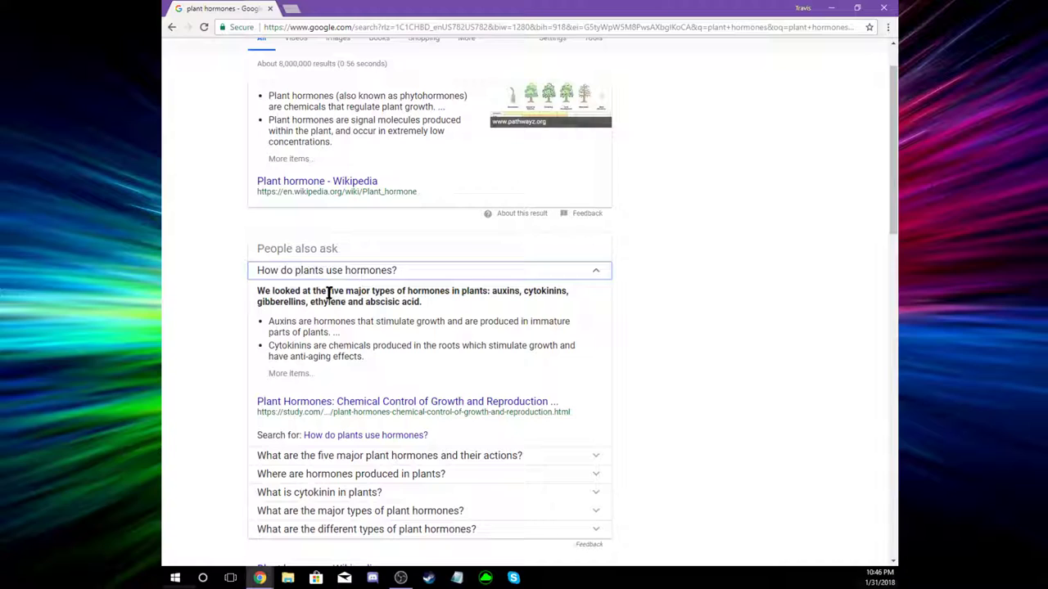
left_click_drag(494, 291, 350, 301)
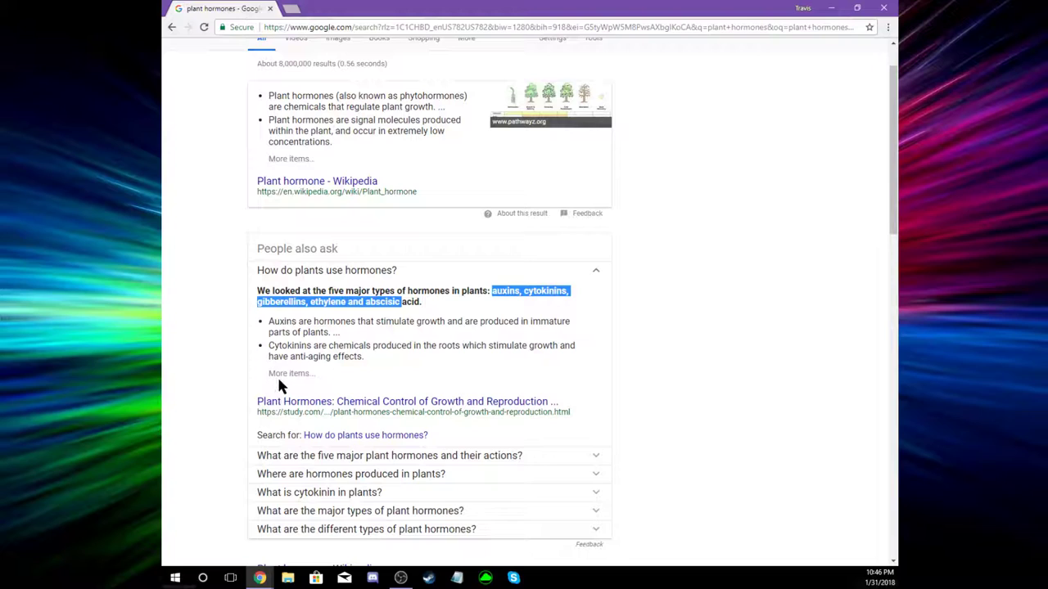
Open the study.com plant hormones lesson and read Auxins, highlighting 'several responsibilities'
left_click(407, 401)
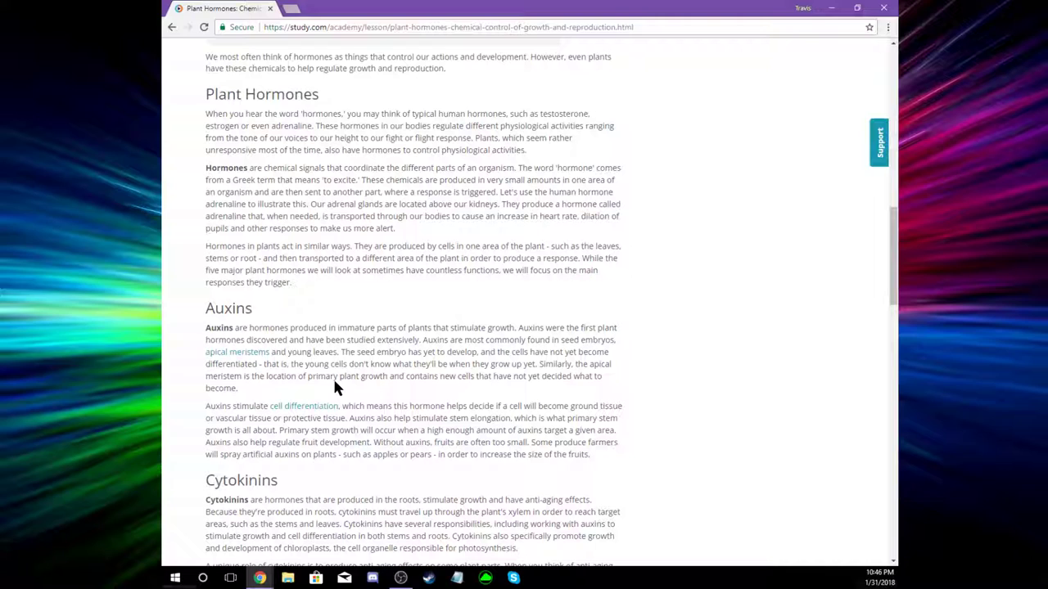
scroll("down", 3)
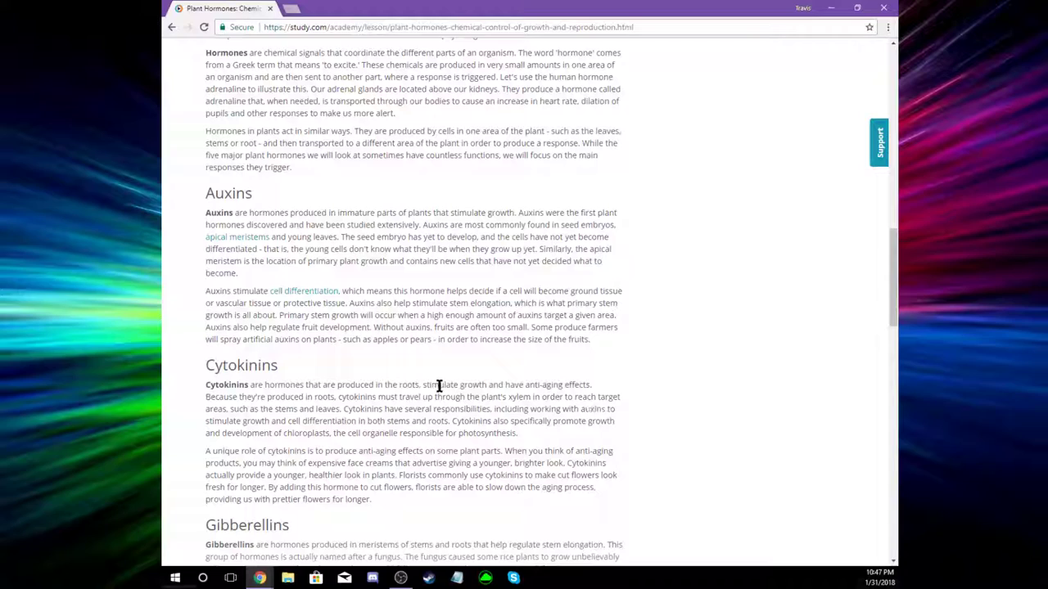
mouse_move(369, 410)
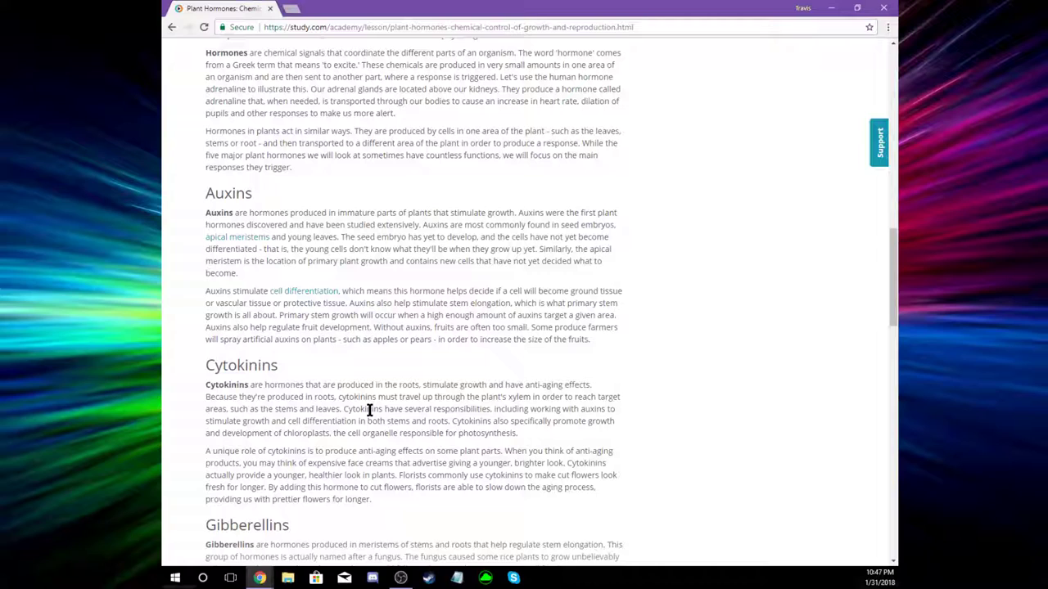
left_click_drag(342, 409, 385, 421)
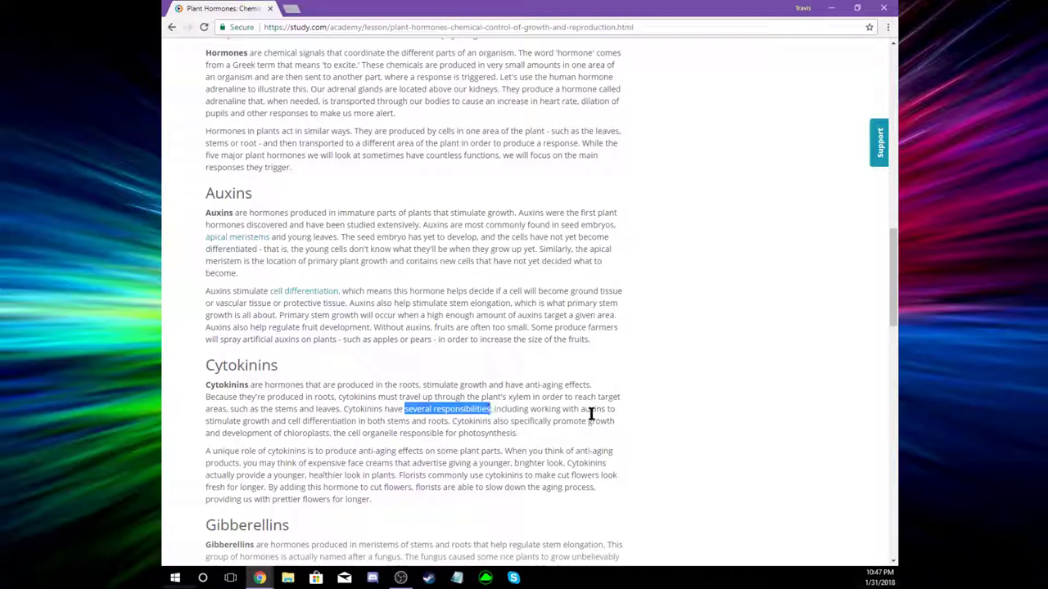
Read Cytokinins and Gibberellins to the membership prompt, highlighting 'anti-aging', then return to results
scroll("down", 3)
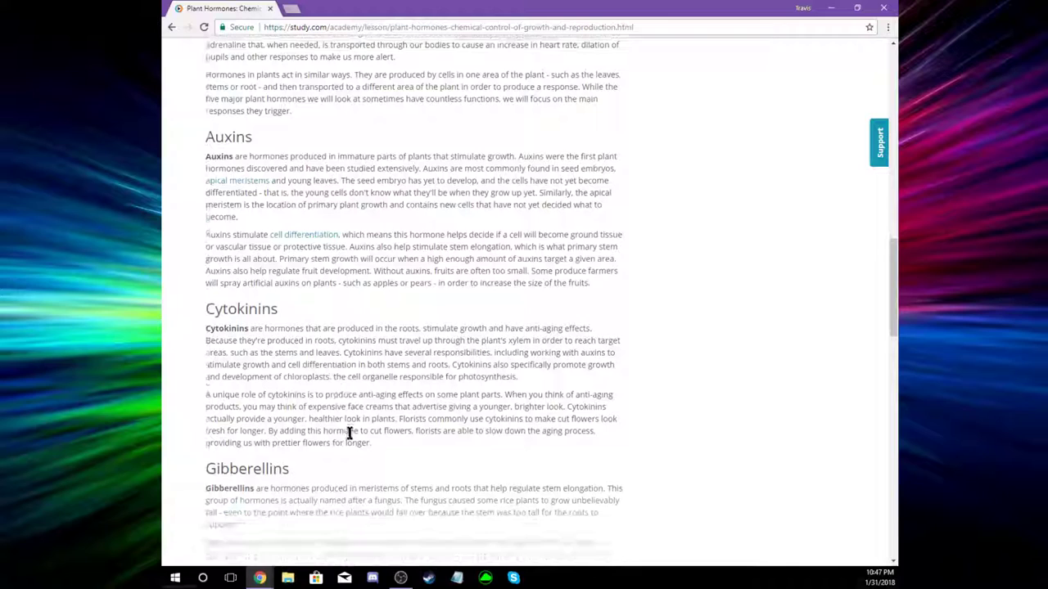
double_click(379, 394)
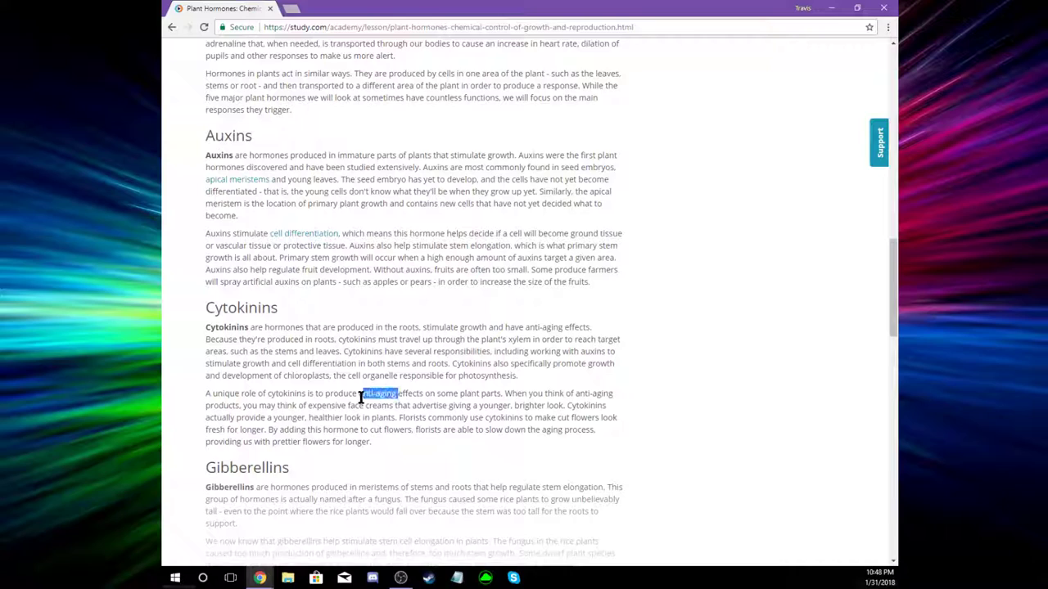
scroll("down", 3)
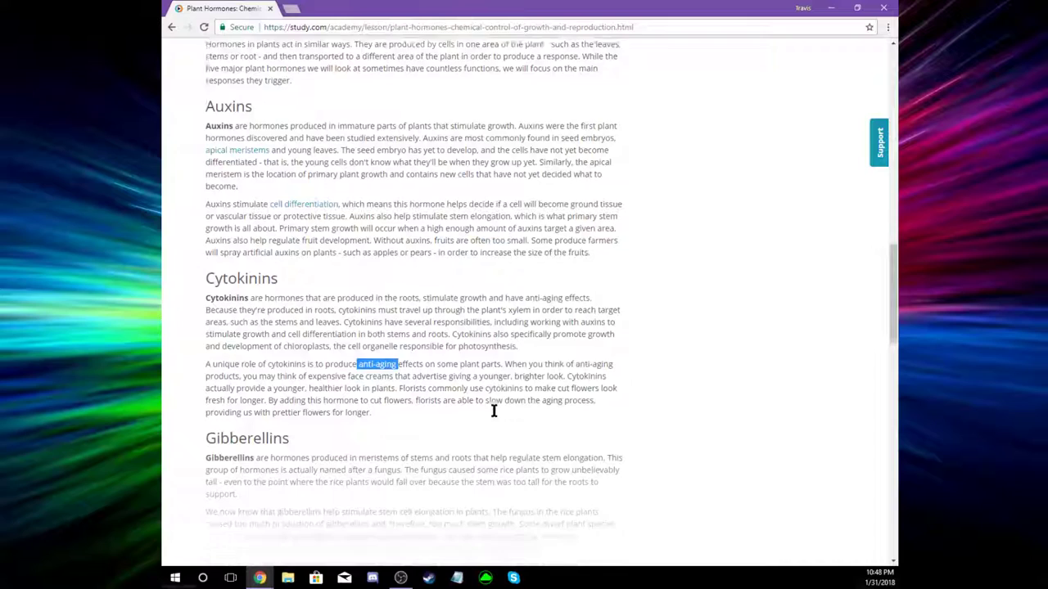
scroll("down", 3)
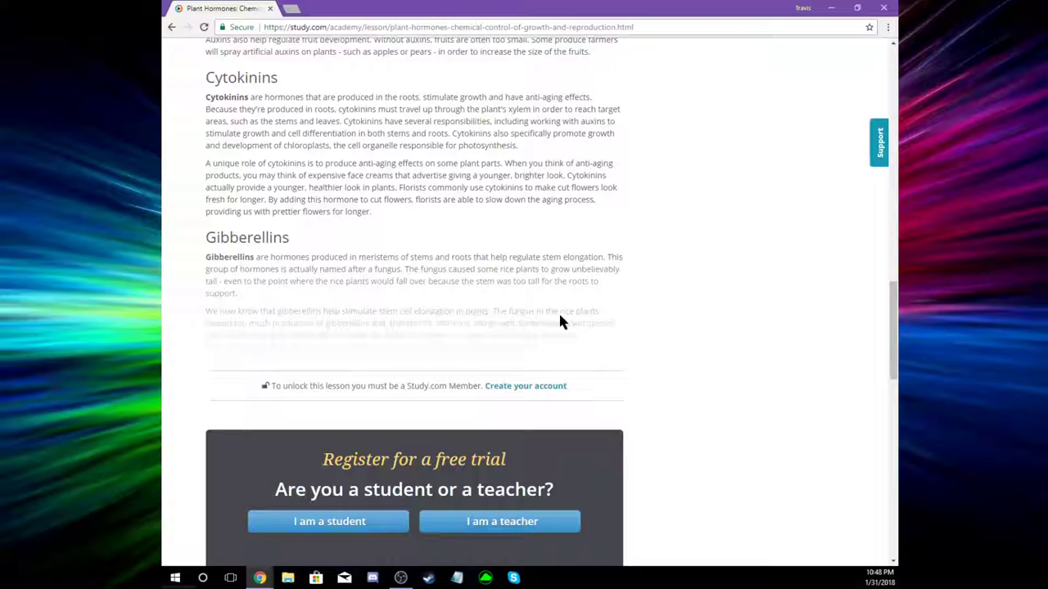
scroll("down", 3)
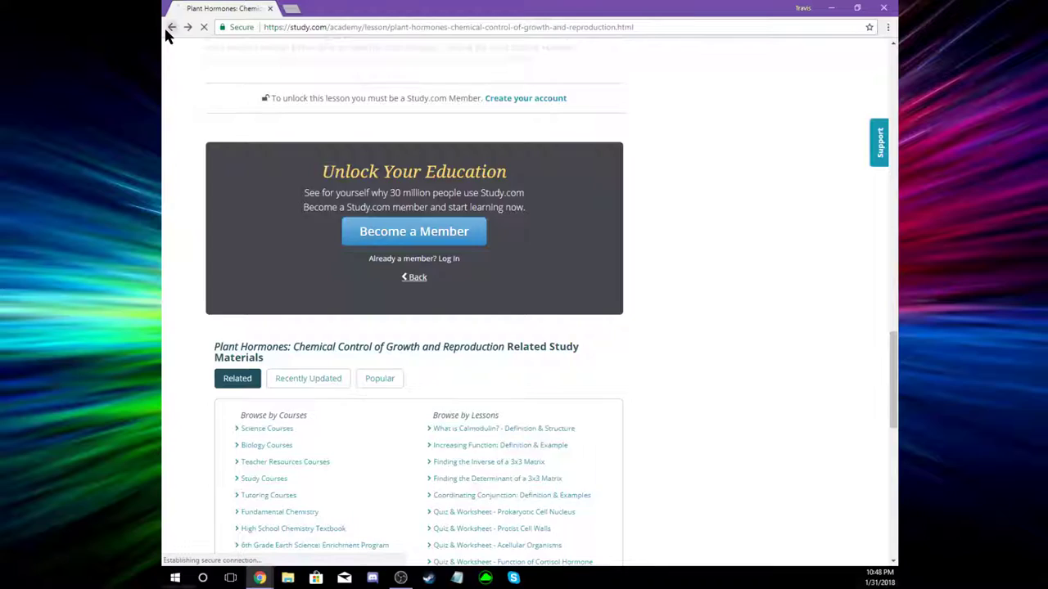
left_click(172, 27)
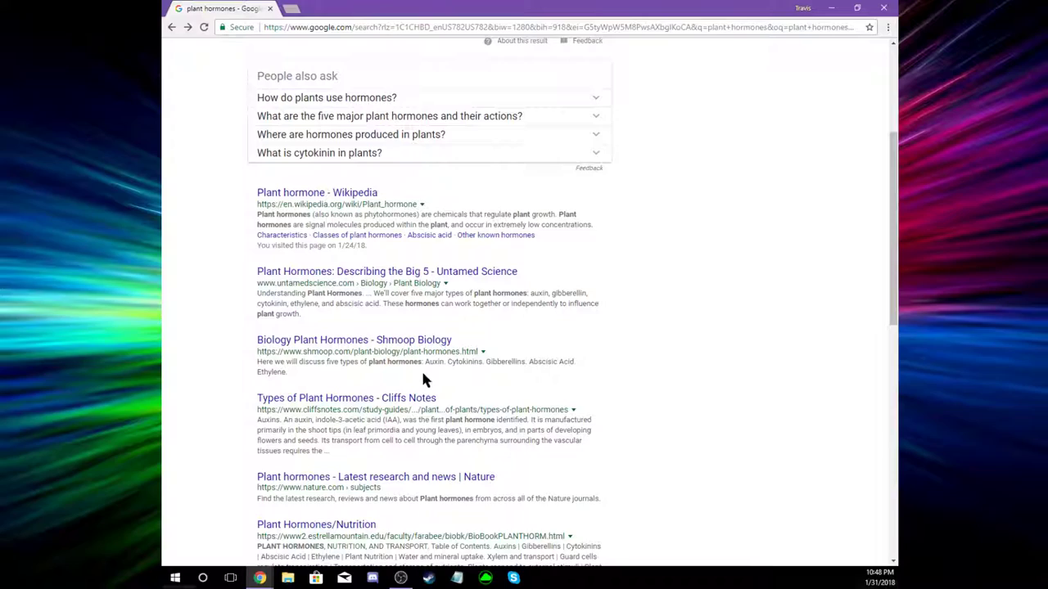
Open Shmoop's Biology Plant Hormones page and read into Abscisic Acid, marking 'ethylene'
left_click(354, 340)
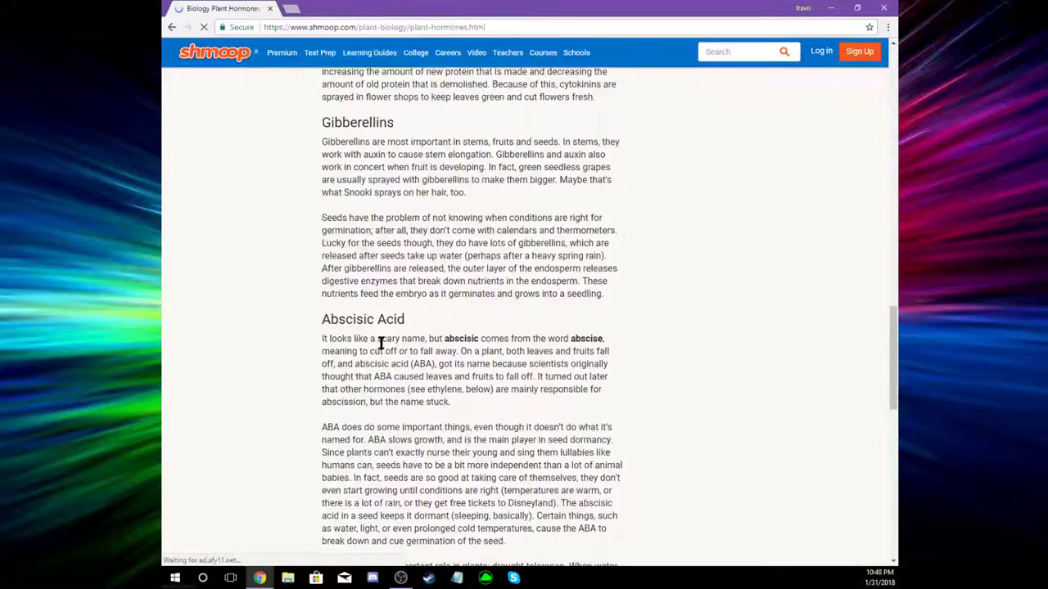
mouse_move(499, 369)
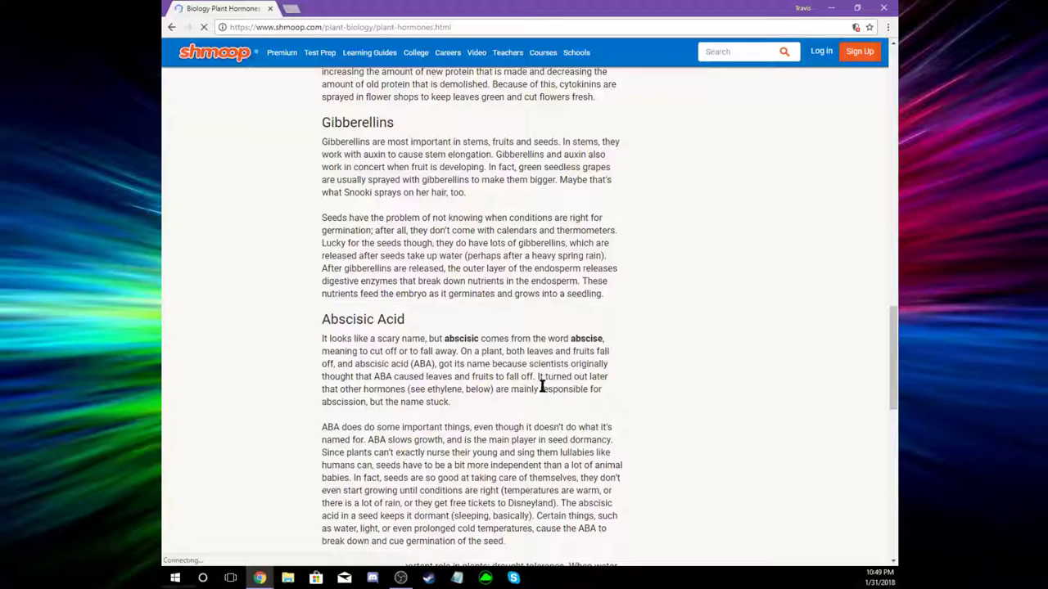
double_click(442, 389)
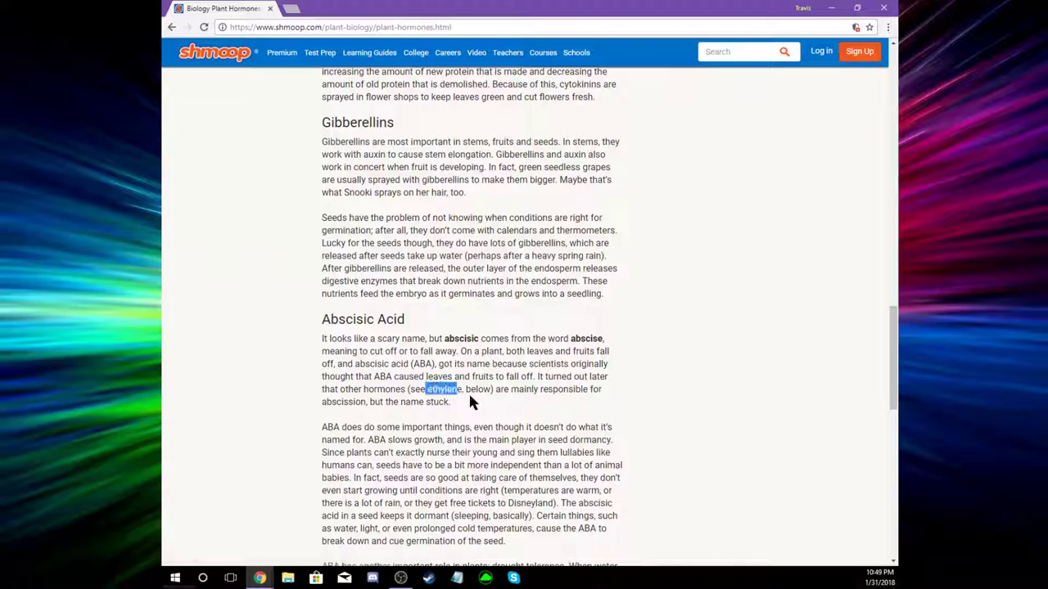
scroll("down", 3)
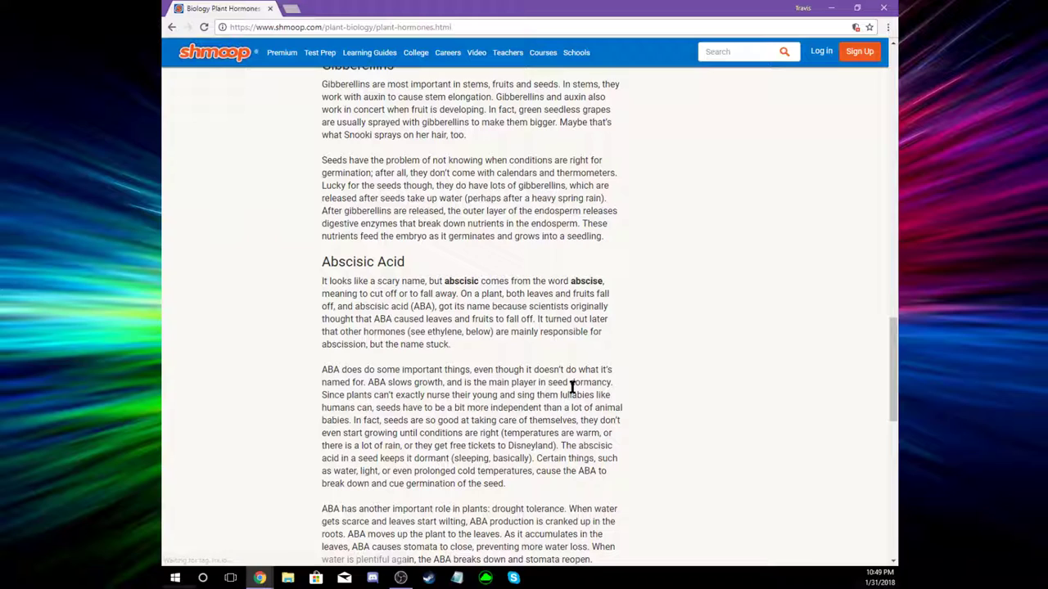
Read the Ethylene section and check the blocked-scripts shield in the address bar
scroll("down", 3)
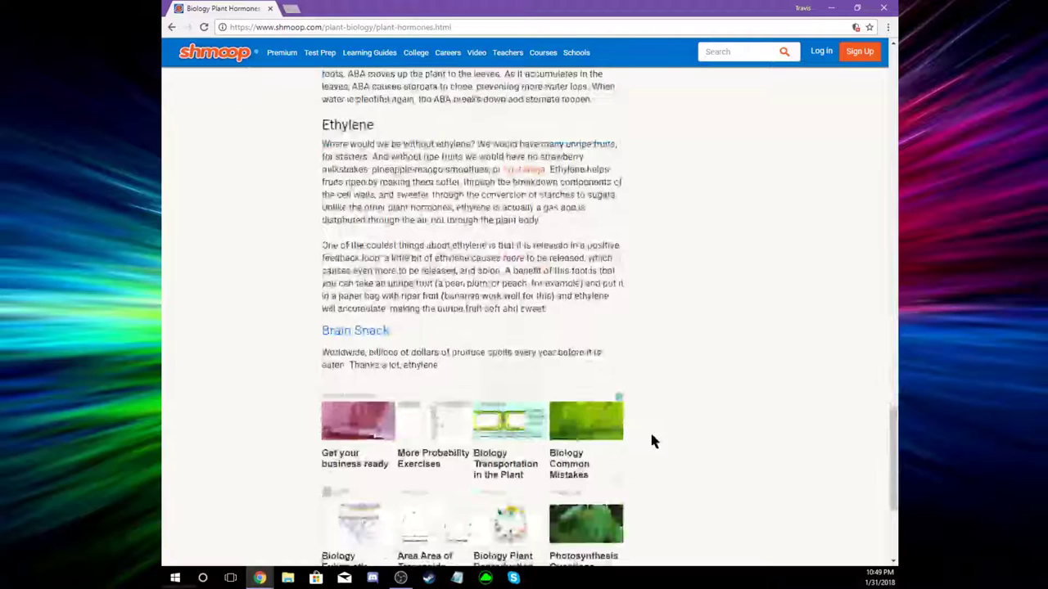
scroll("up", 3)
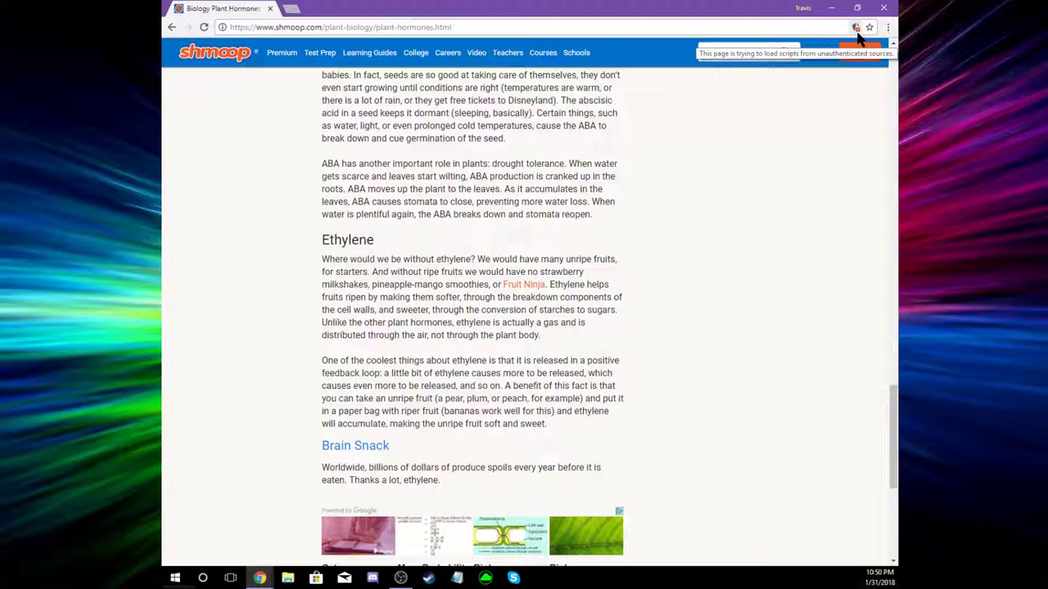
left_click(172, 27)
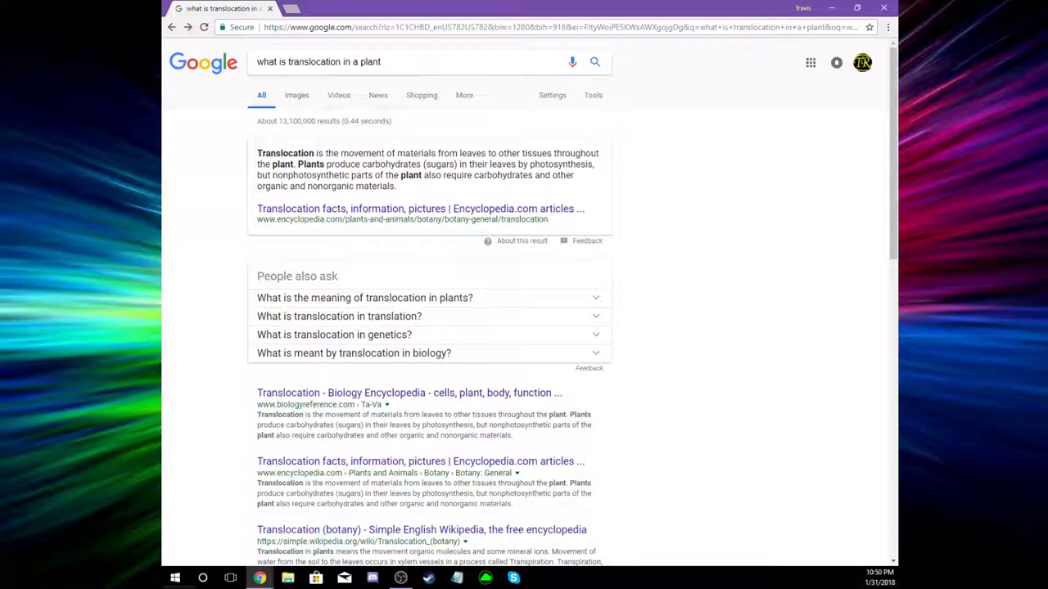
Search Google for 'darwins plant phototropism'
type("darwins plant phoyotropism")
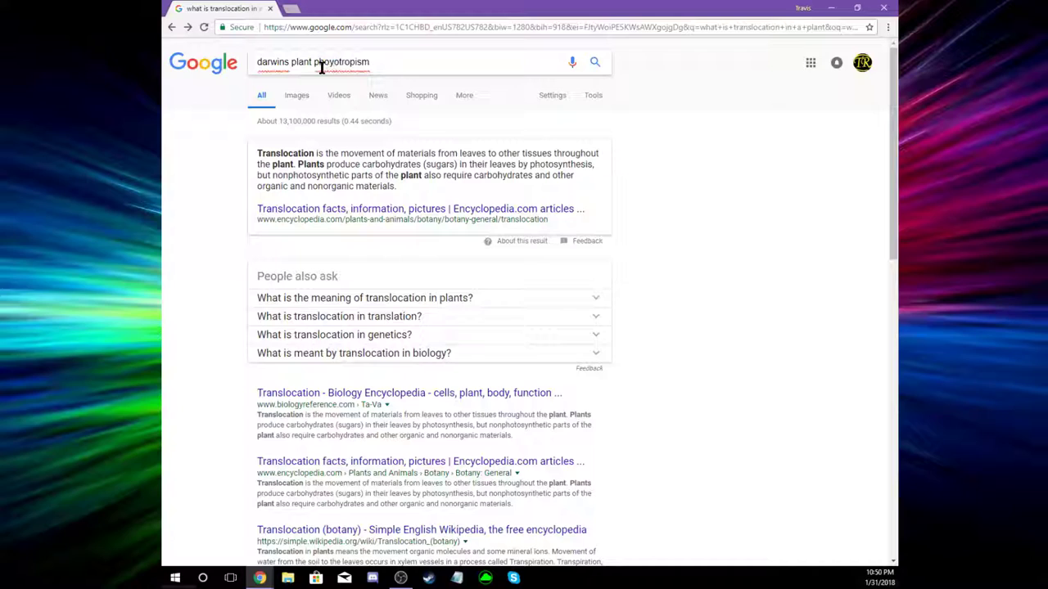
type("t")
key("enter")
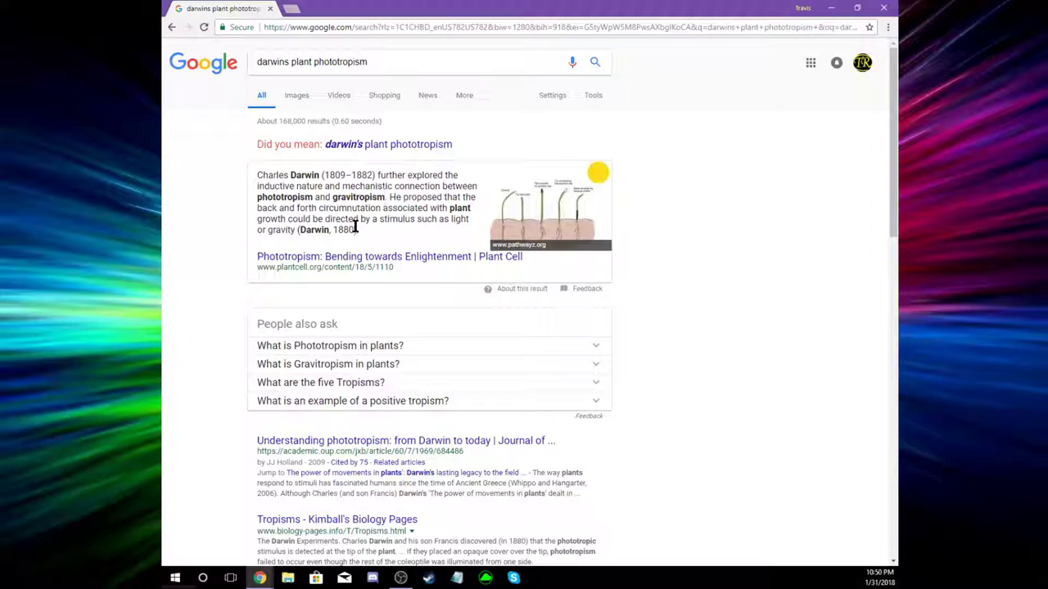
left_click_drag(257, 198, 385, 197)
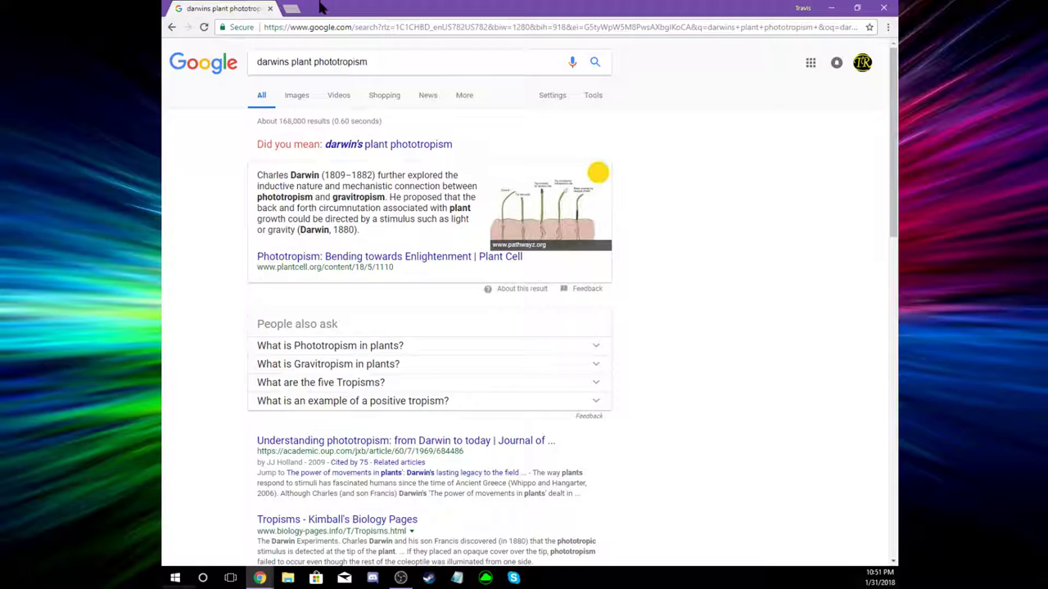
mouse_move(332, 14)
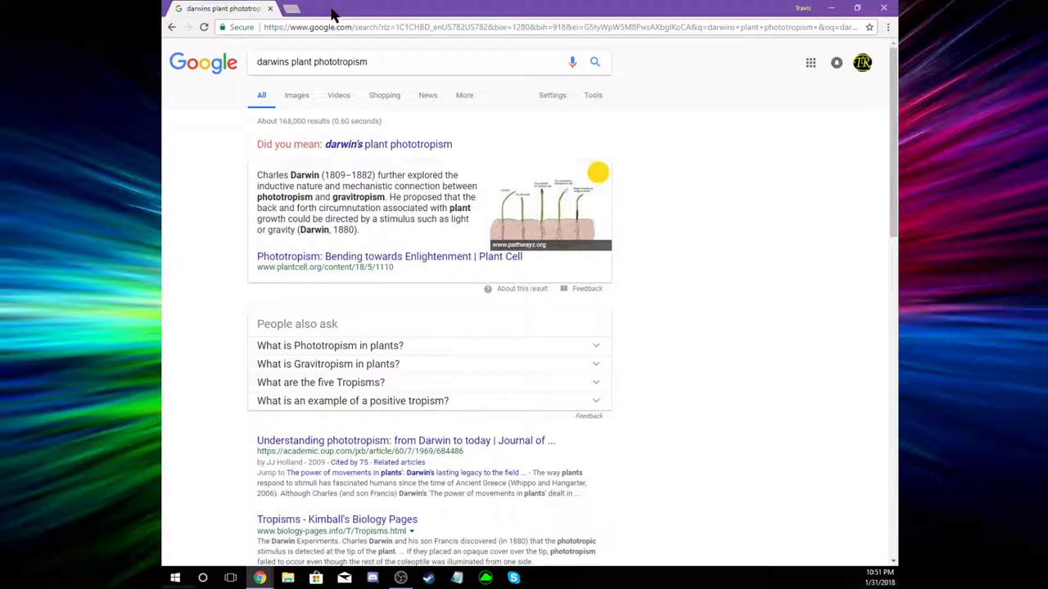
mouse_move(561, 381)
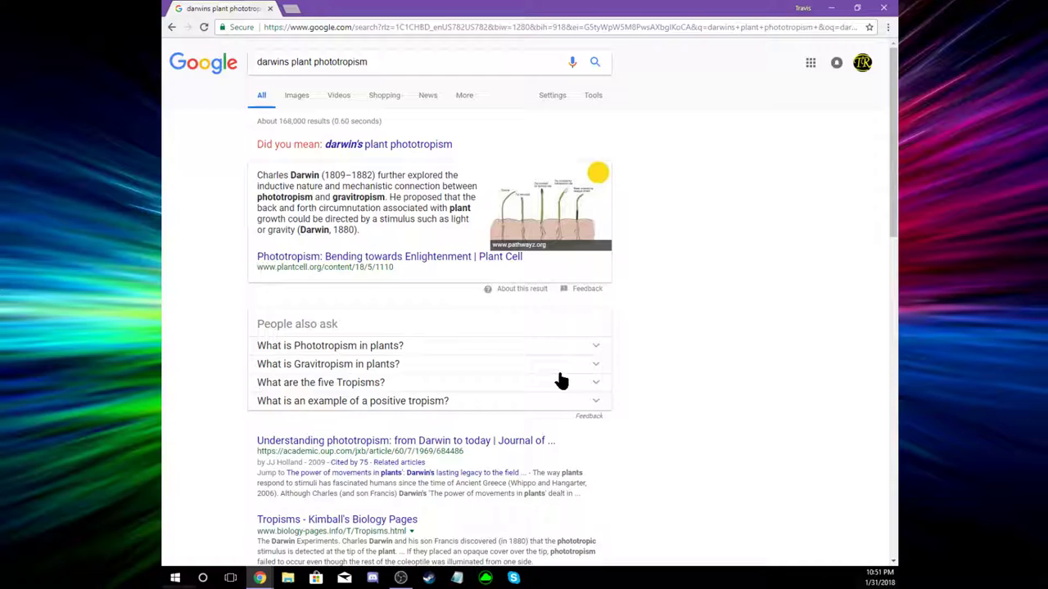
mouse_move(759, 405)
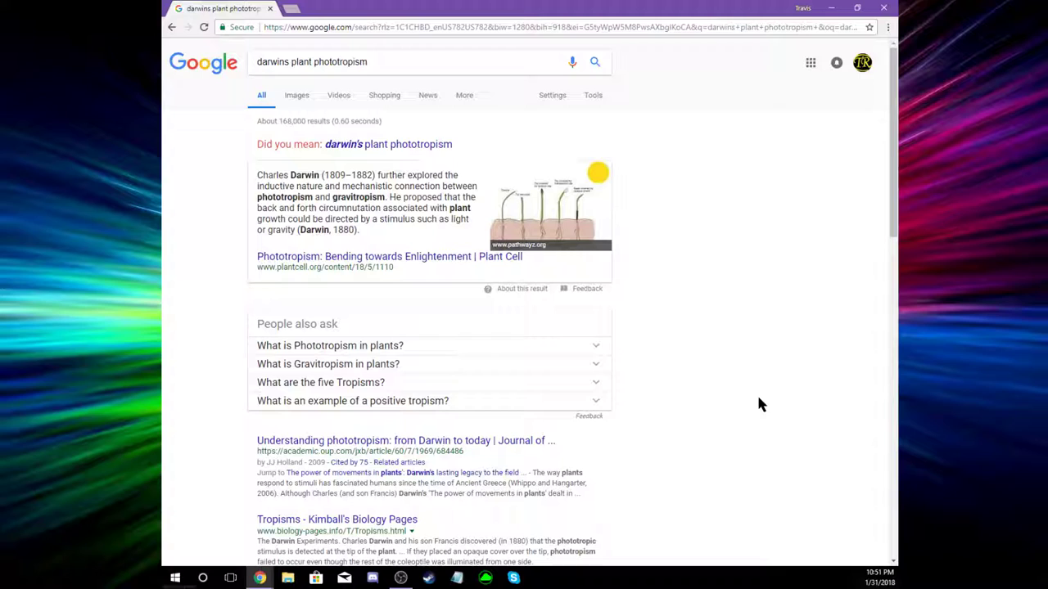
scroll("down", 3)
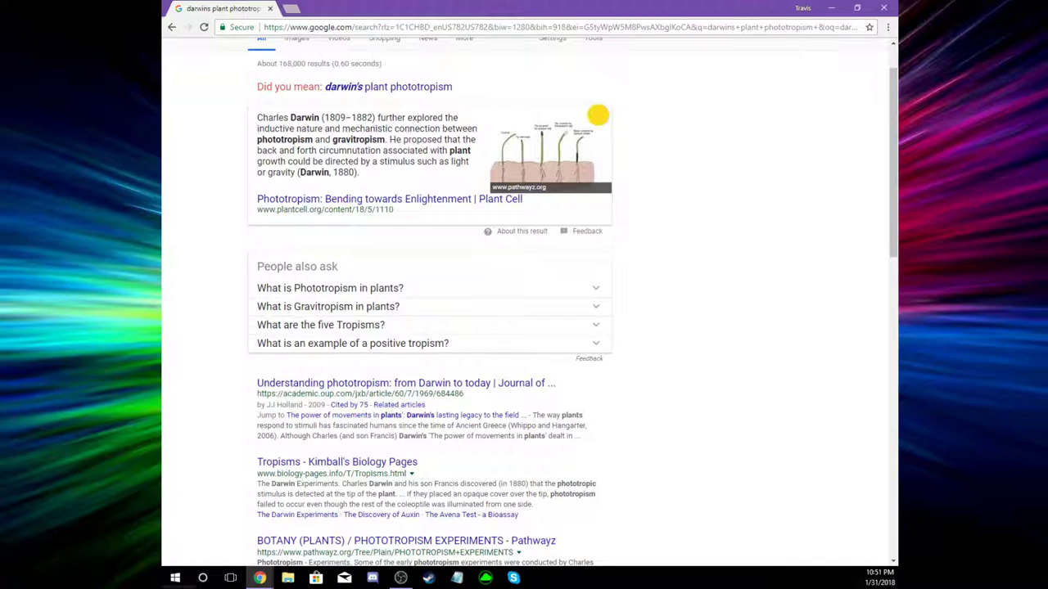